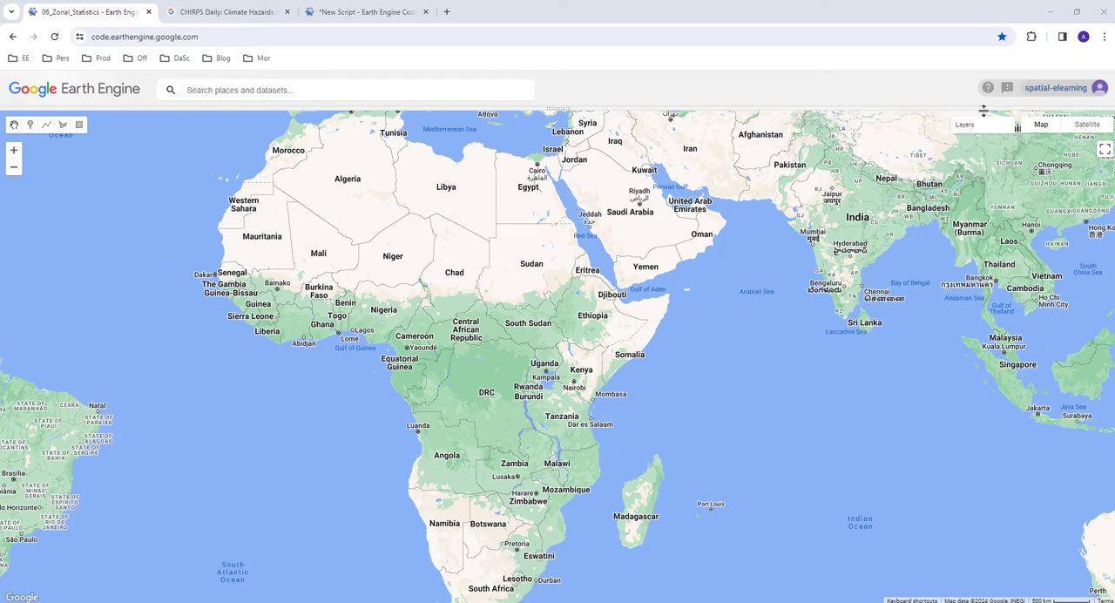
Toggle Layer 2 and Countries in the Layers list so the rainfall raster renders over Africa.
left_click(965, 124)
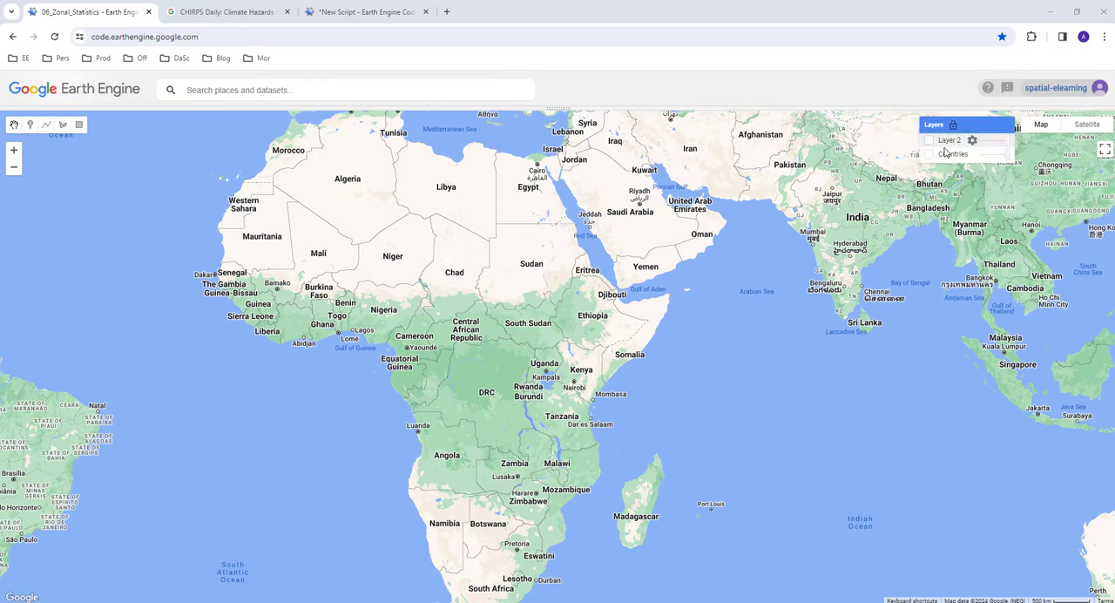
left_click(929, 140)
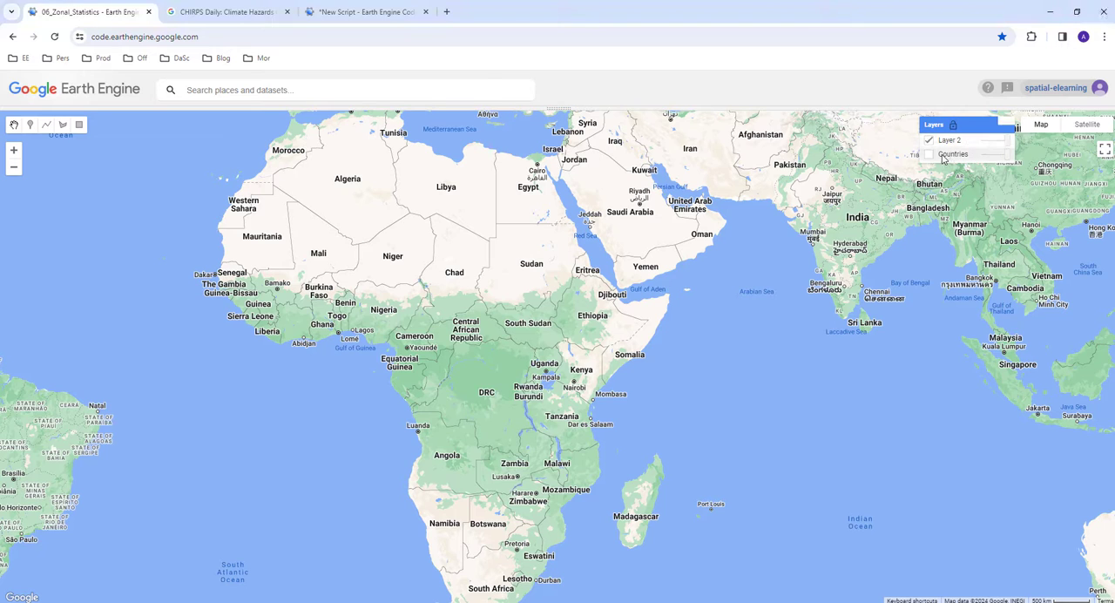
left_click(930, 139)
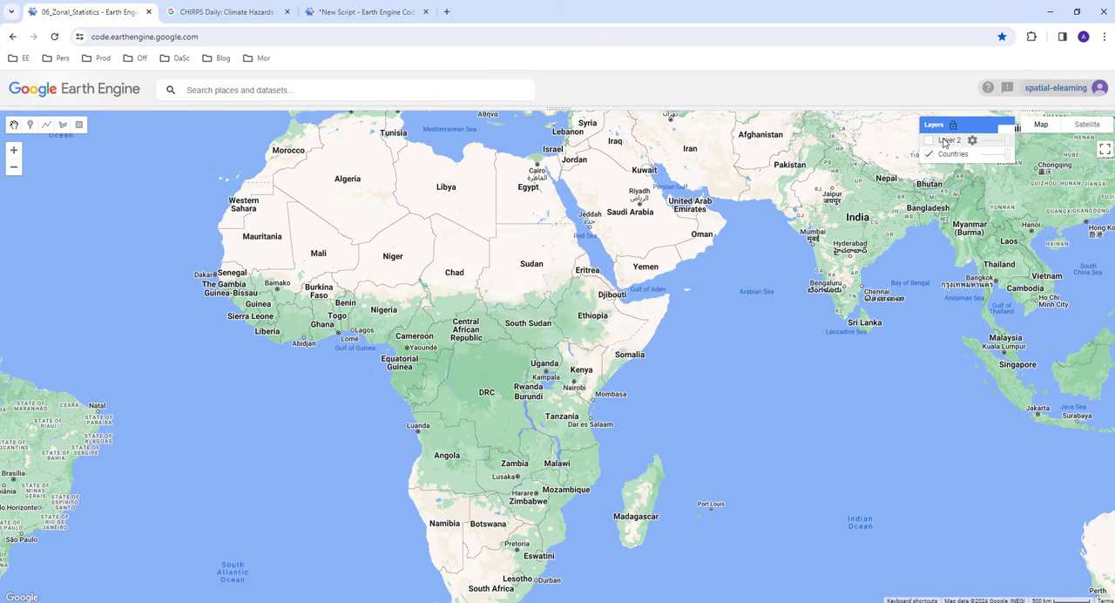
left_click(930, 140)
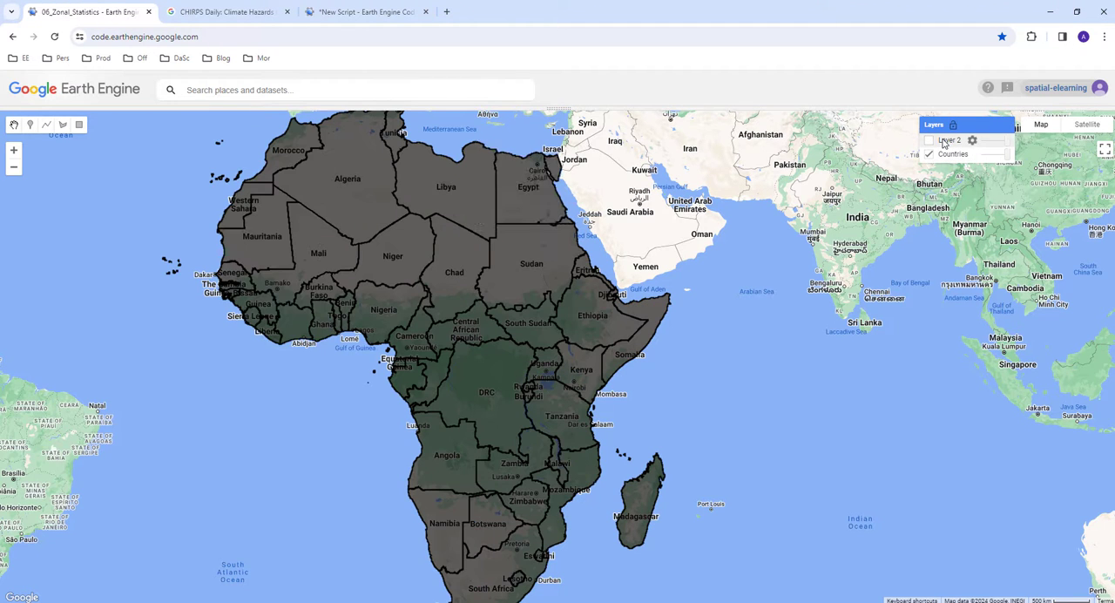
mouse_move(944, 146)
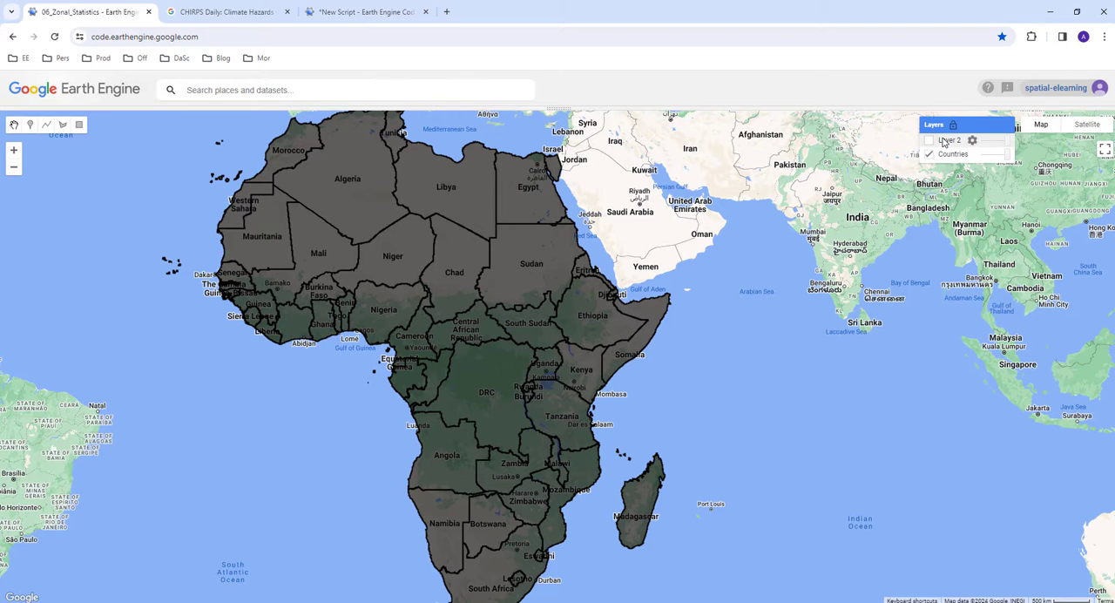
left_click(929, 140)
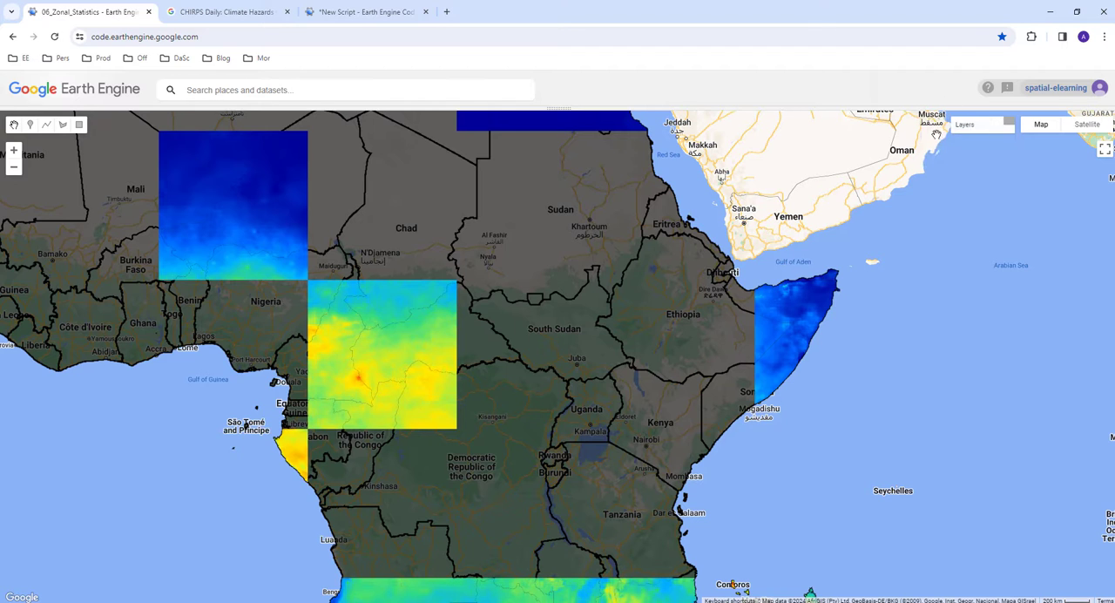
scroll("down", 3)
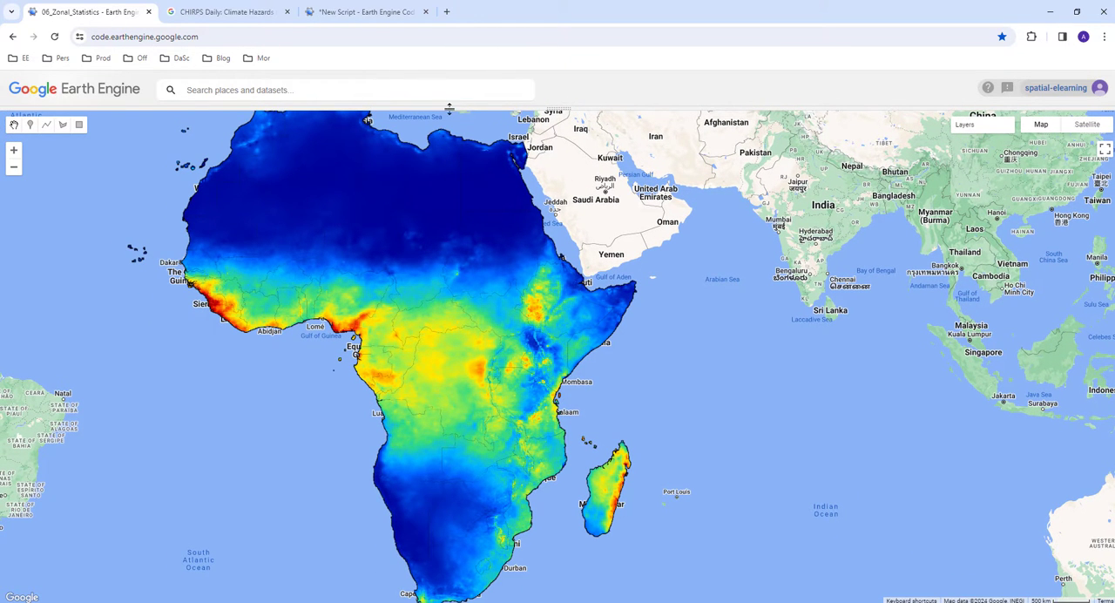
mouse_move(568, 97)
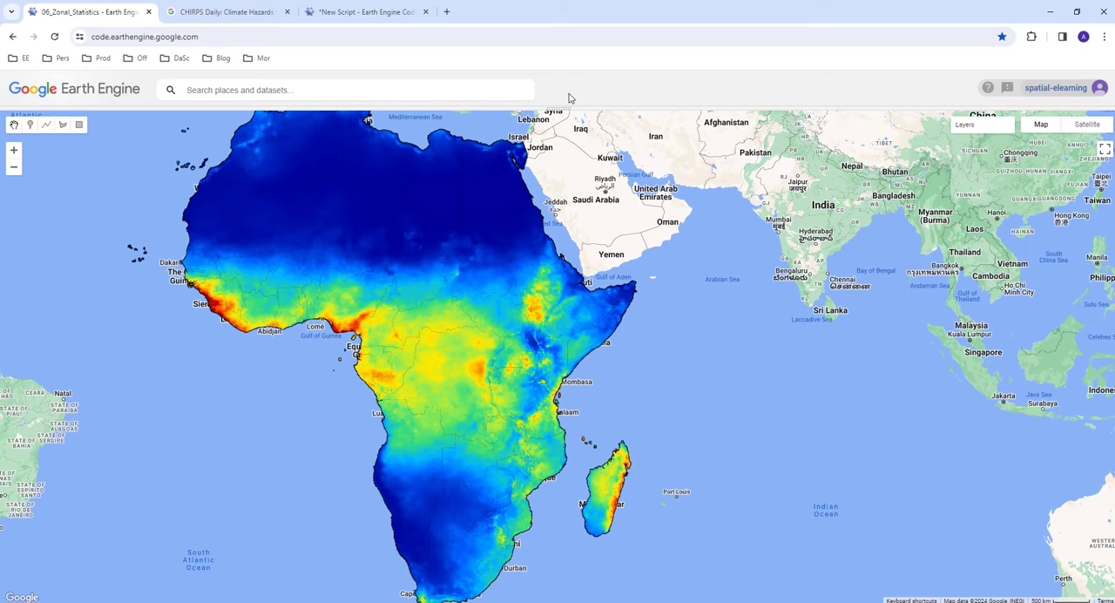
mouse_move(558, 103)
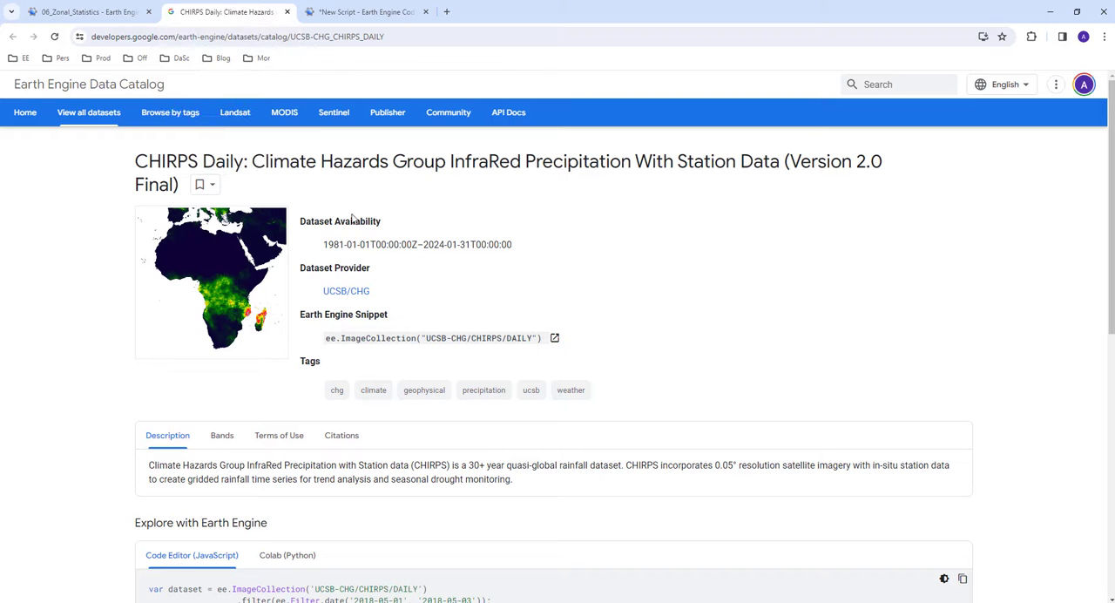
mouse_move(463, 179)
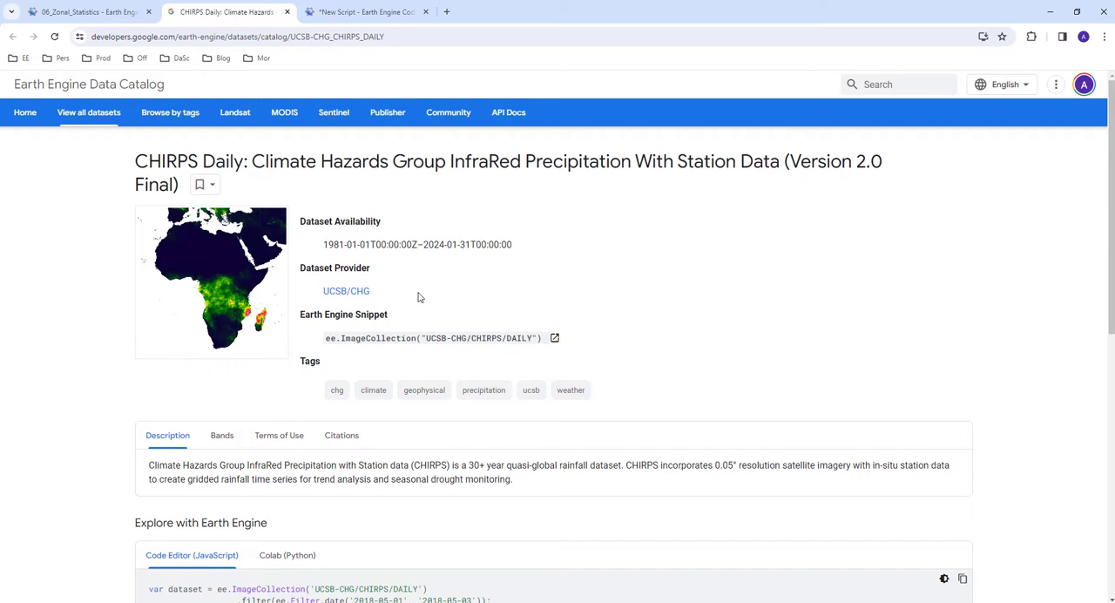
mouse_move(488, 500)
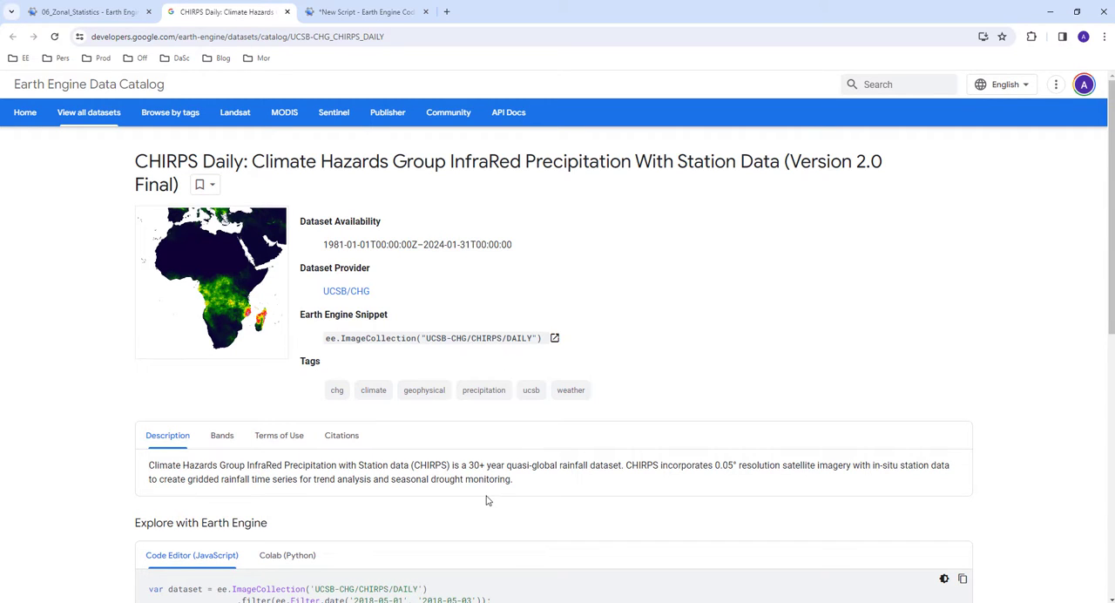
mouse_move(705, 285)
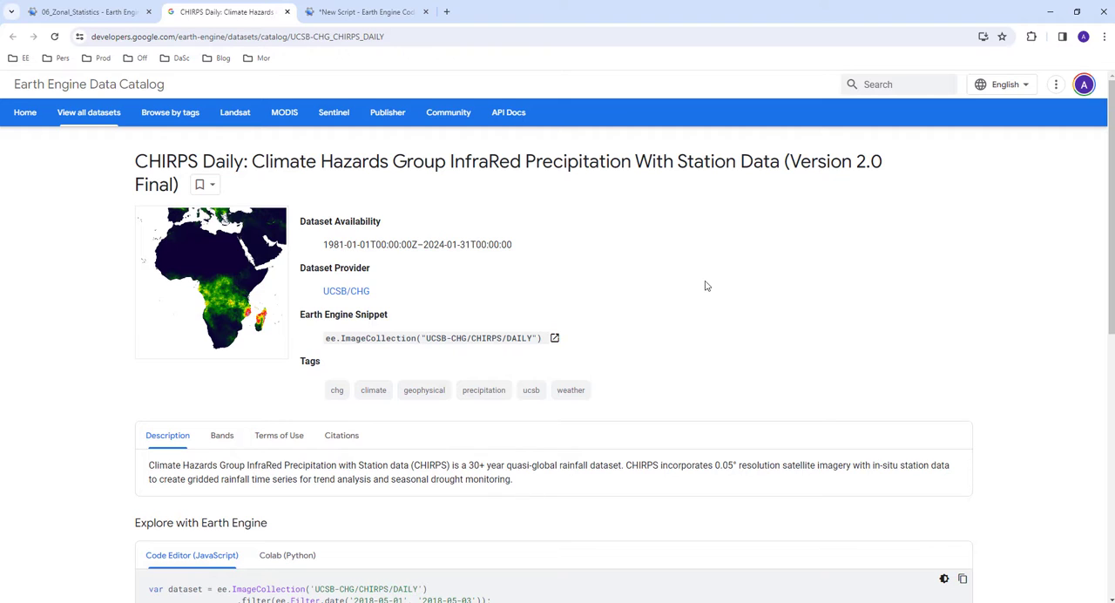
mouse_move(683, 249)
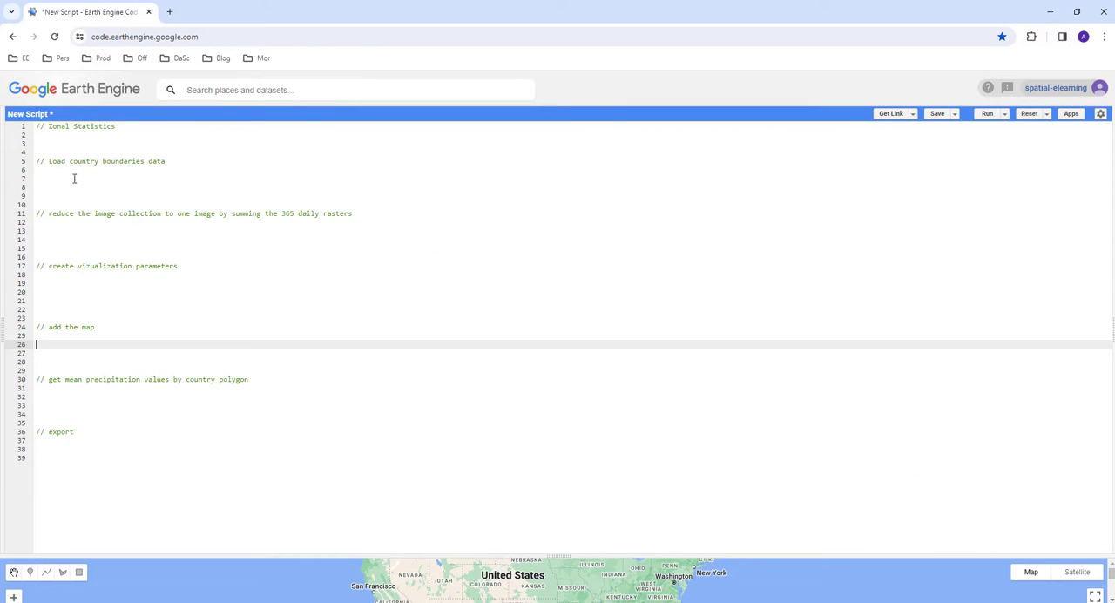
Declare roi as ee.FeatureCollection('USDOS/LSIB_SIMPLE/2017') under the boundaries comment.
left_click(73, 178)
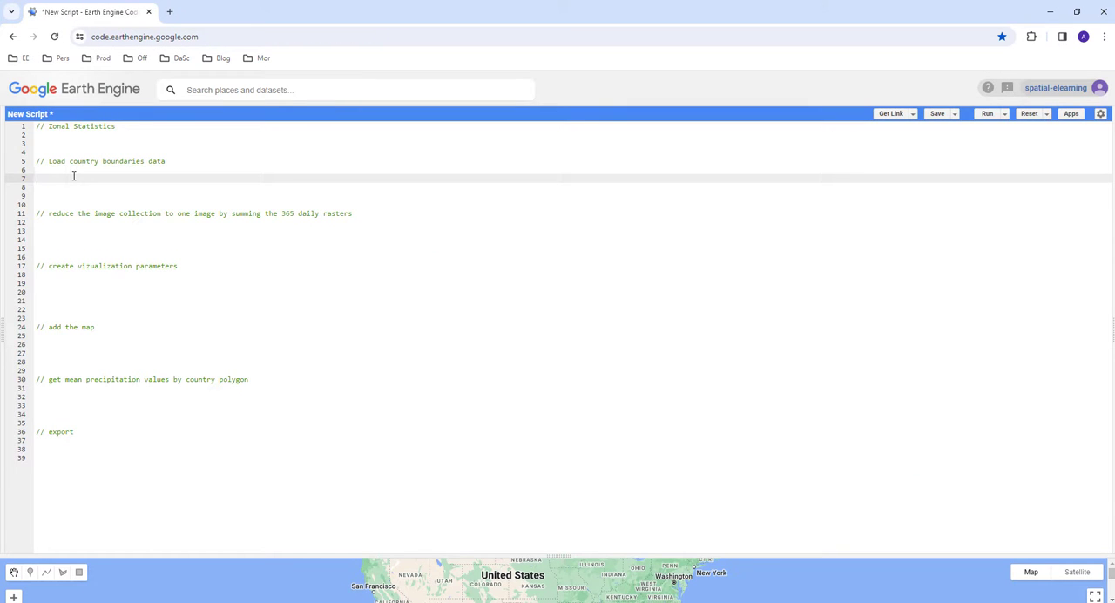
type("var roi")
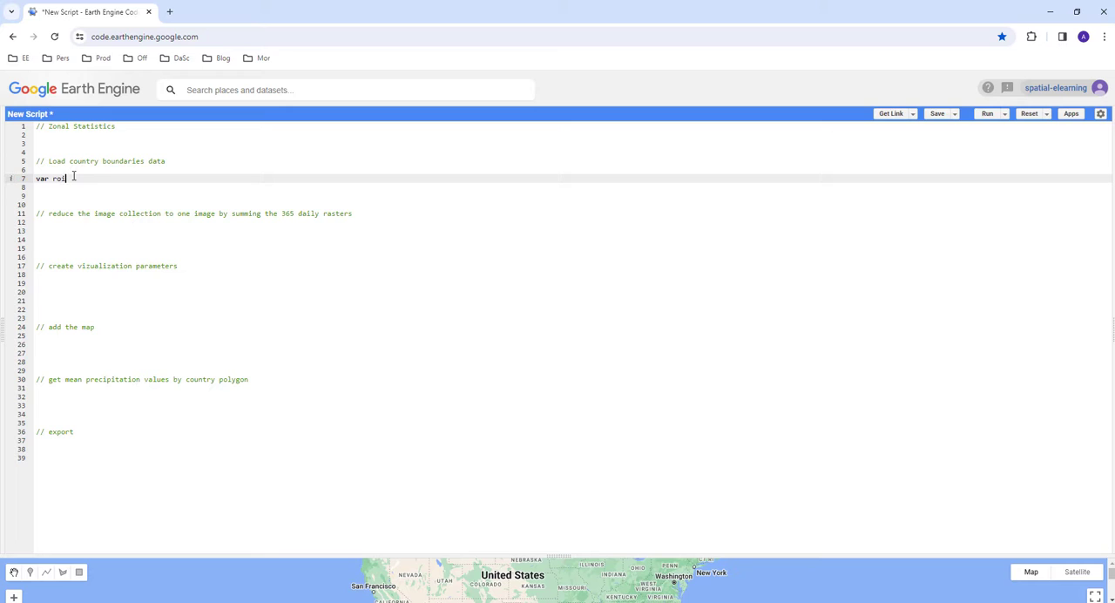
type("= ee.")
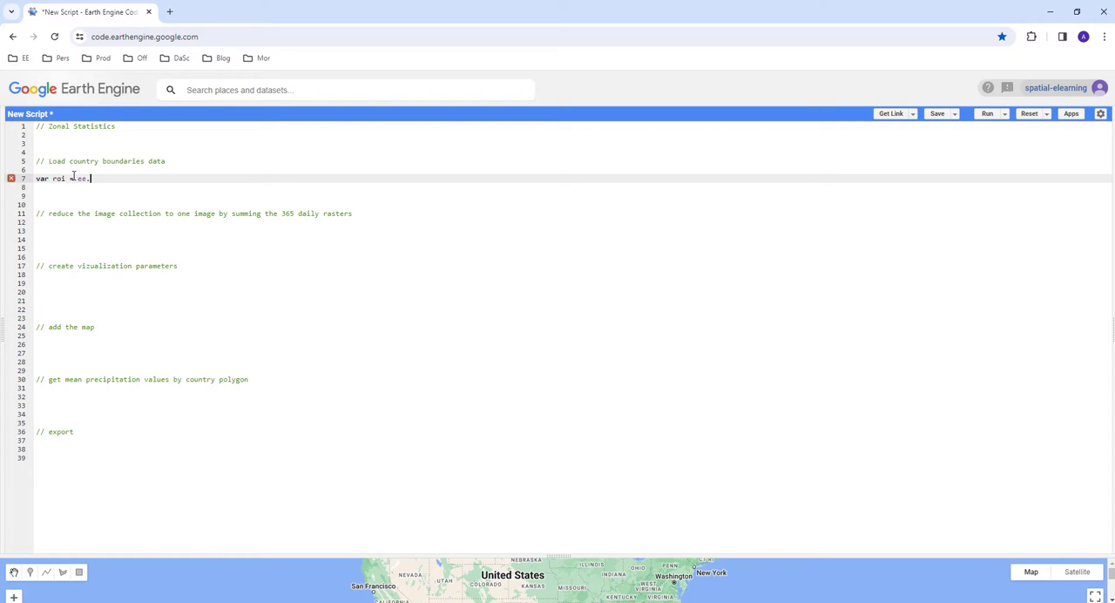
type("FeatureCollection('USDOS/LSIB_SIMPLE/2017")
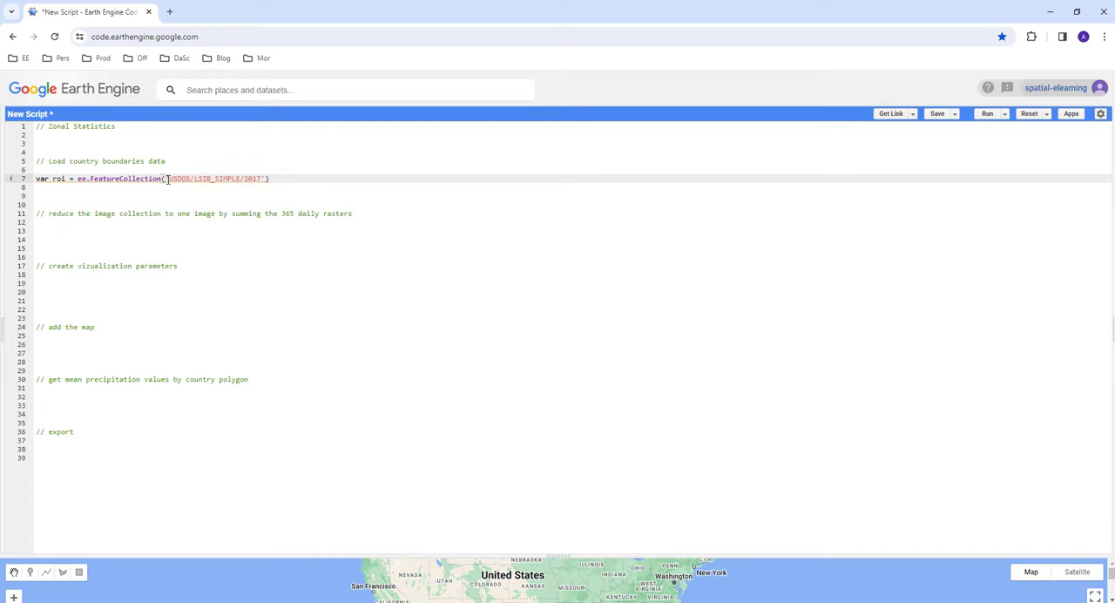
Filter roi with ee.Filter.eq on the 'wld_rgn' property to keep African countries.
type(".fi")
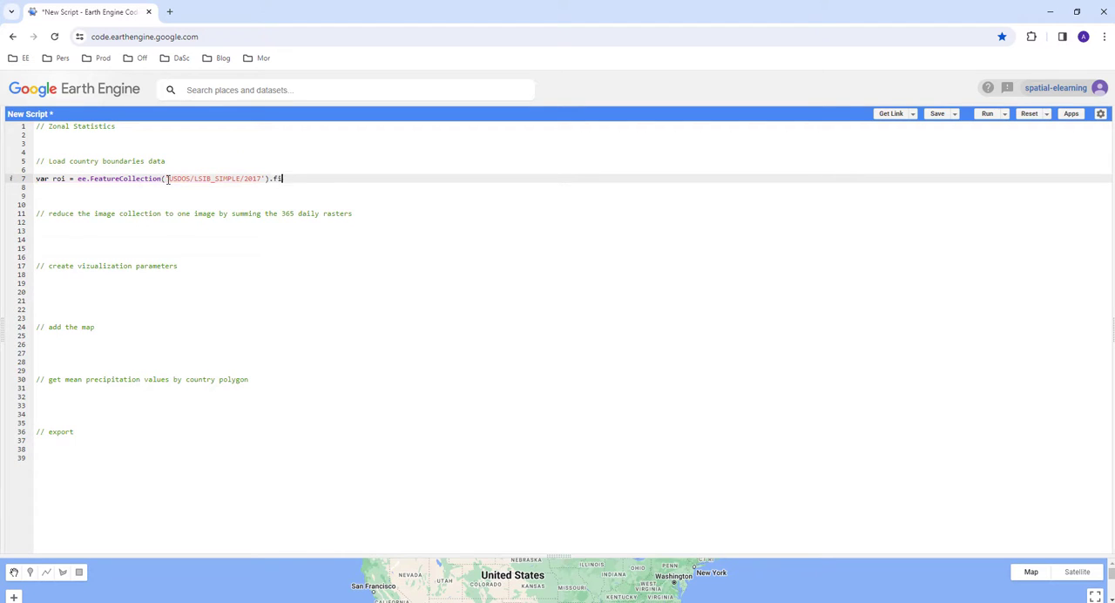
type("l")
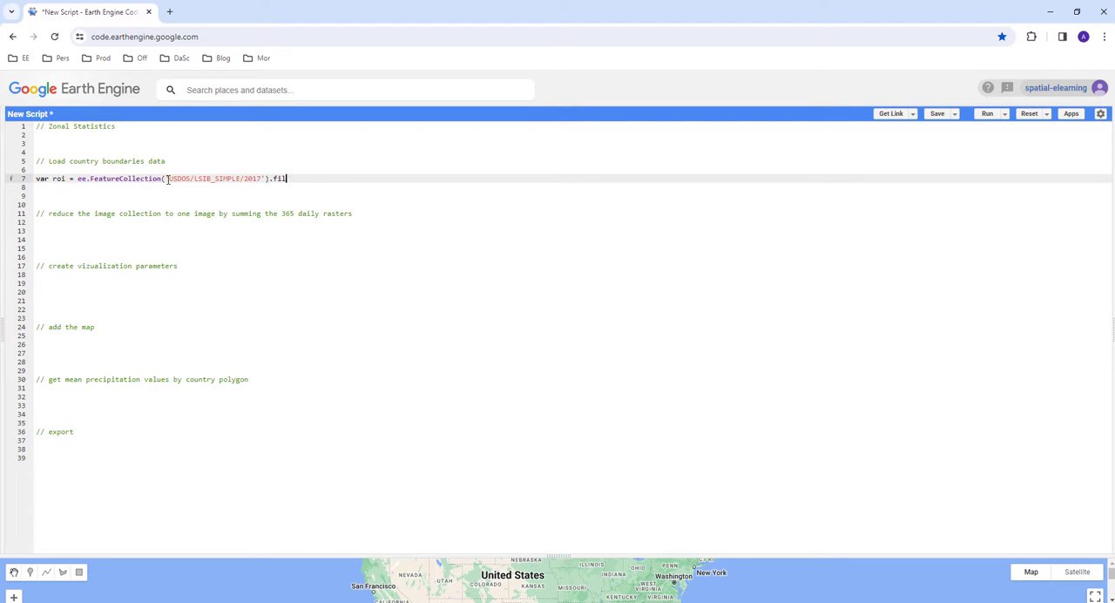
key("BackSpace")
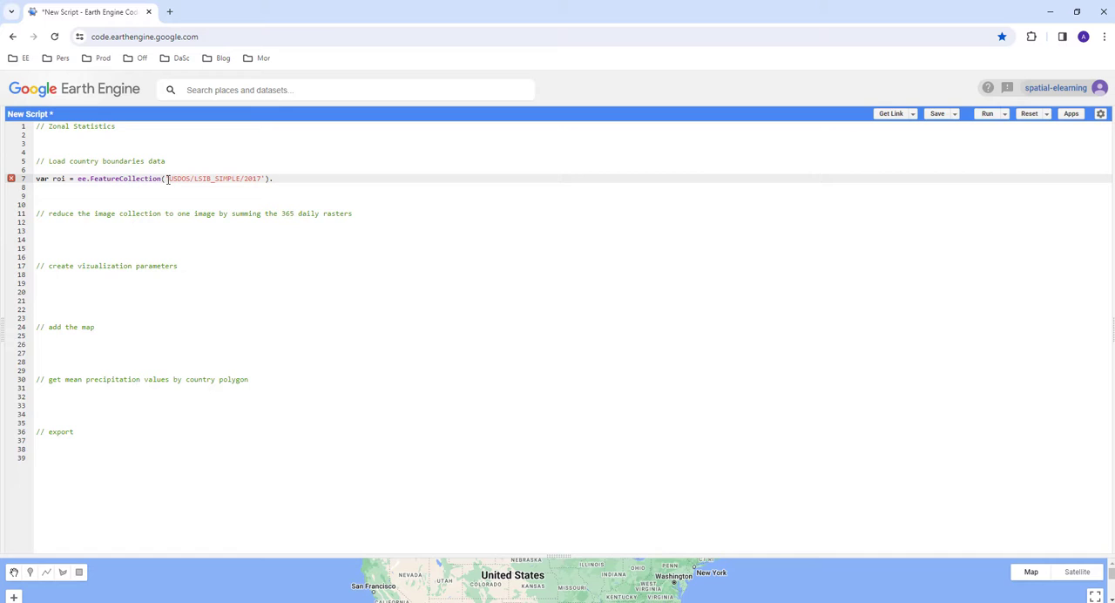
type("filter")
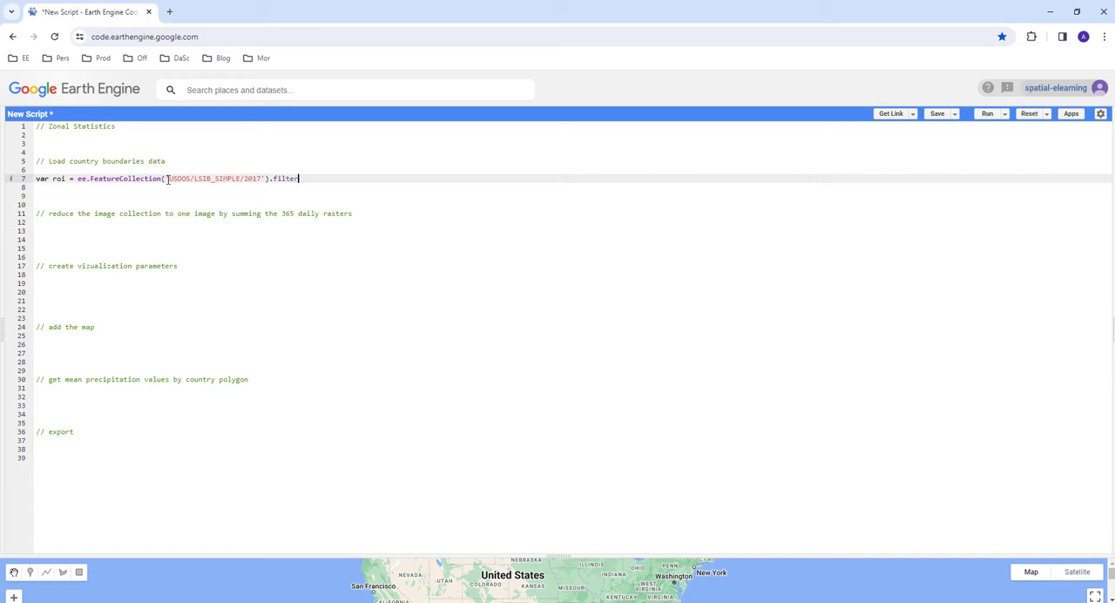
type("(ee.Filt")
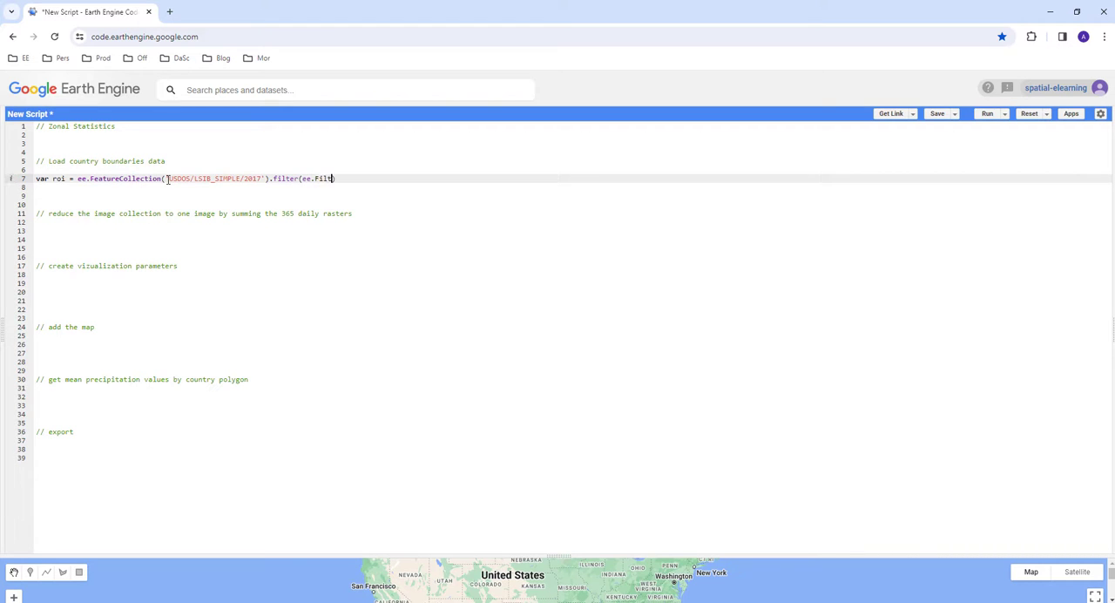
type("er.eq(")
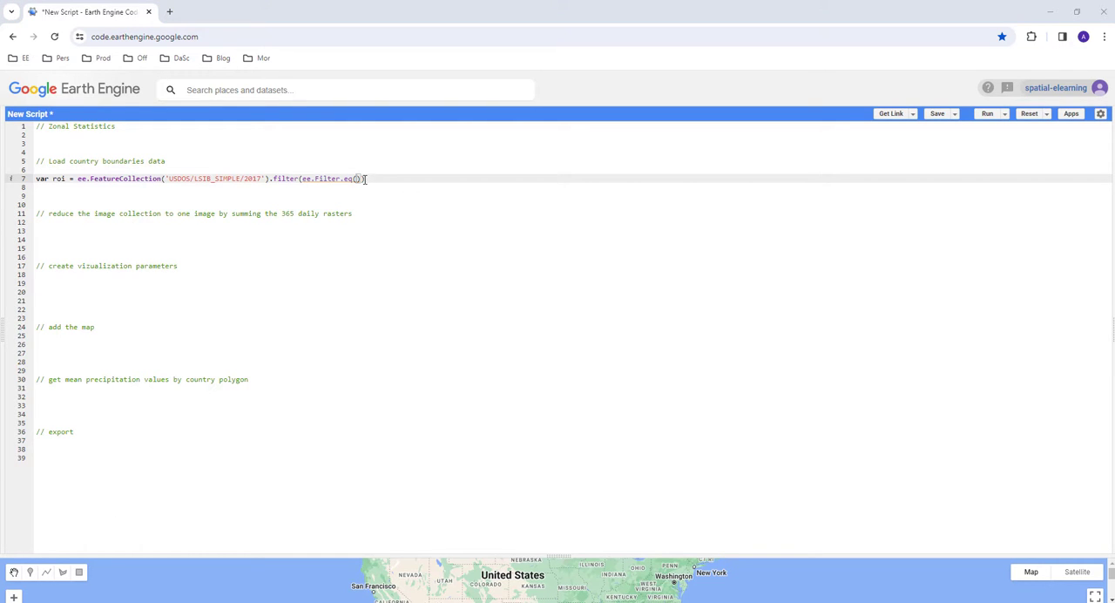
type(")")
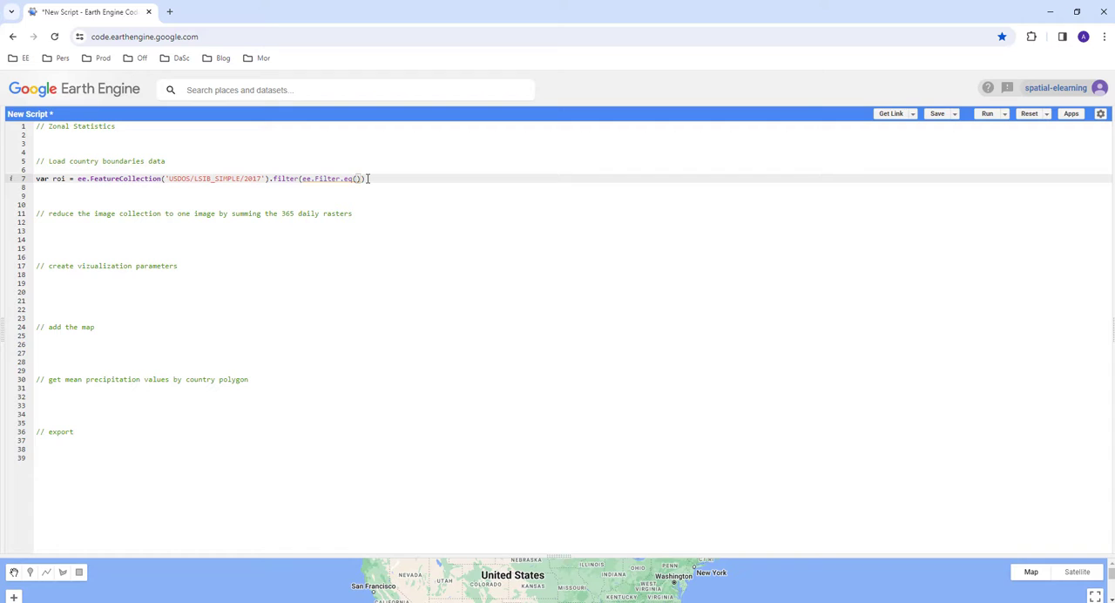
type("'w")
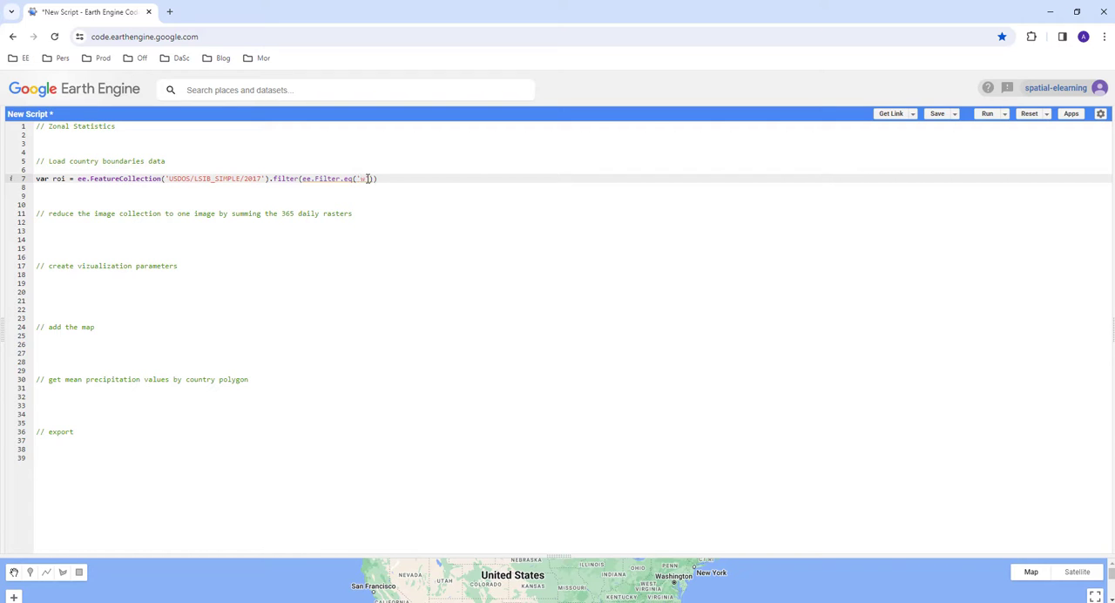
type("o")
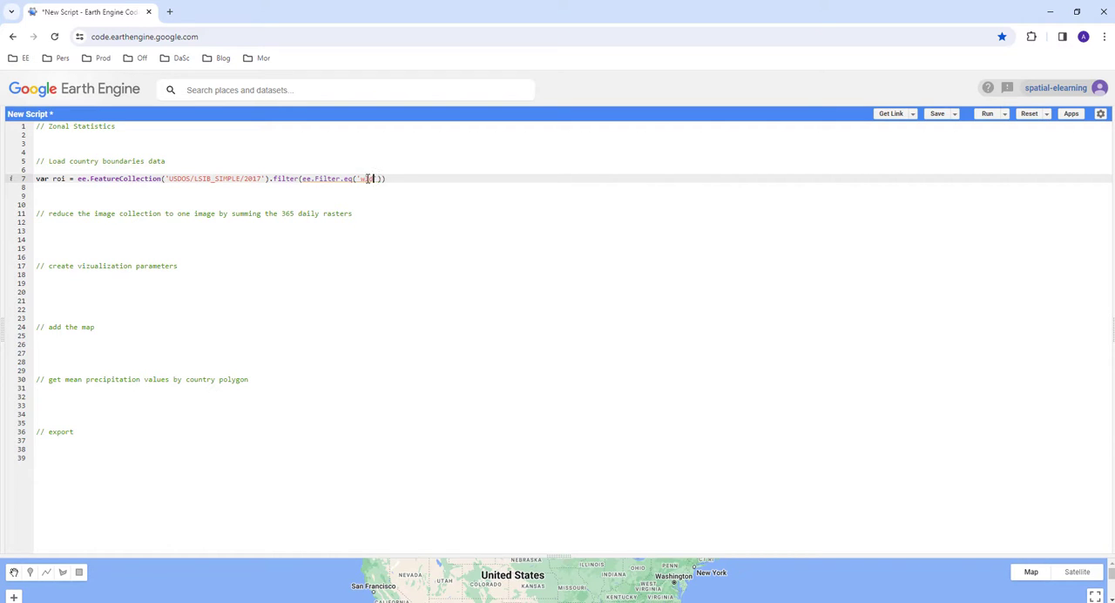
type("d_rgn")
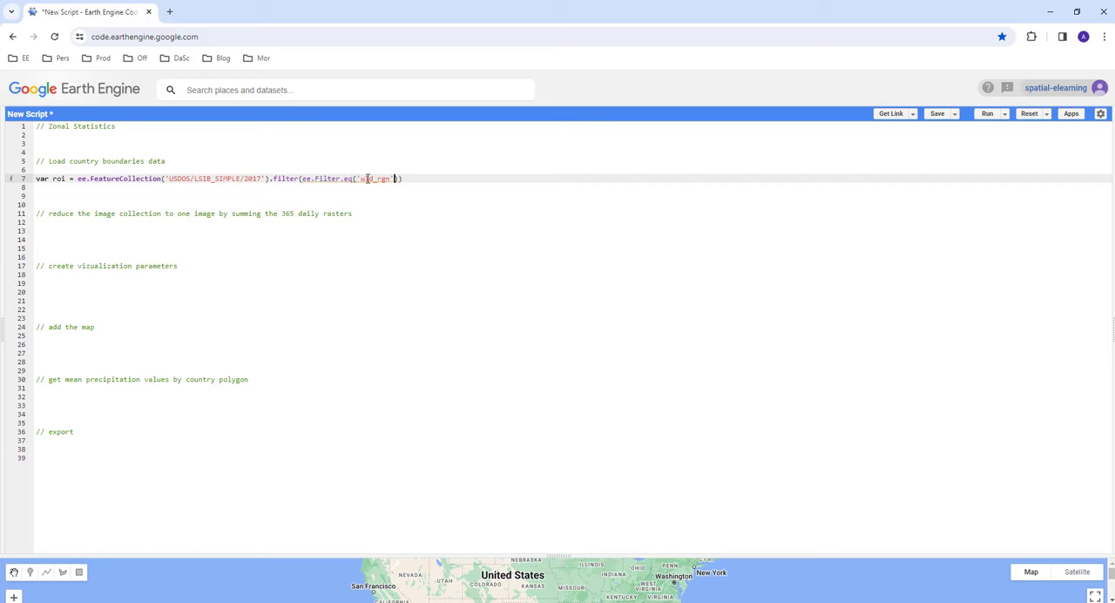
type(", 'Africa'")
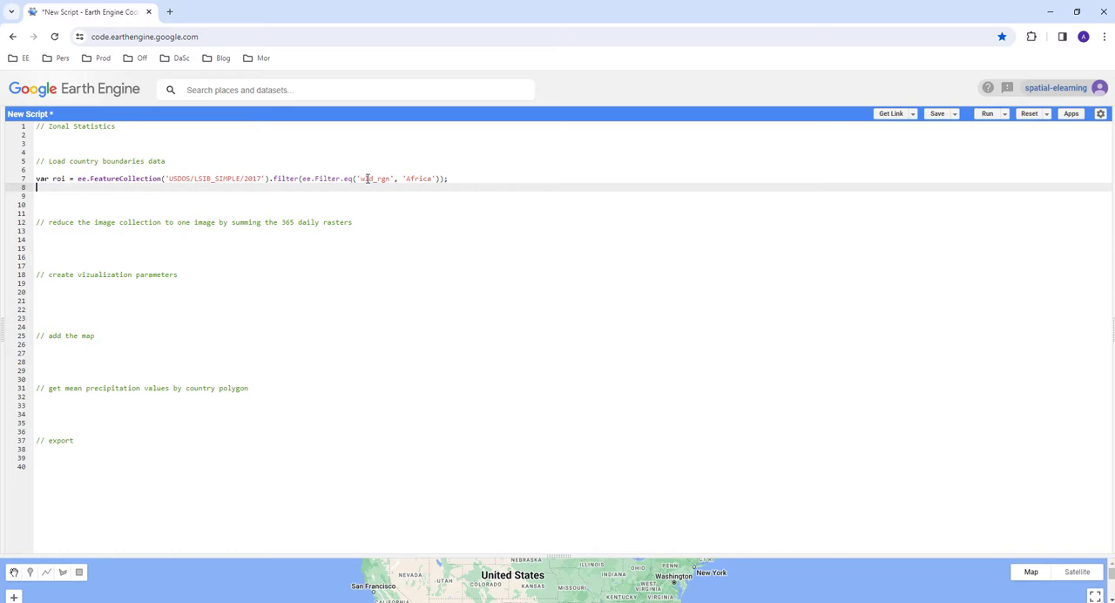
Add roi to the map with Map.addLayer(roi, {}, 'Countries').
type("Map")
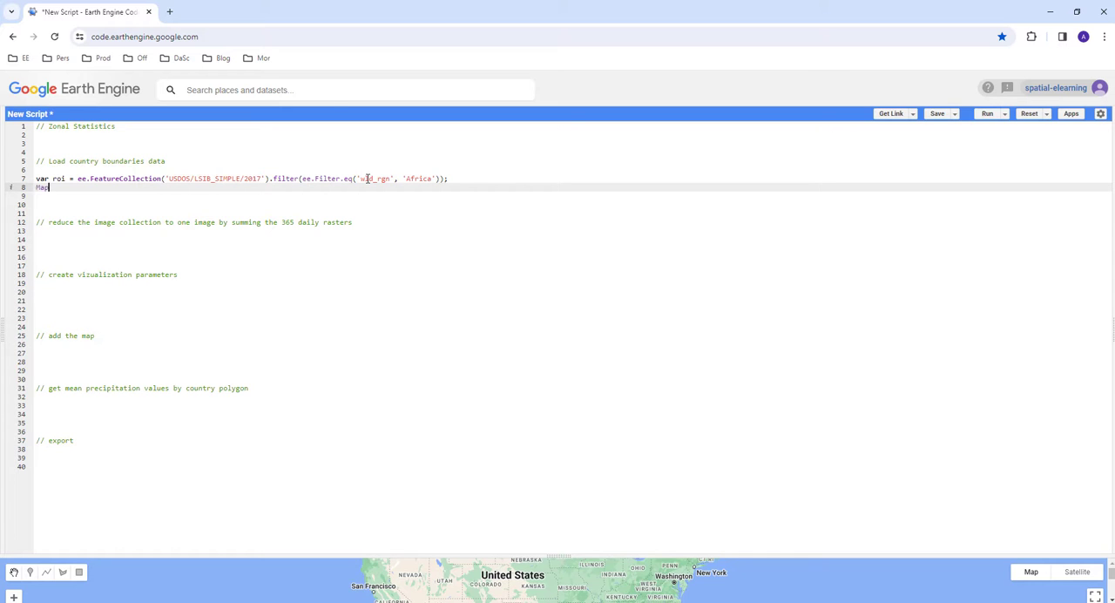
type(".ad")
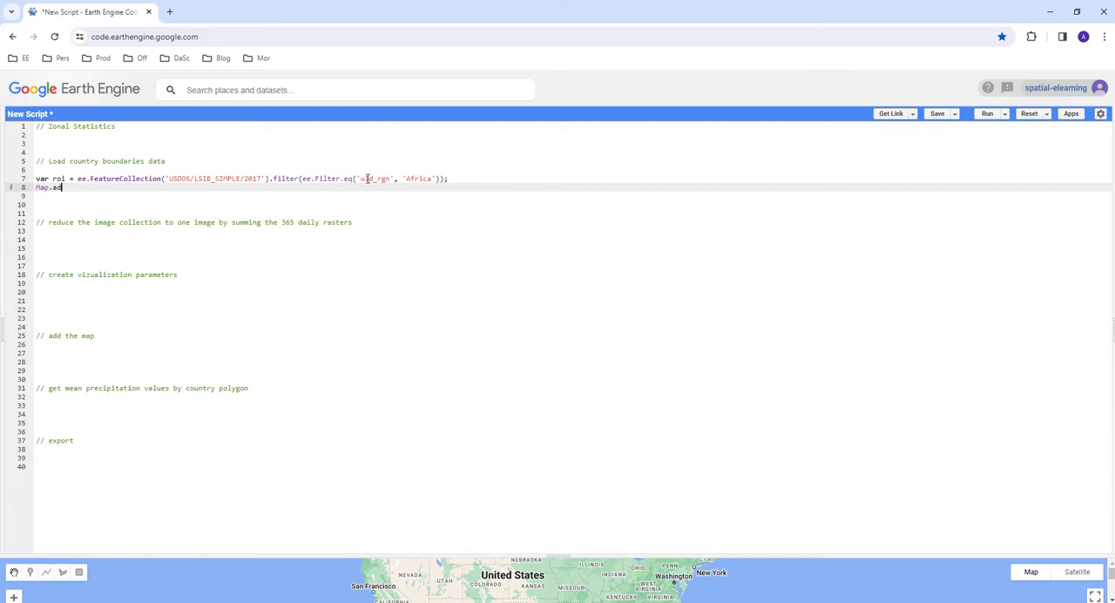
type("dLayer(roi")
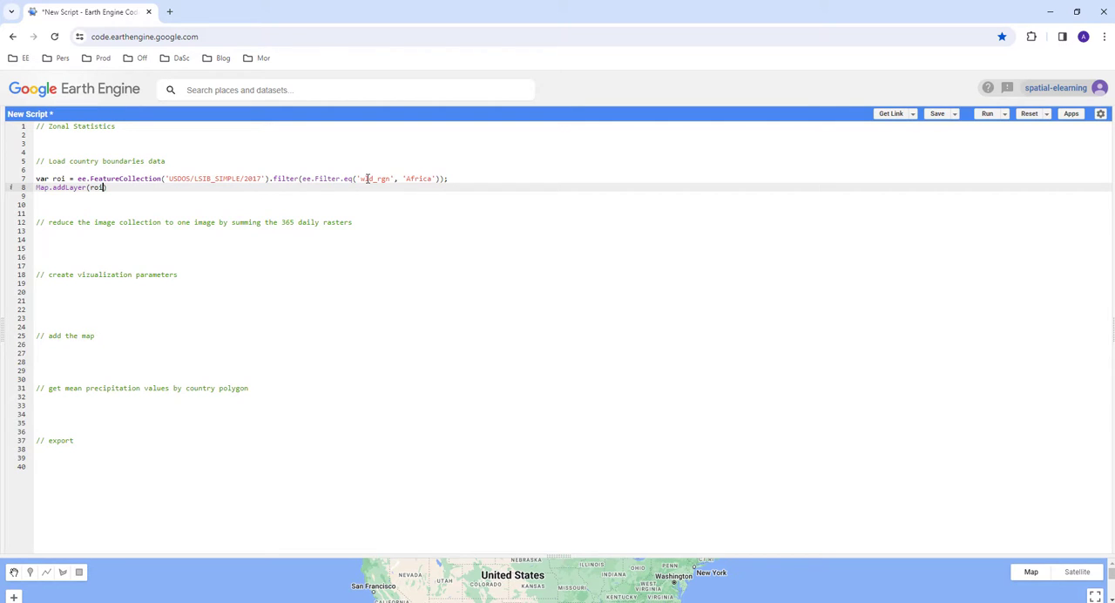
type(", {}")
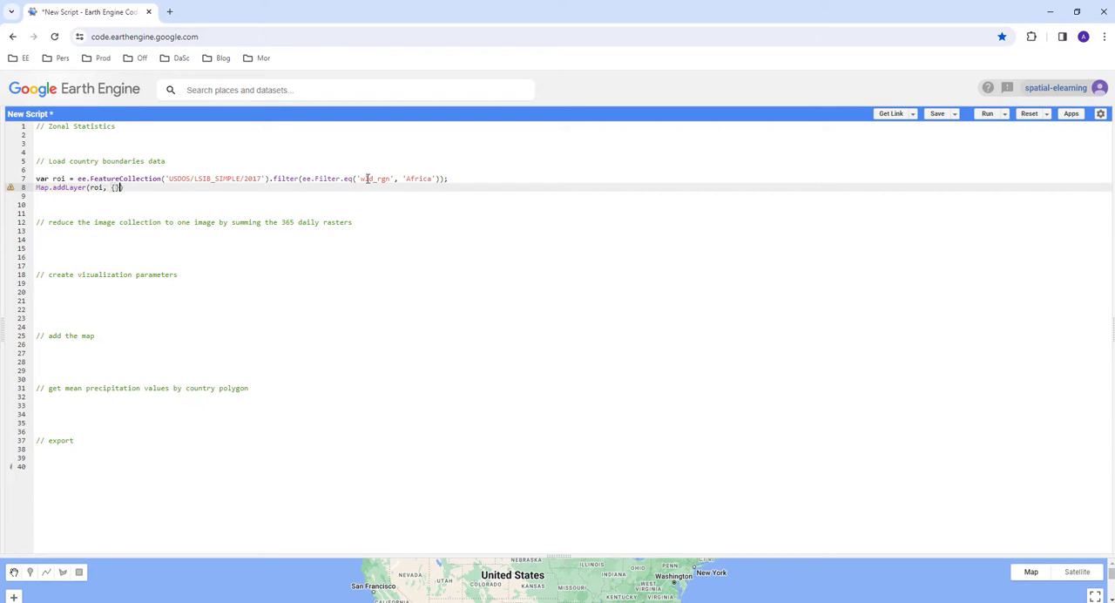
type(",")
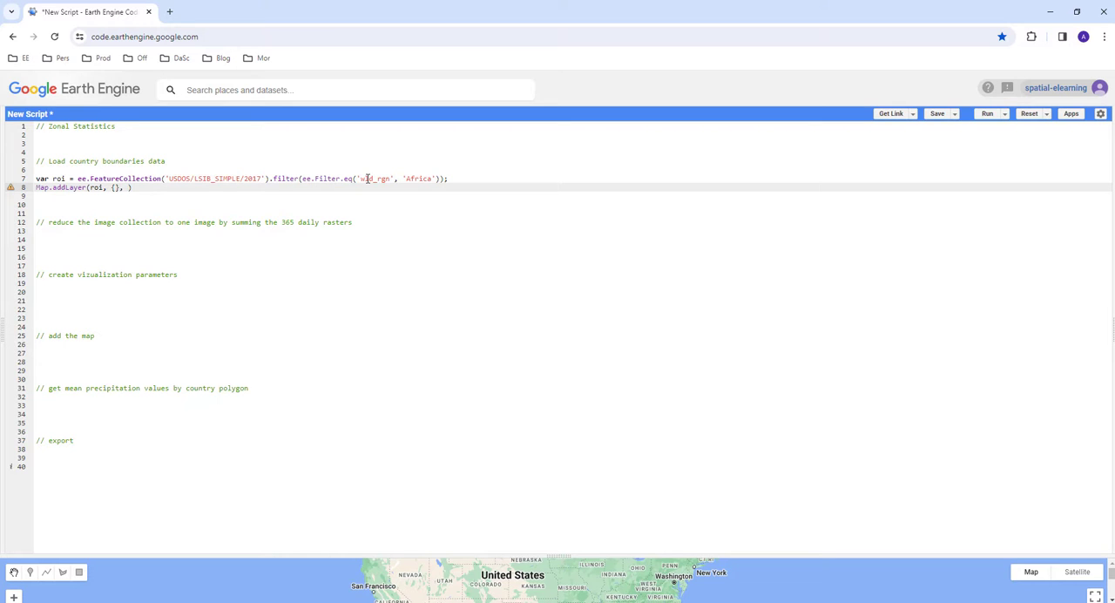
type("'C'")
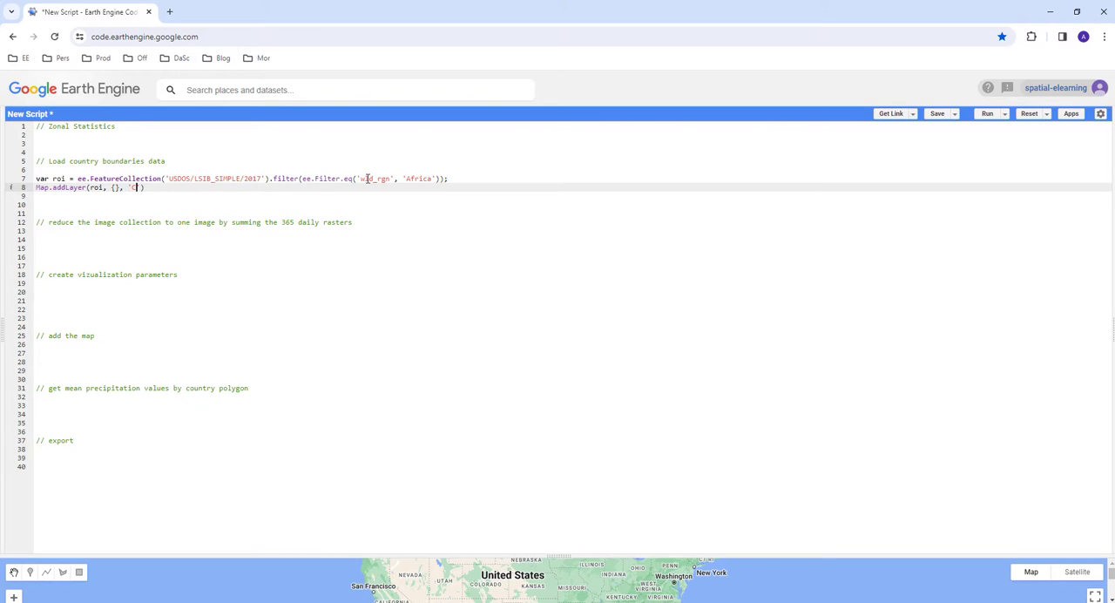
type("Countries")
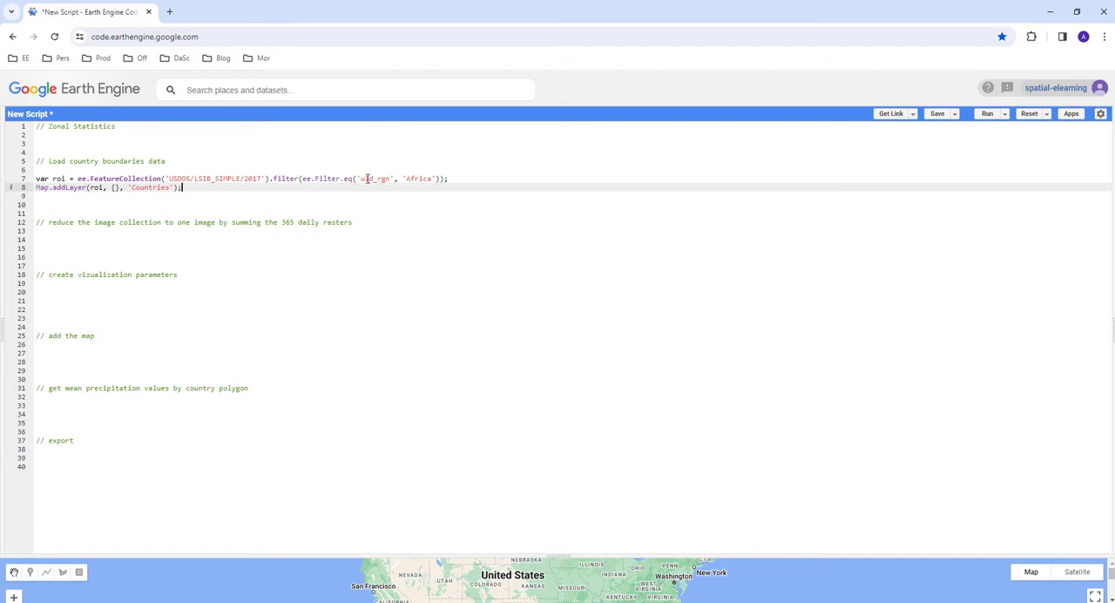
key("Enter")
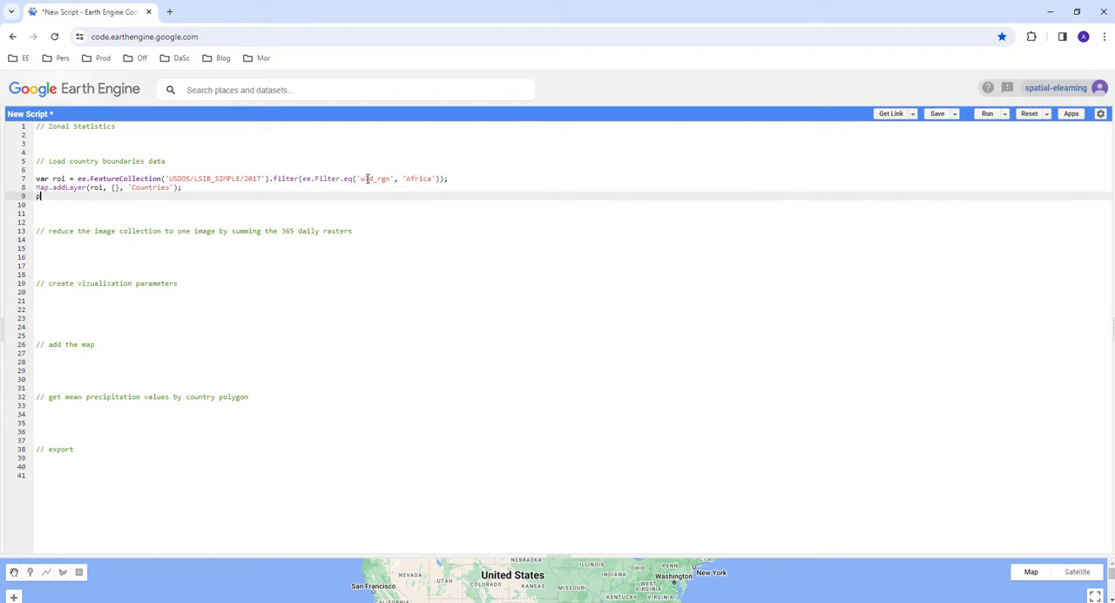
Print the first ten roi features with print(roi.limit(10)).
type("print()")
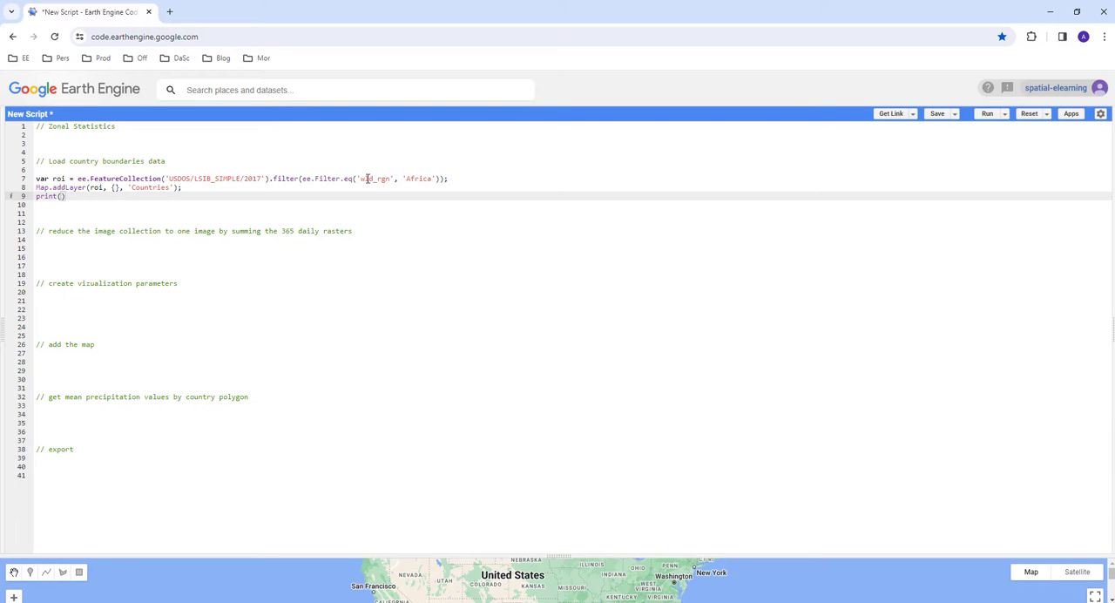
type("roi")
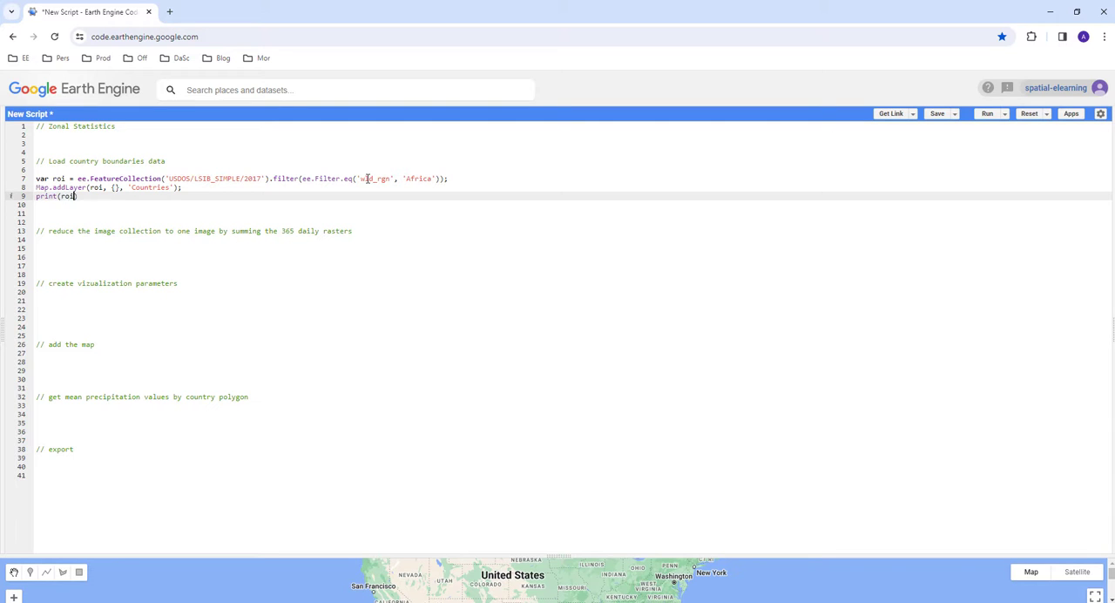
type(".limit(20")
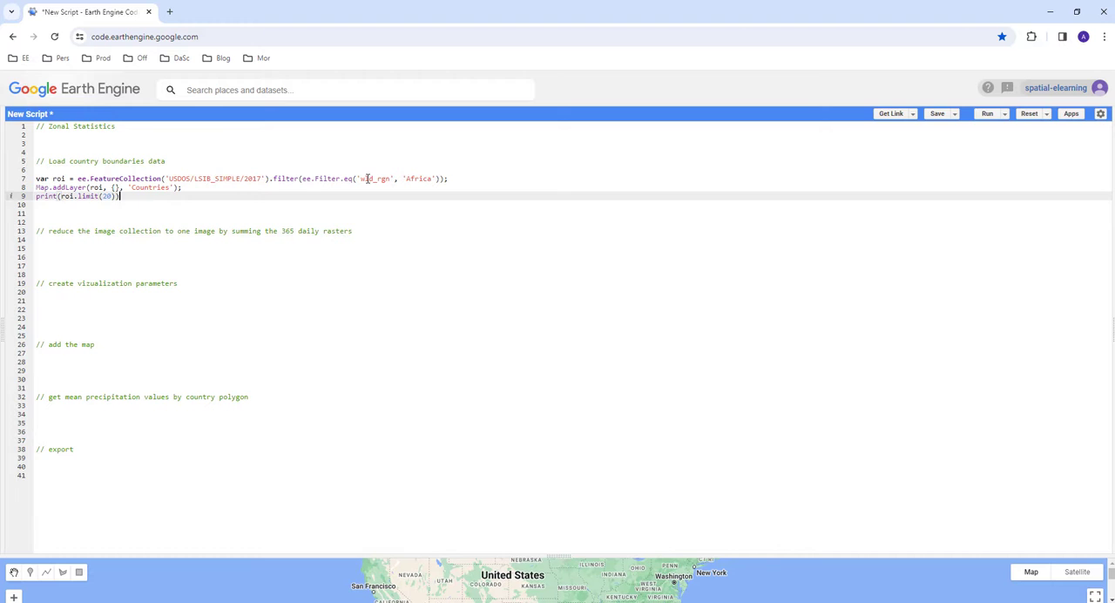
key("Backspace")
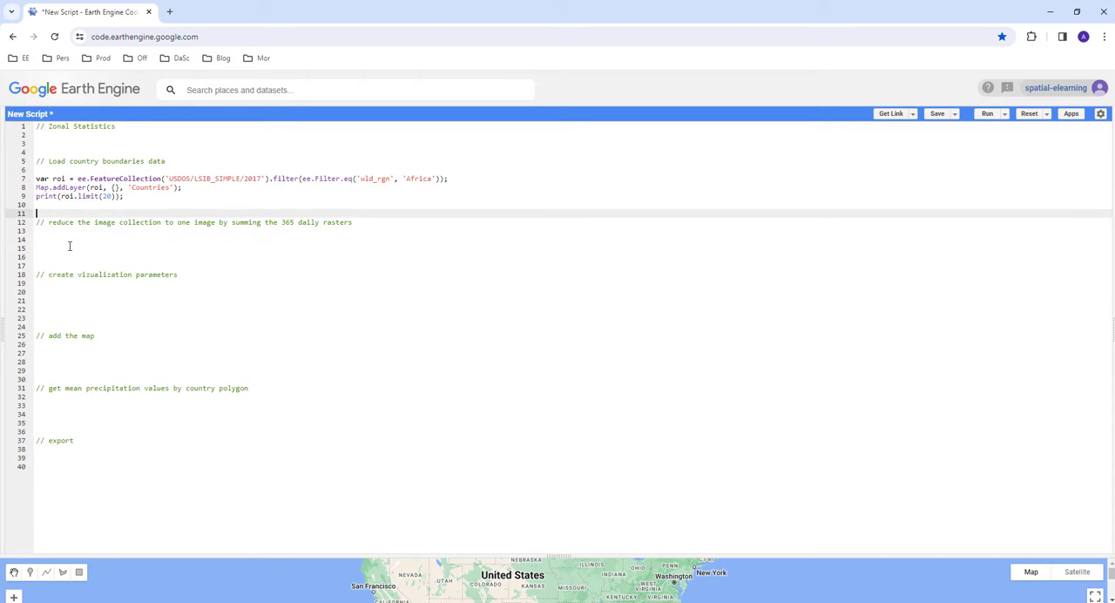
key("Enter")
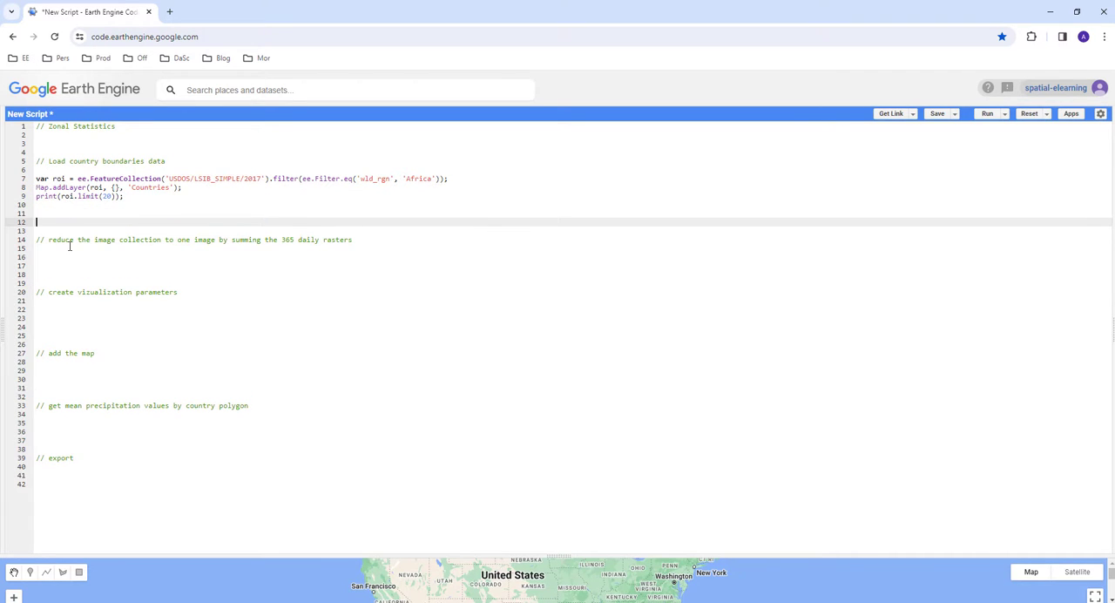
Define chirps as ee.ImageCollection('UCSB-CHG/CHIRPS/PENTAD') selecting precipitation, filtered to 2023 dates.
type("var")
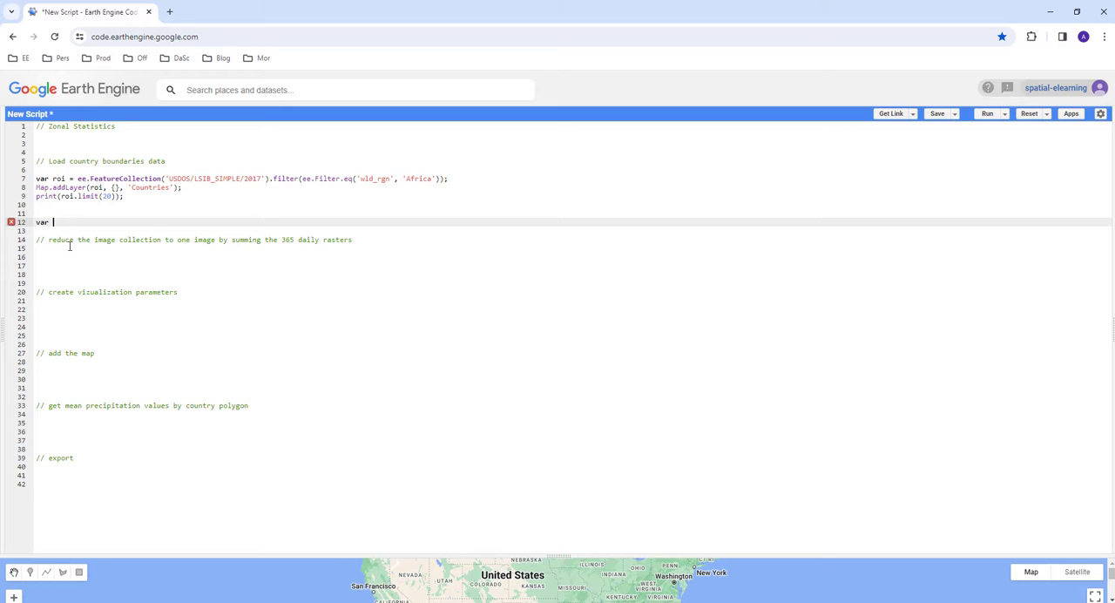
type("chirps")
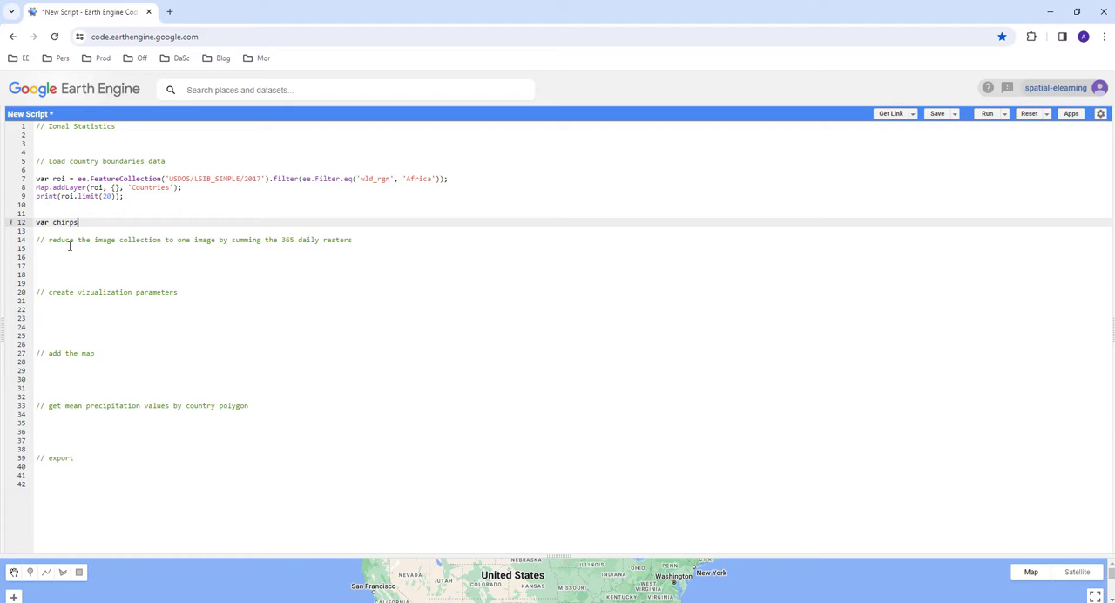
type("= ee")
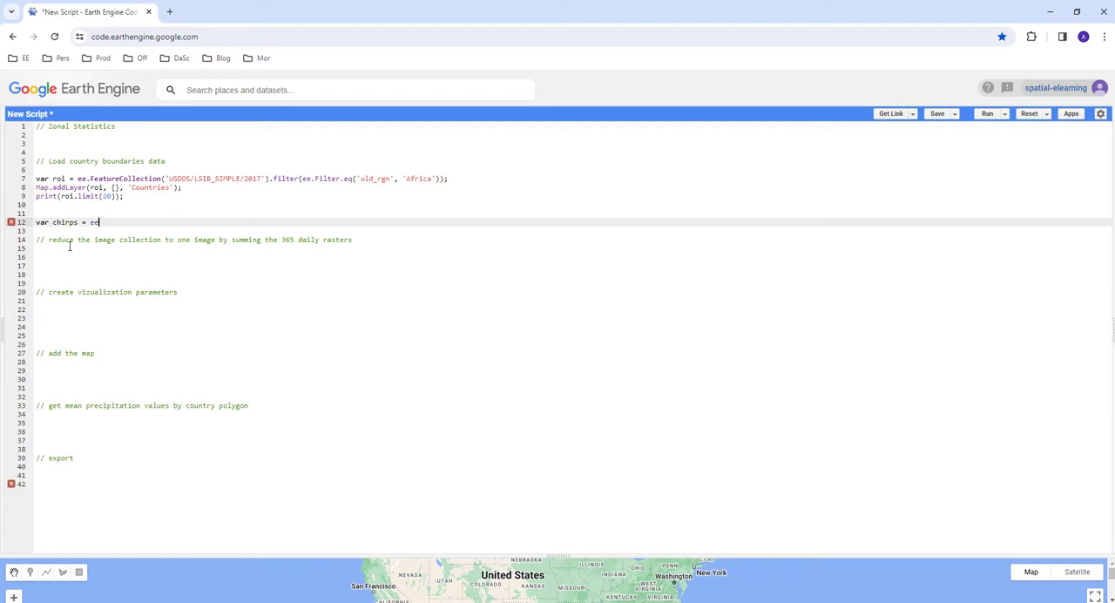
type(".ImageCollec")
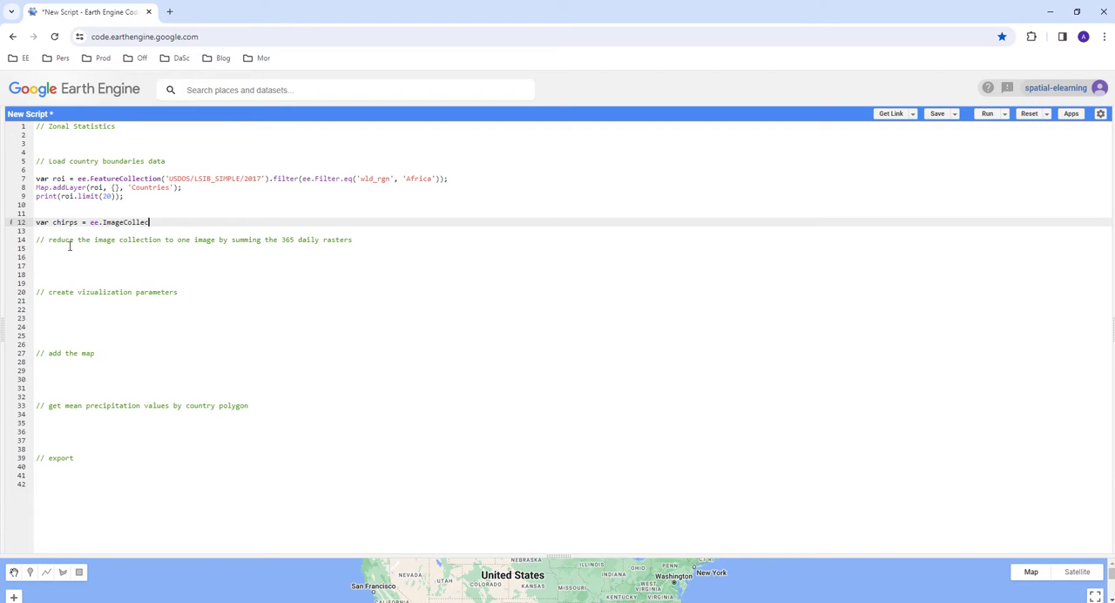
type("()")
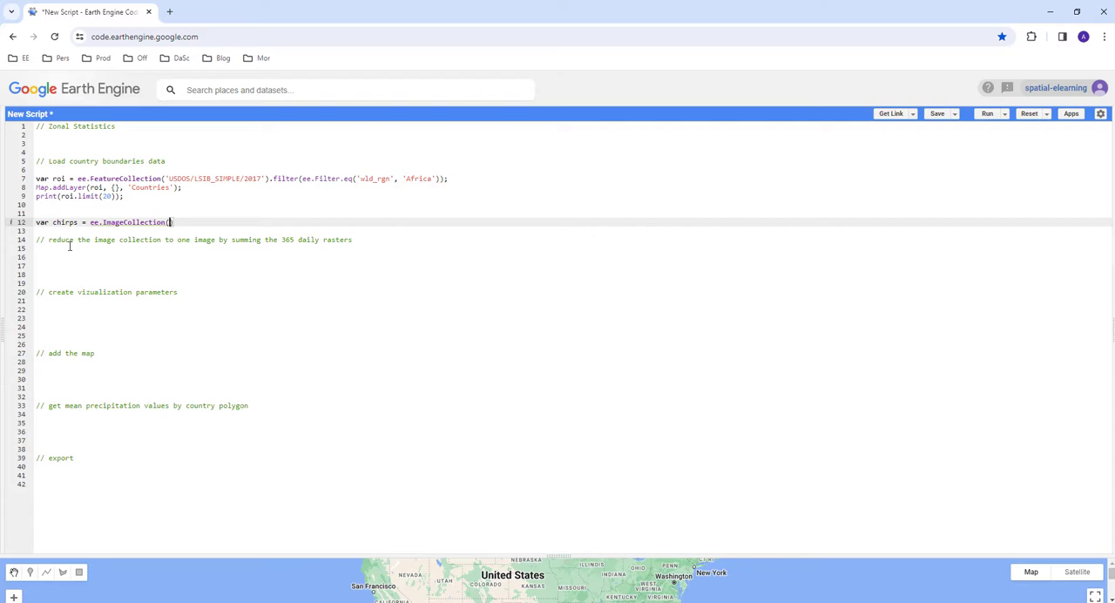
type("''")
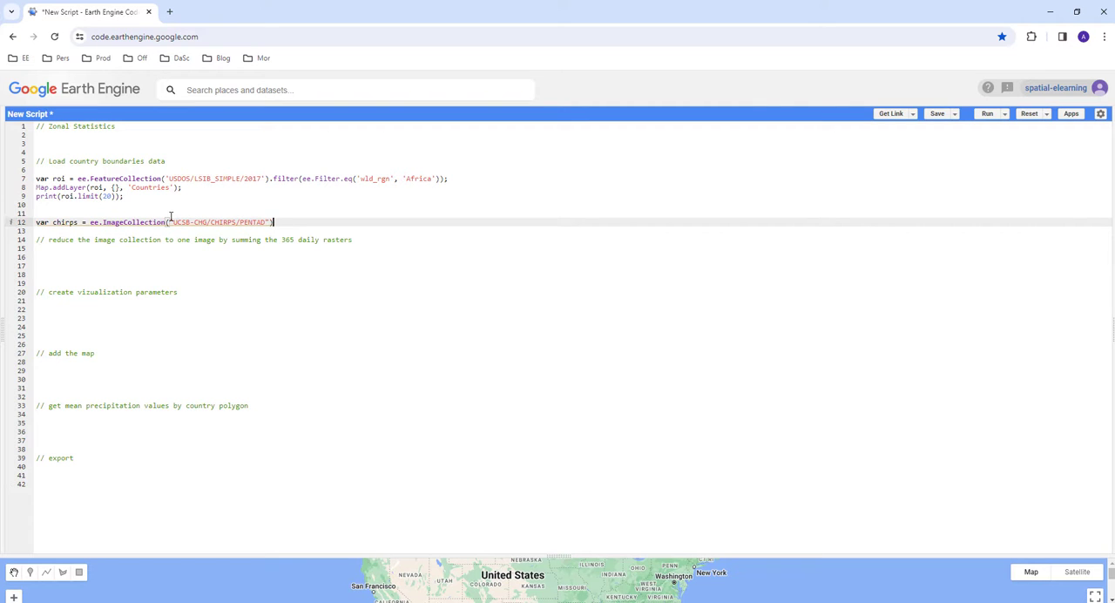
type(".")
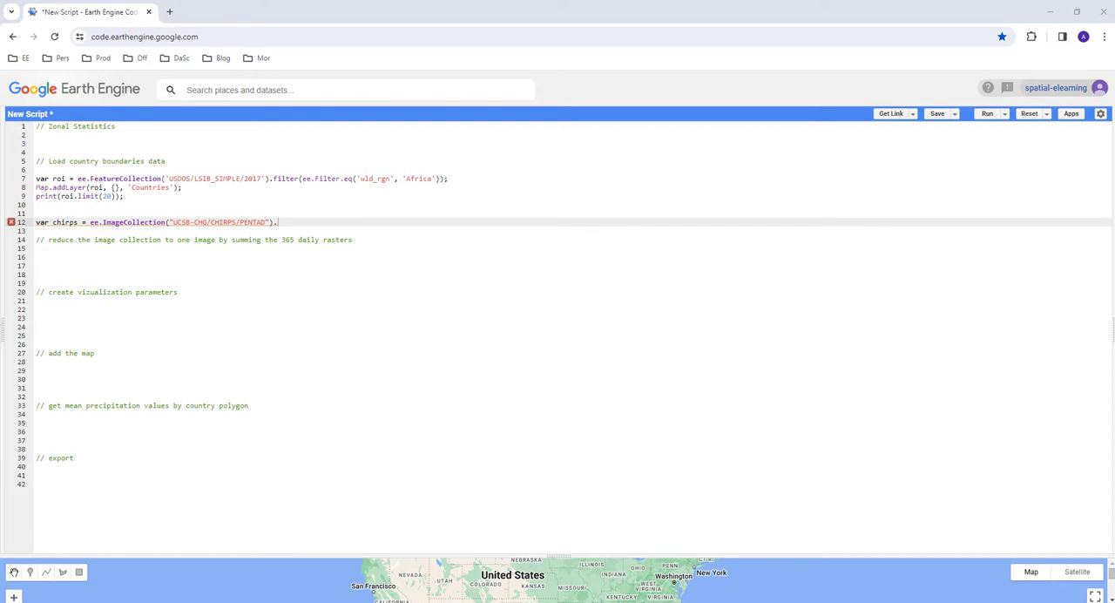
key("enter")
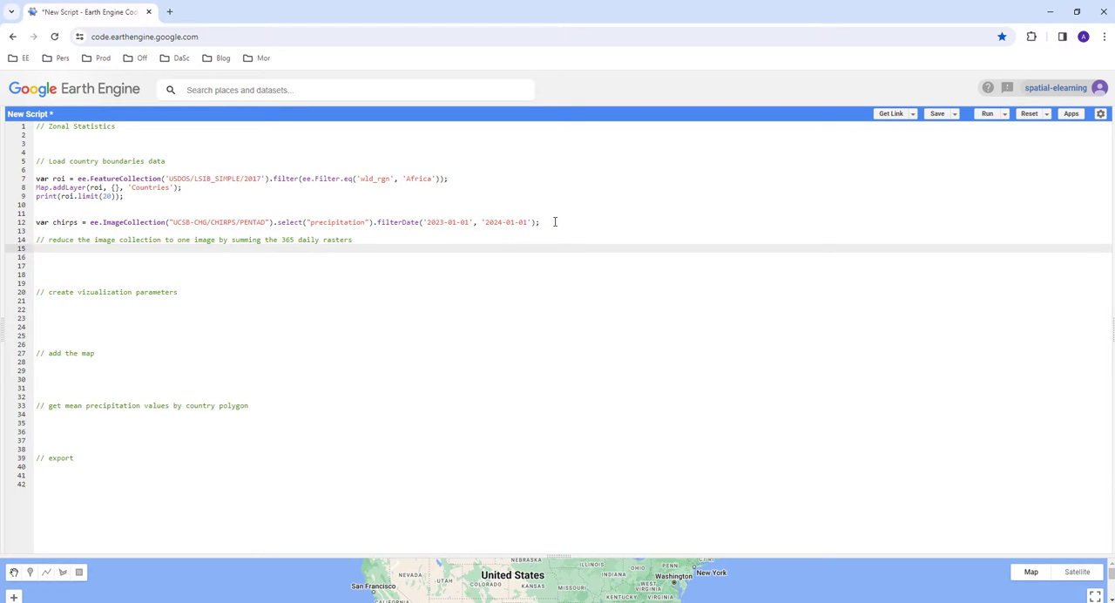
type("var")
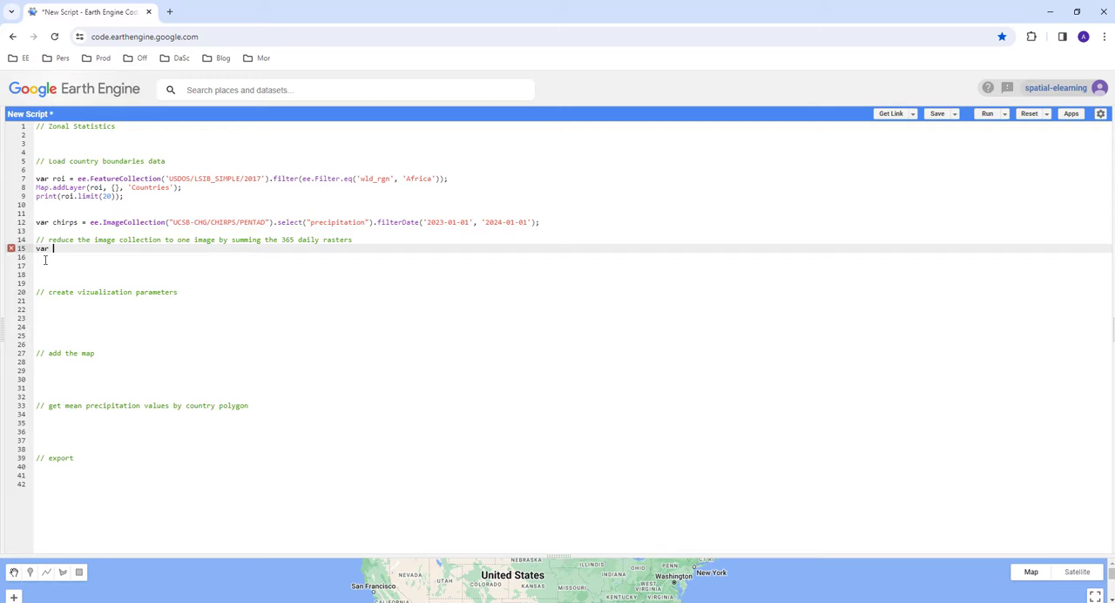
Define annualChirps as chirps reduced with ee.Reducer.sum().
type("annualChirps = chirps")
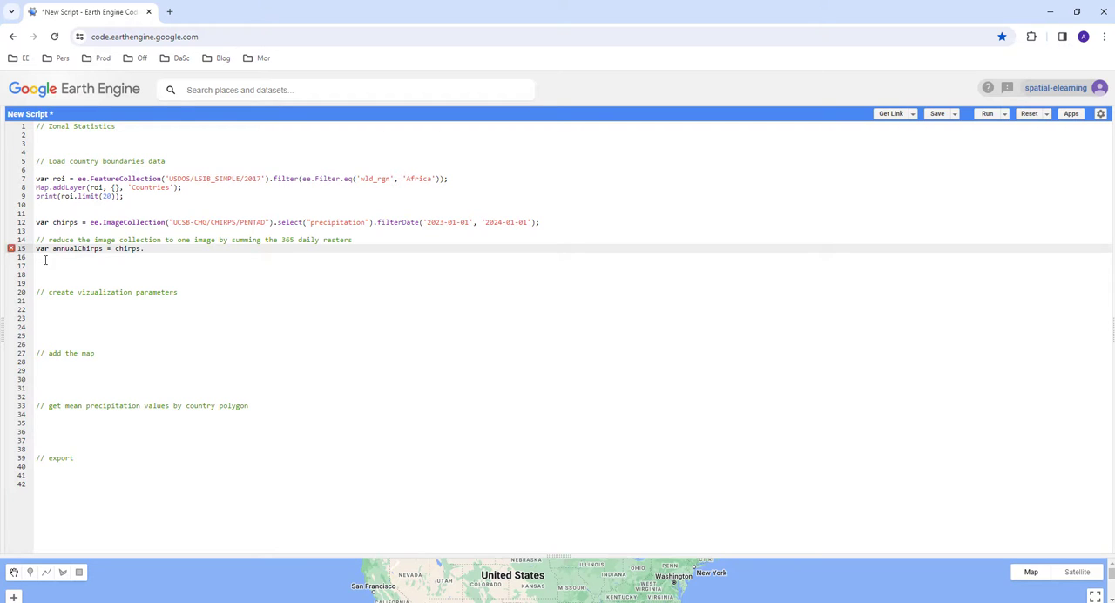
type(".reduce(ee.")
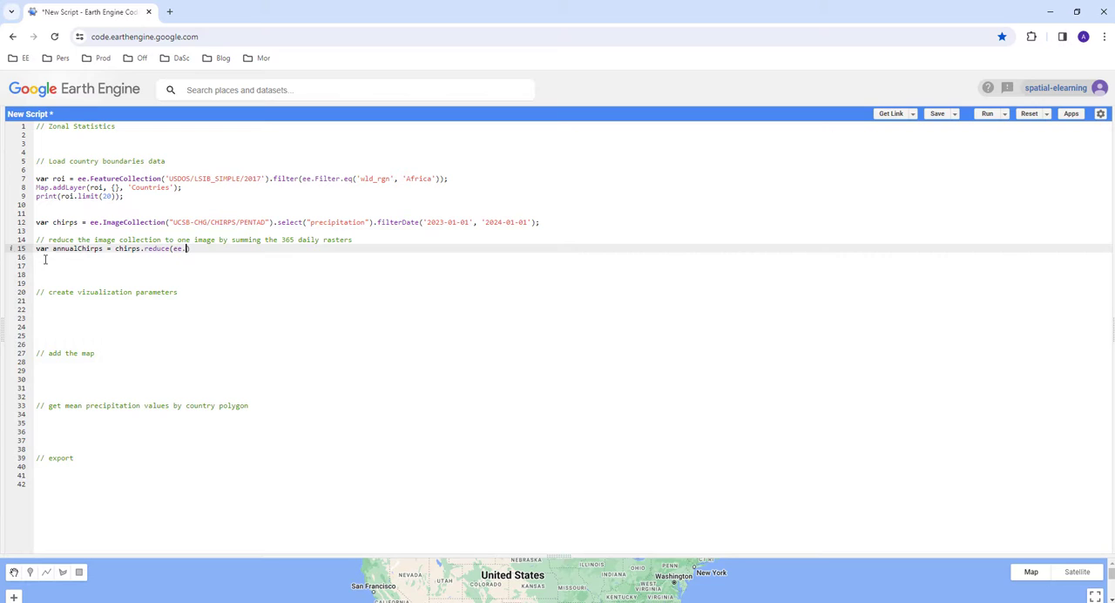
type("Reducer")
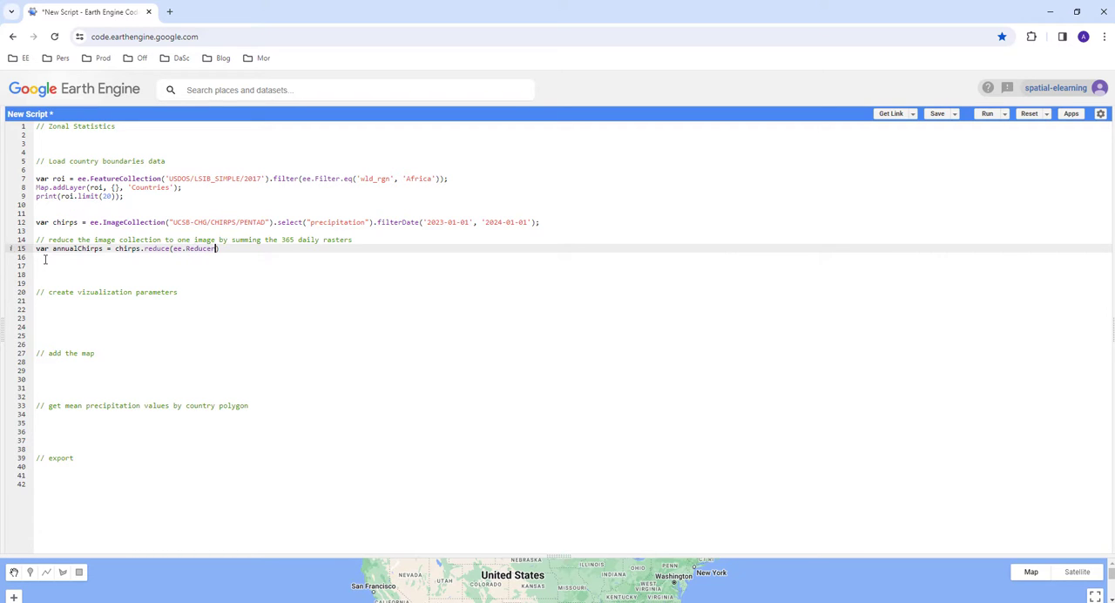
type("sum());")
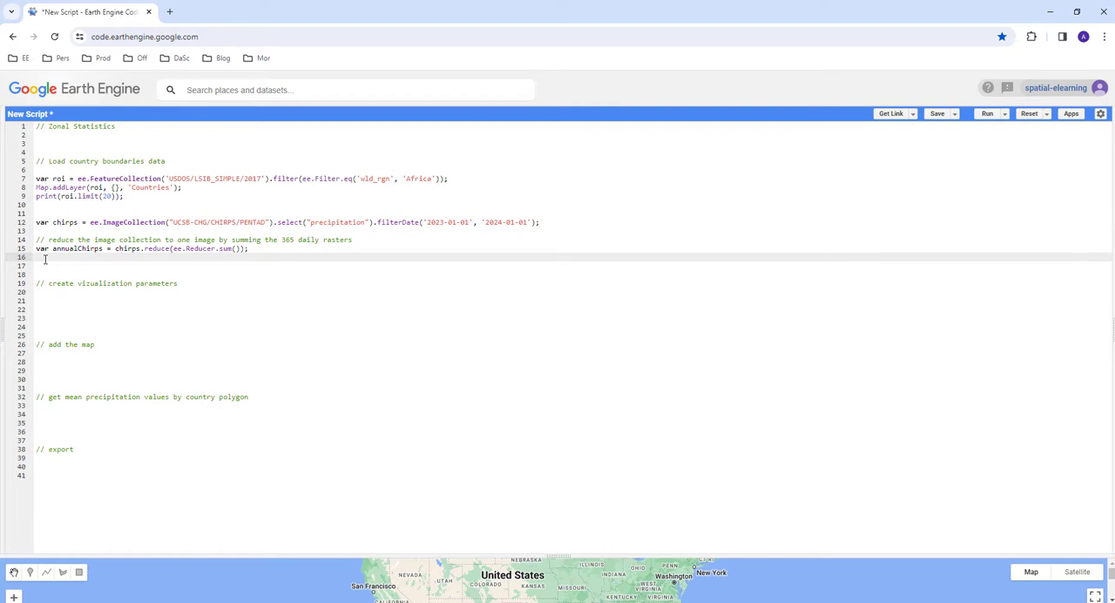
Print annualChirps to the console.
type("print")
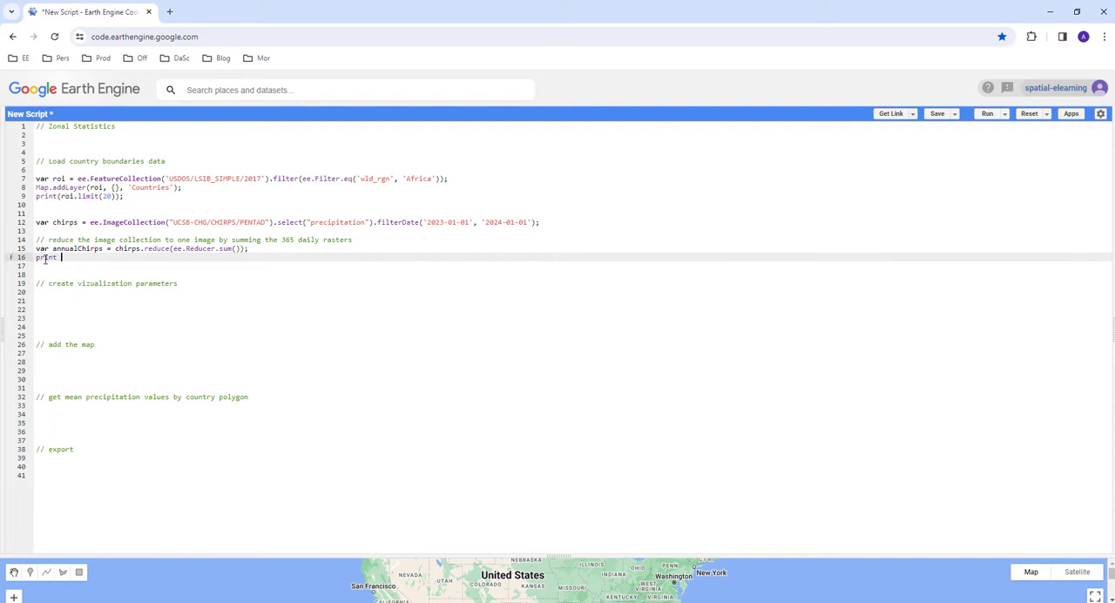
type("()")
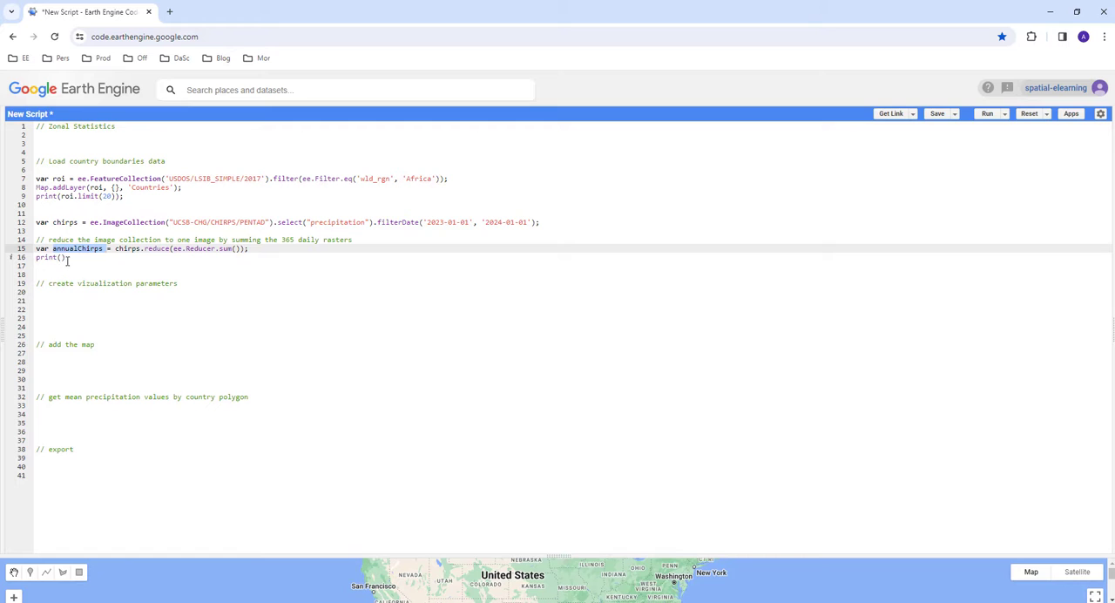
type("annualChirps")
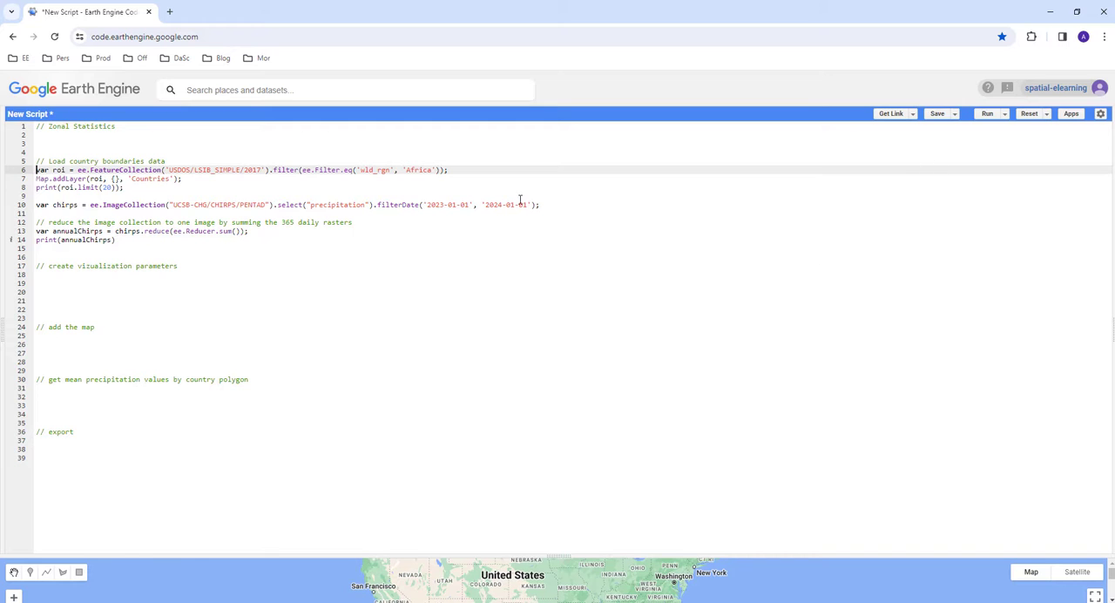
Increase Chrome's page zoom from the three-dot menu so the editor and map are larger.
left_click(1105, 37)
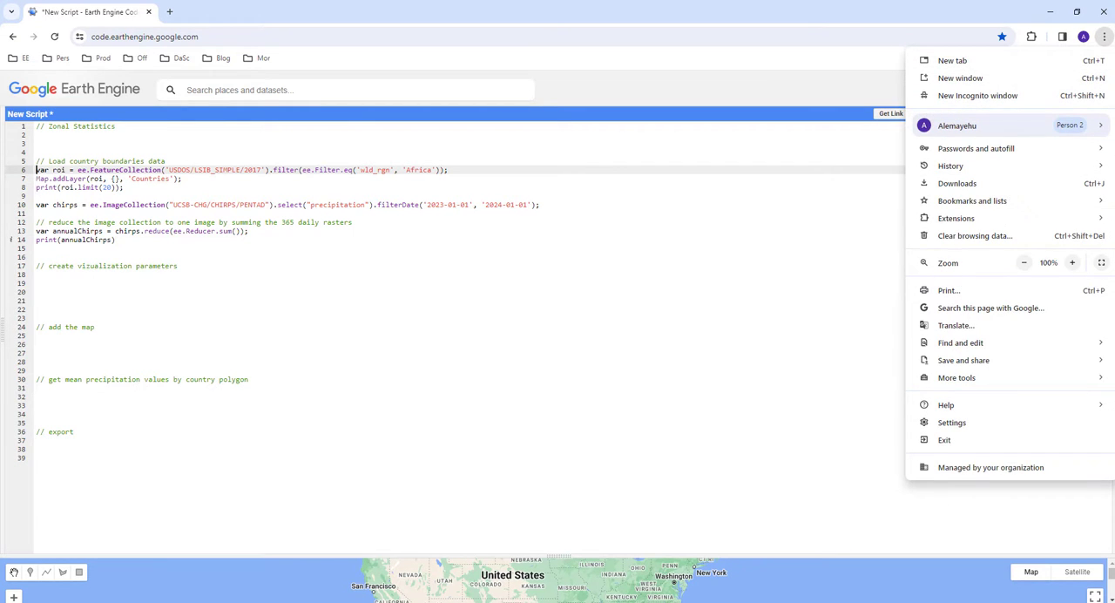
left_click(1074, 261)
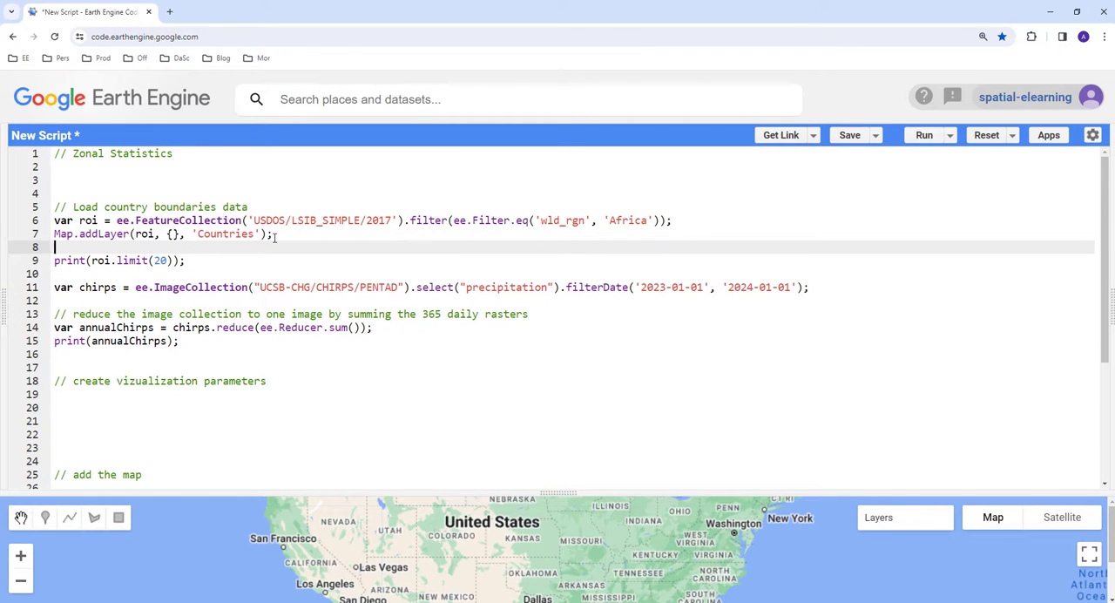
Add Map.centerObject(roi, 4) below the Countries layer and run the script.
type("Map.")
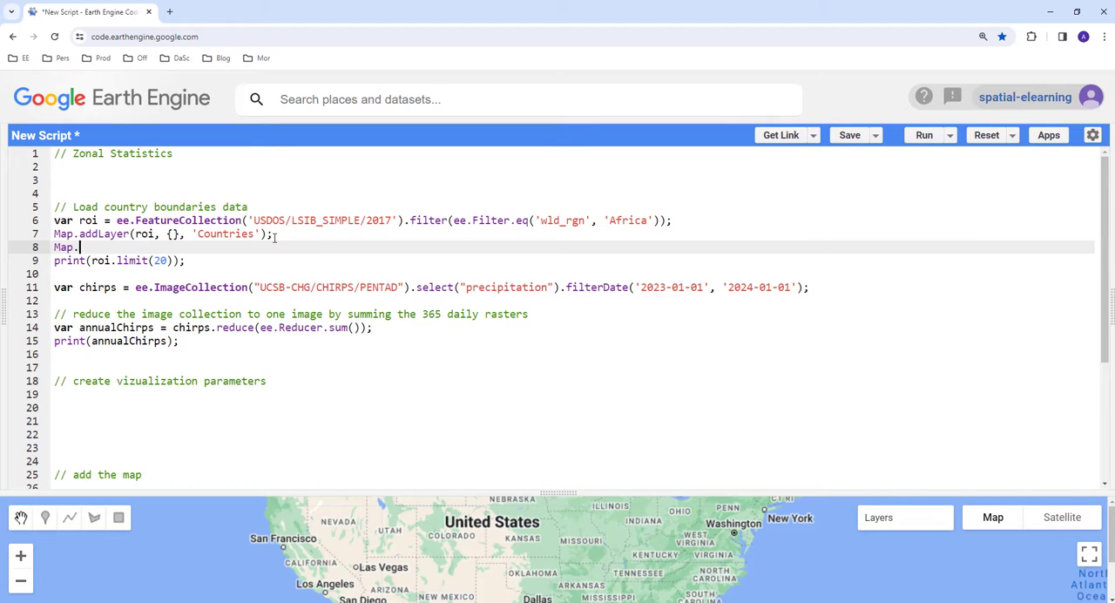
type("centerObje")
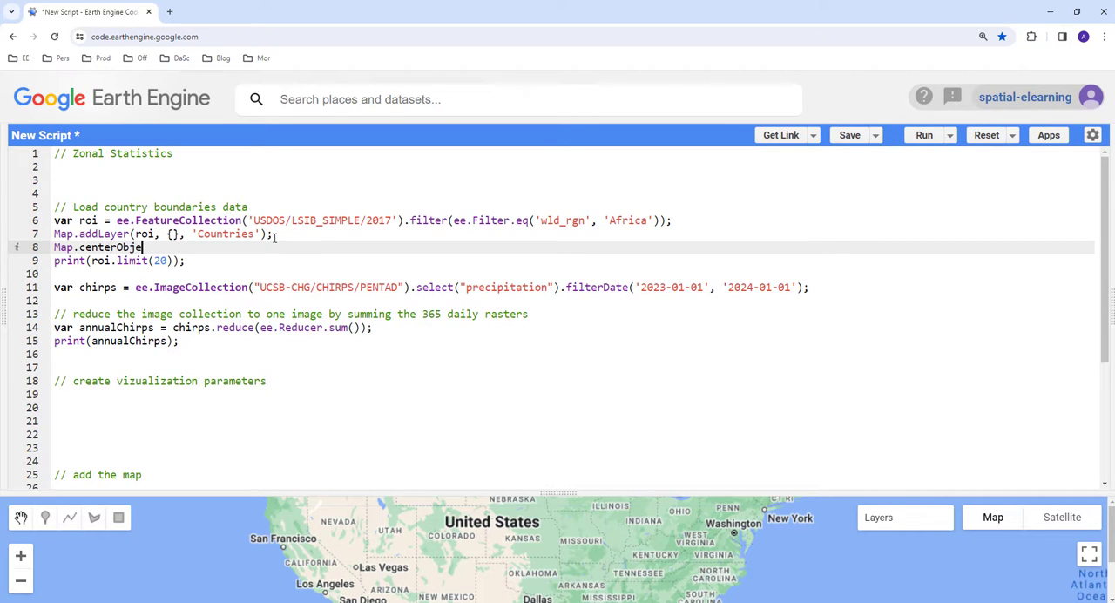
type("ct()")
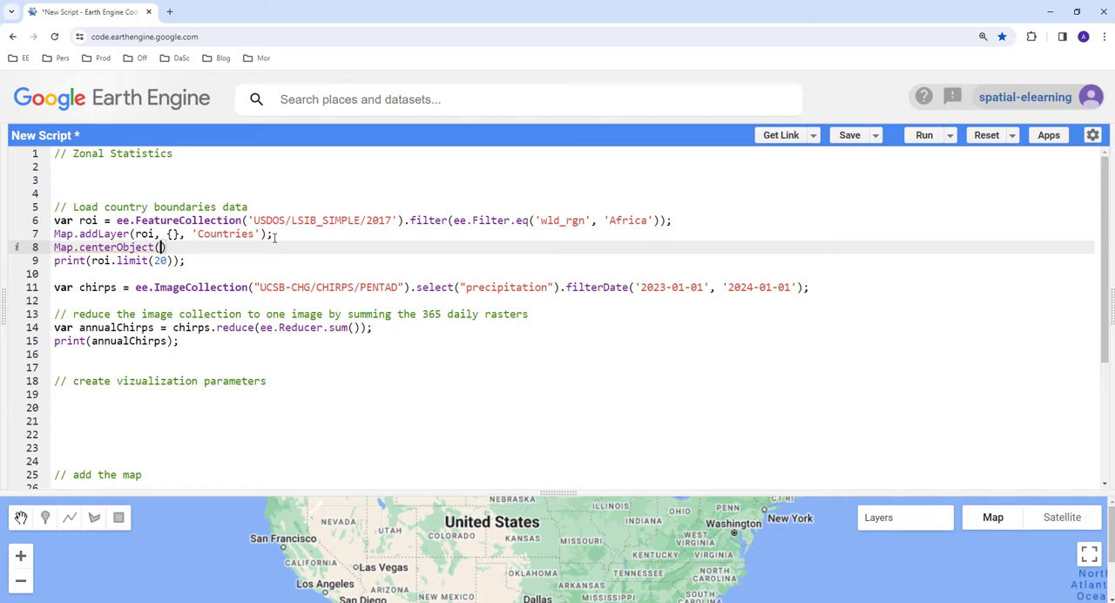
type("roi,")
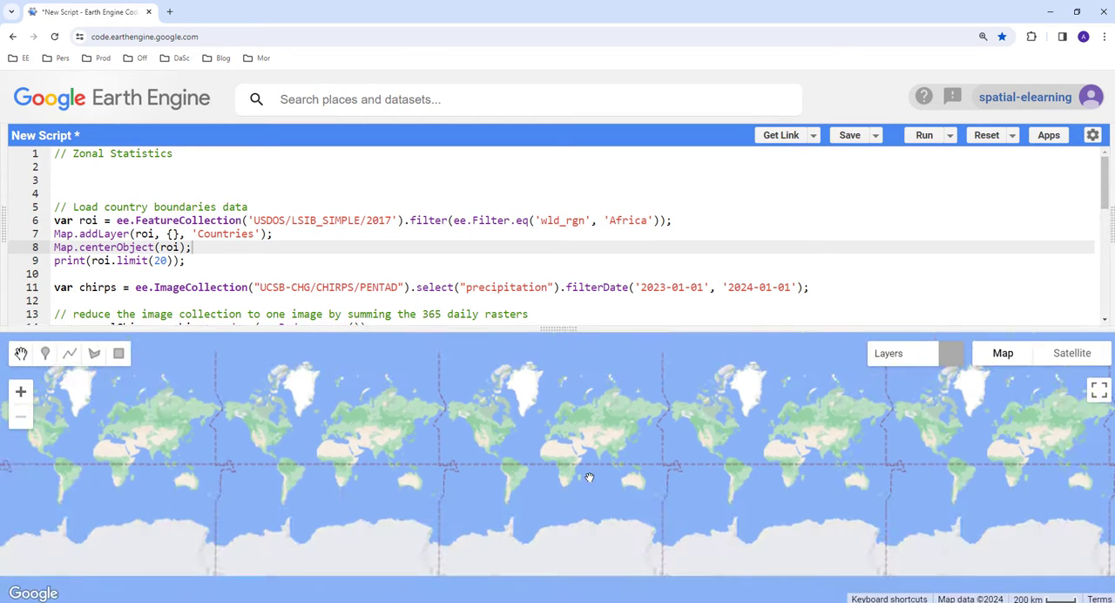
left_click(924, 136)
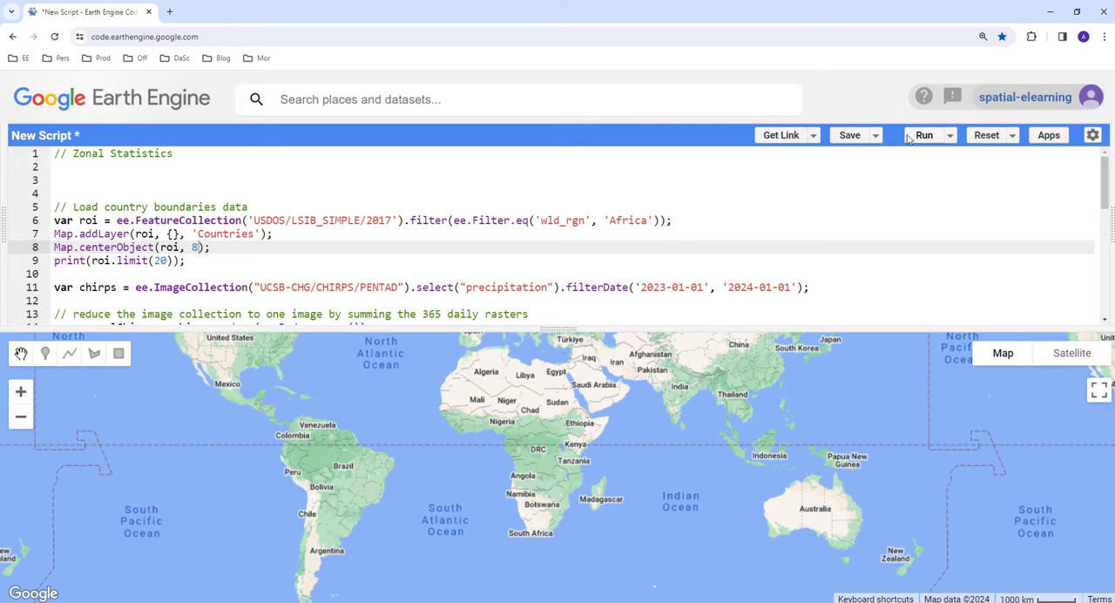
mouse_move(302, 272)
type("4")
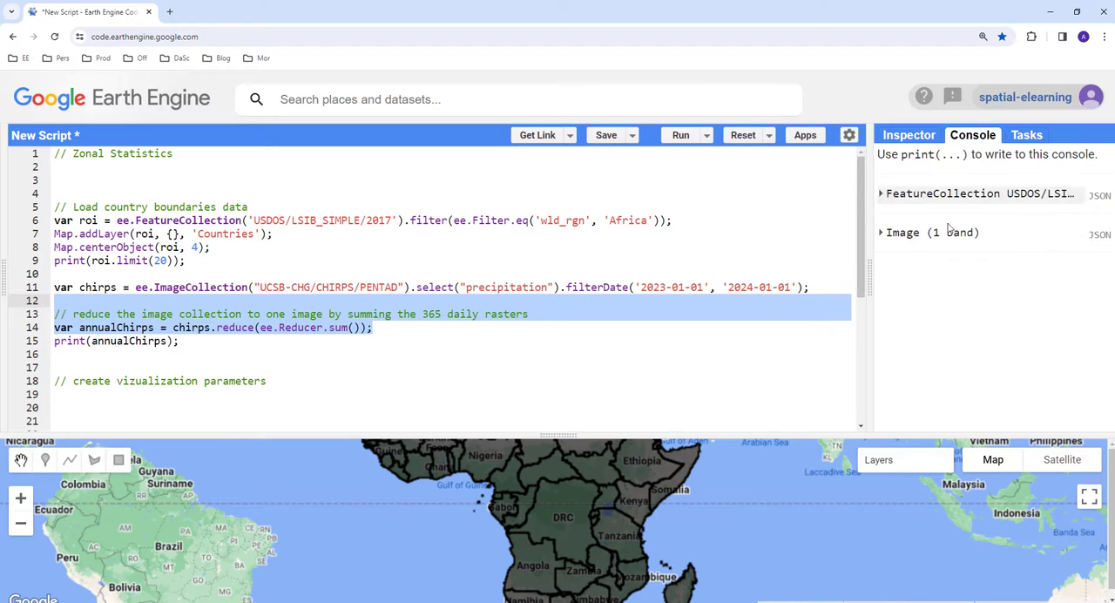
Expand the printed annualChirps image in the Console to show its precipitation_sum band and crs_transform.
left_click(882, 234)
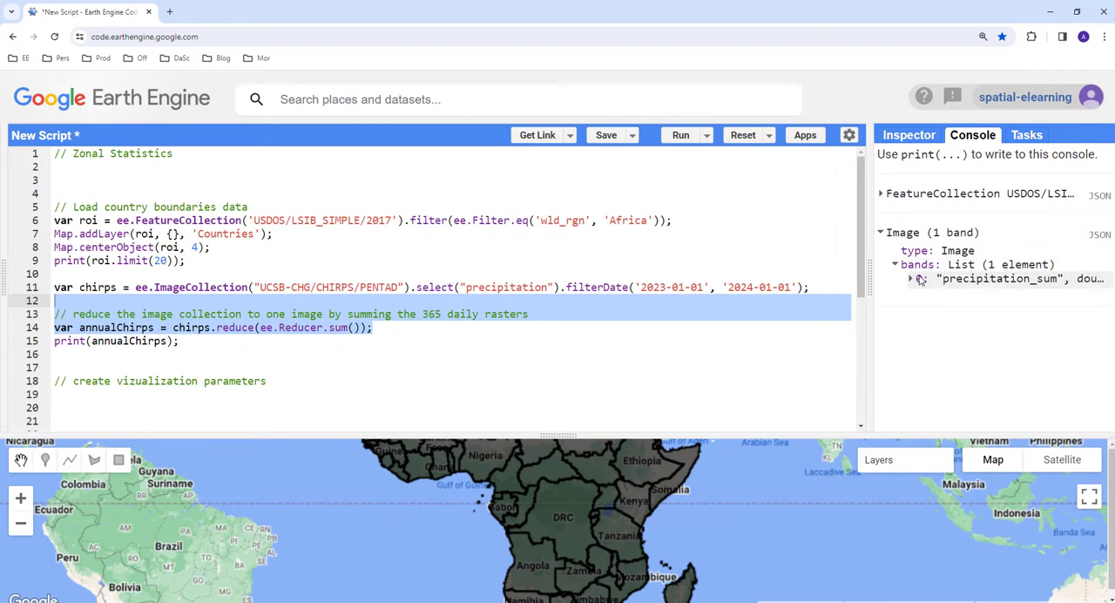
left_click(912, 278)
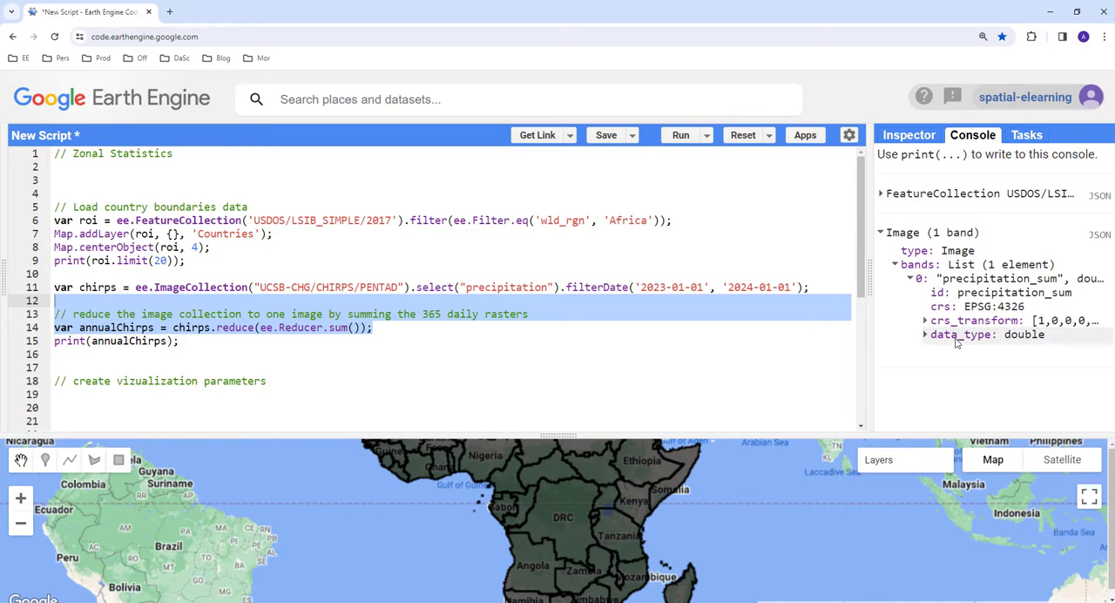
left_click(925, 320)
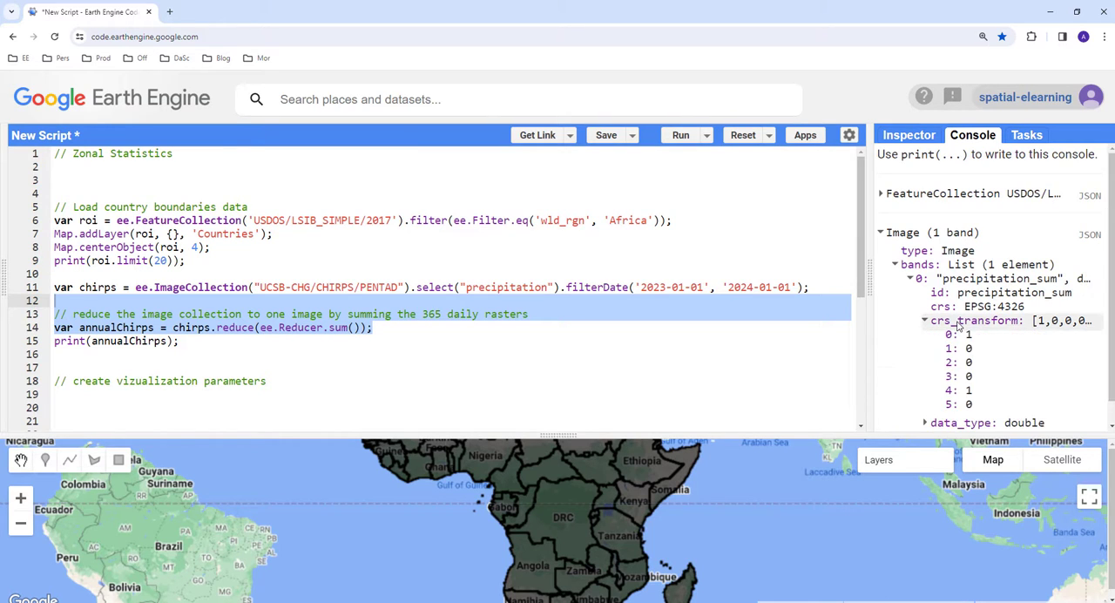
left_click(925, 321)
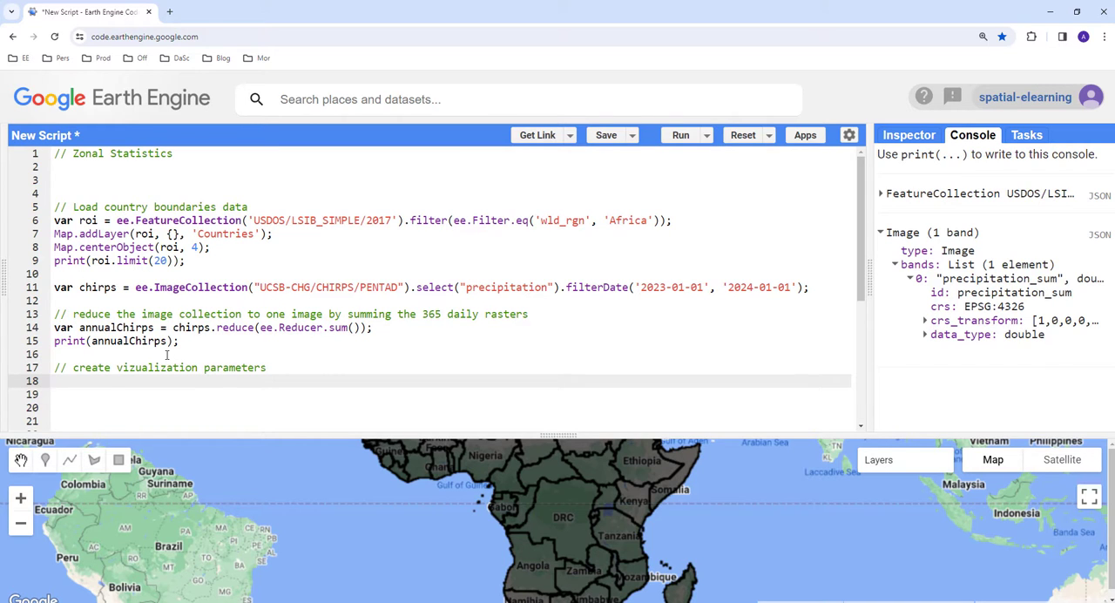
Start var viz = {min: 0, max: 3500, ...} under the visualization comment.
key("enter")
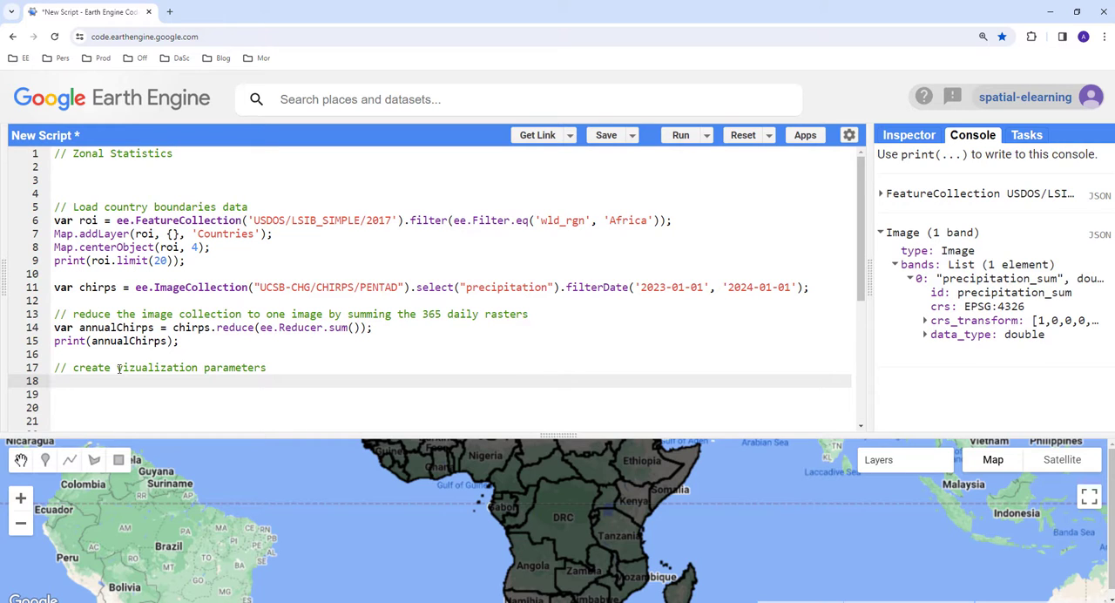
type("var")
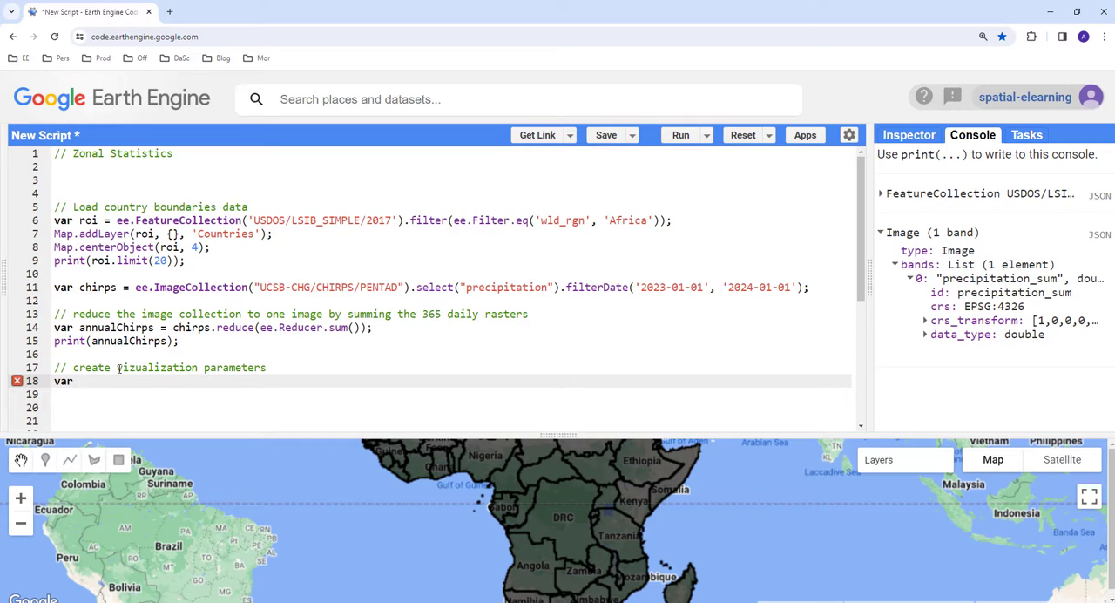
type("v")
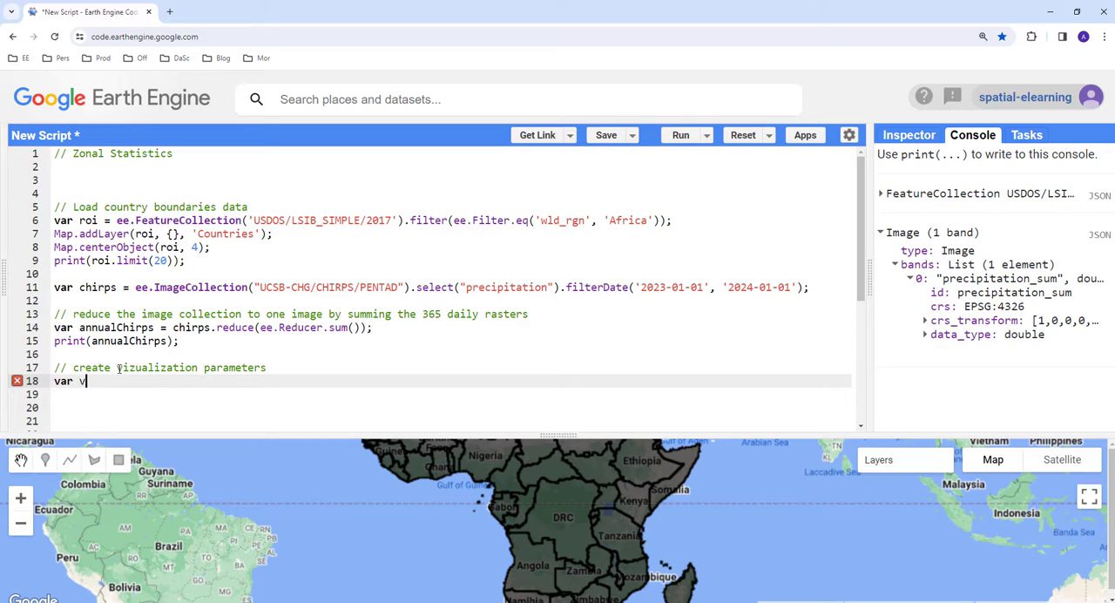
type("iz =")
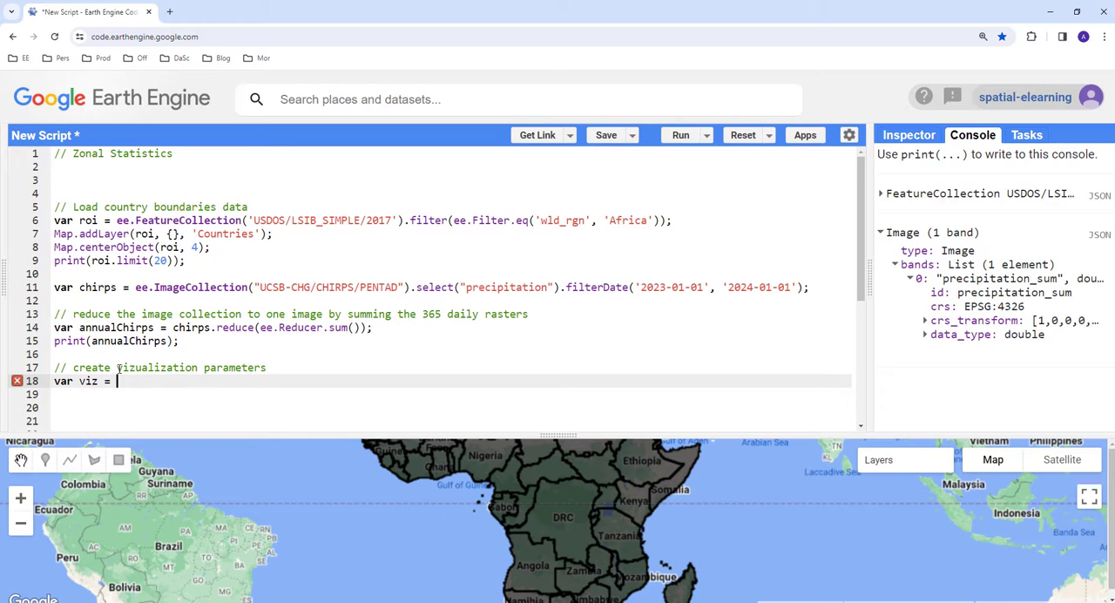
type("{m")
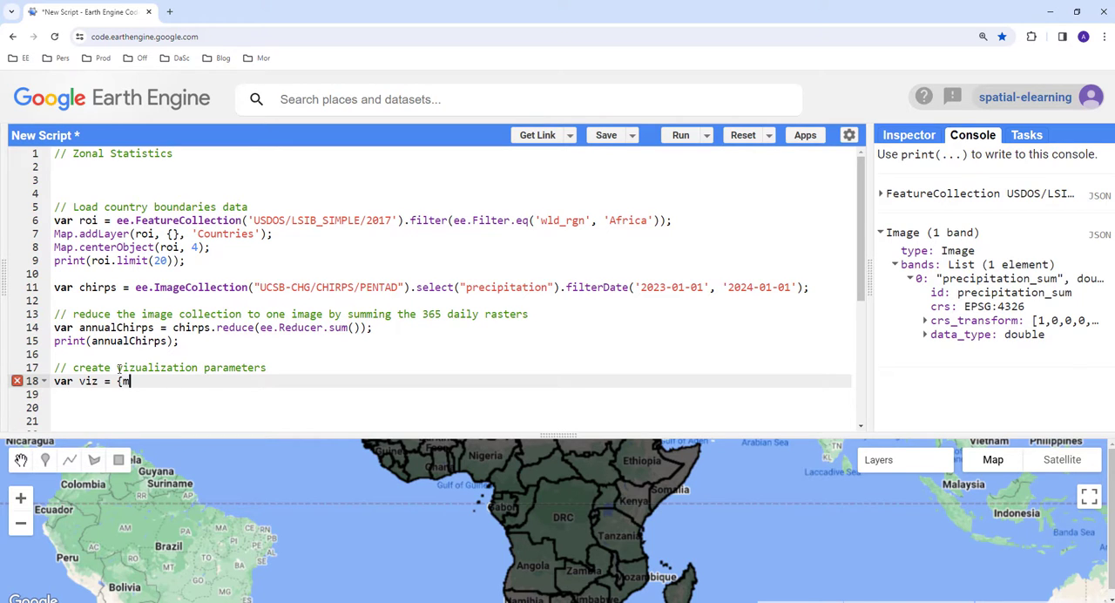
type("in: 0")
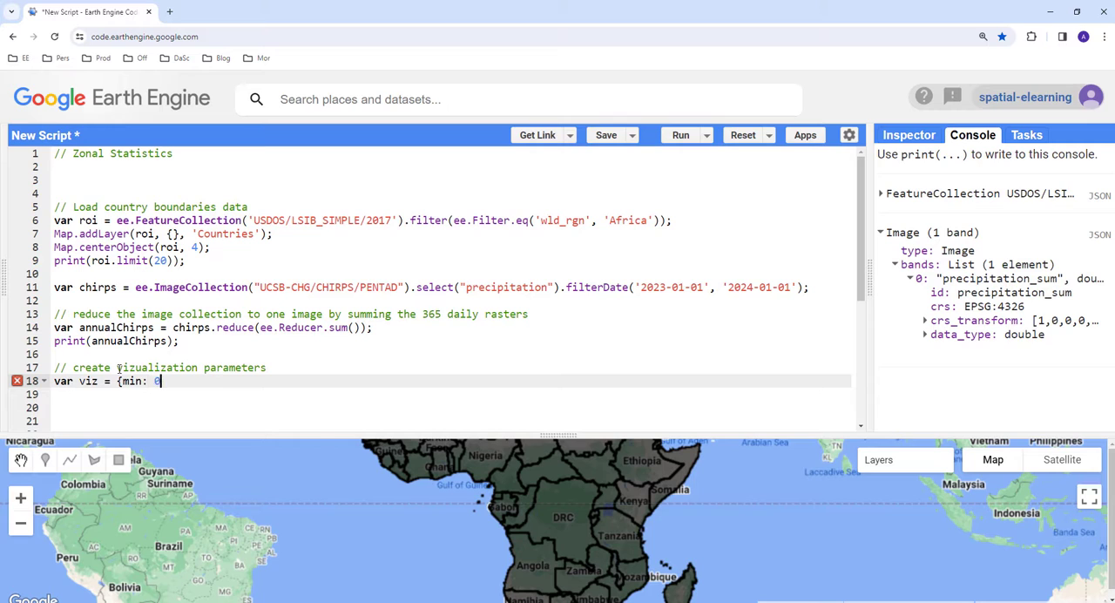
type(", ma")
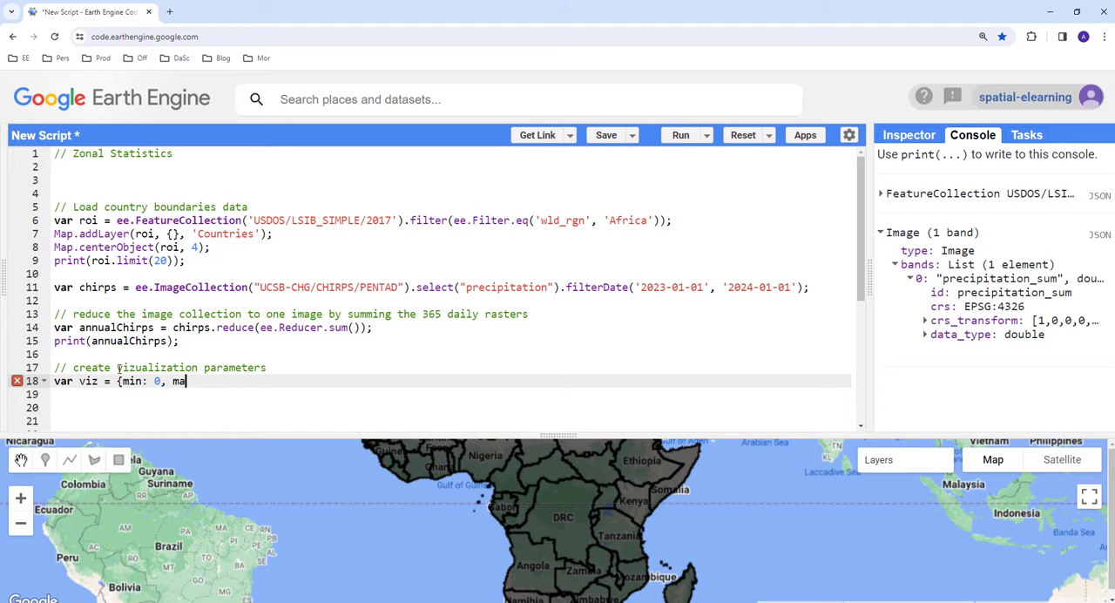
type("x:")
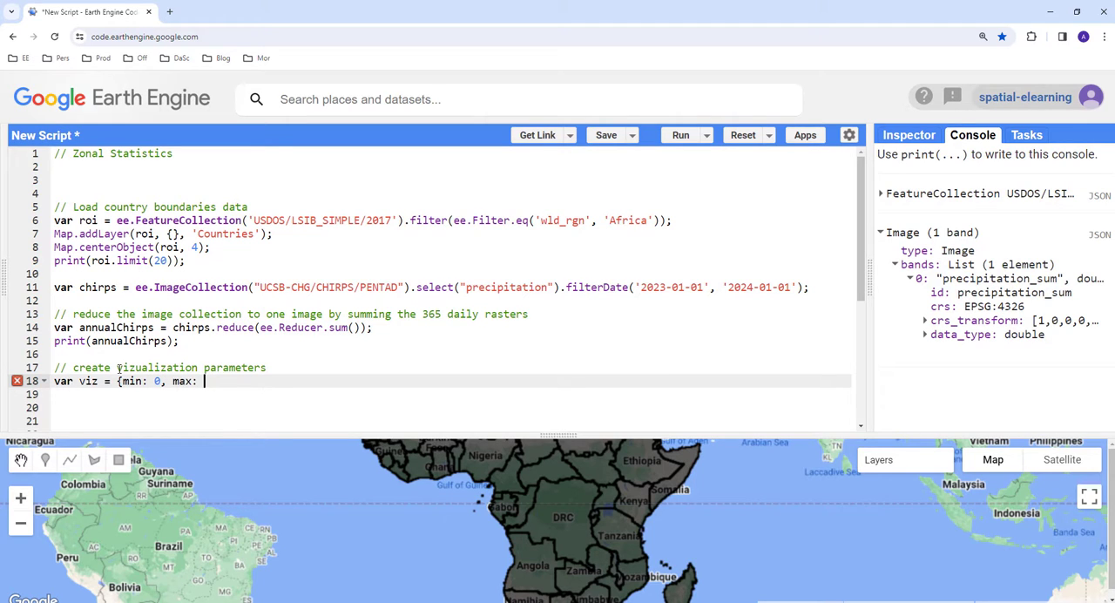
type("3500")
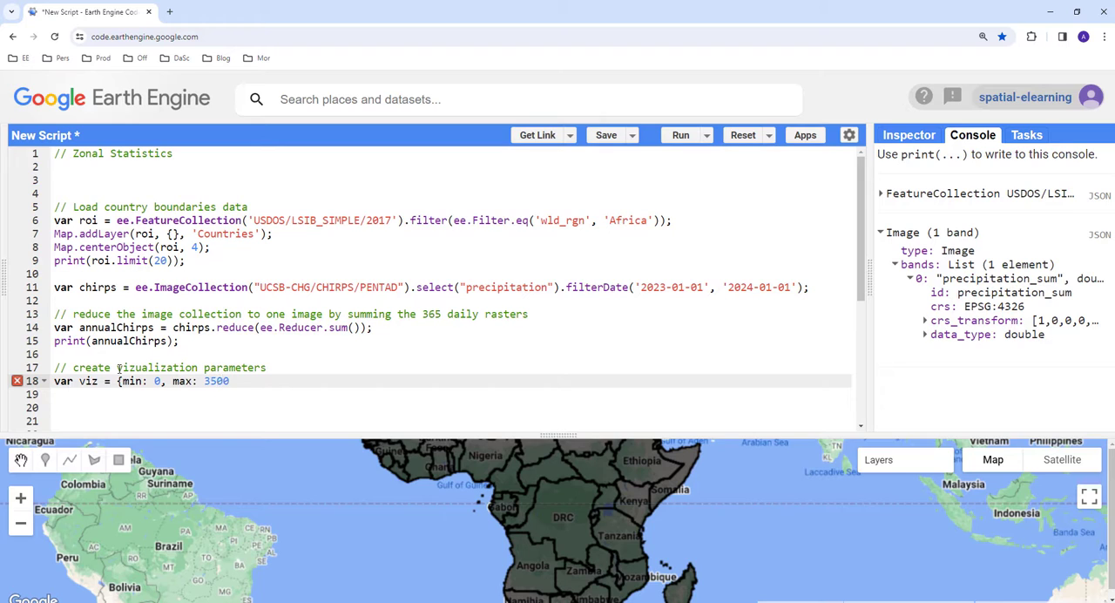
type(",")
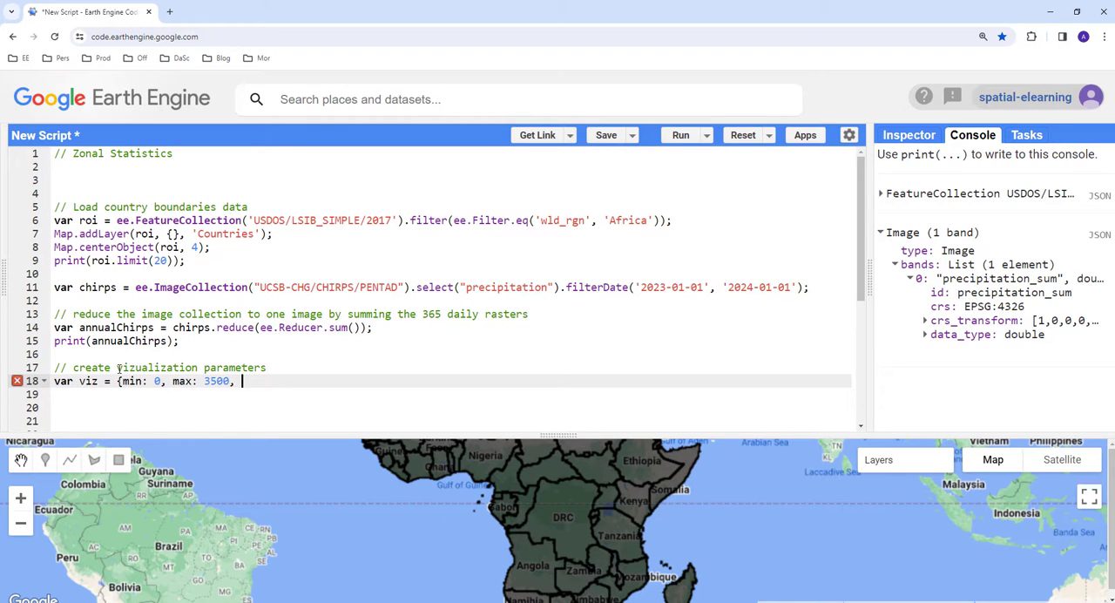
Add a palette of ten hex colours from '000096' to 'af0...' to viz.
type("palette:")
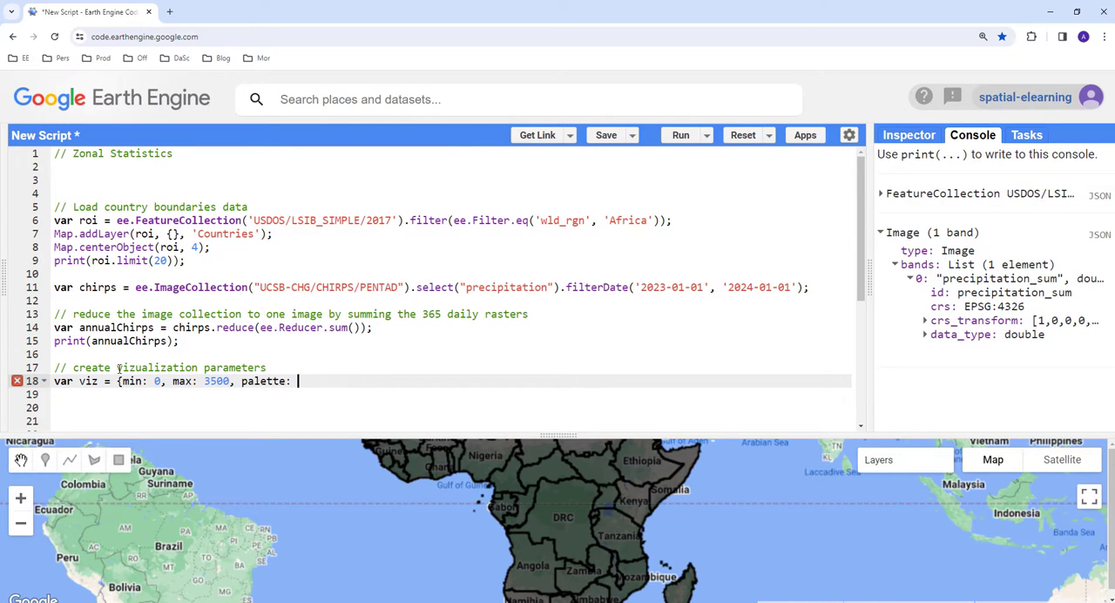
type("[]")
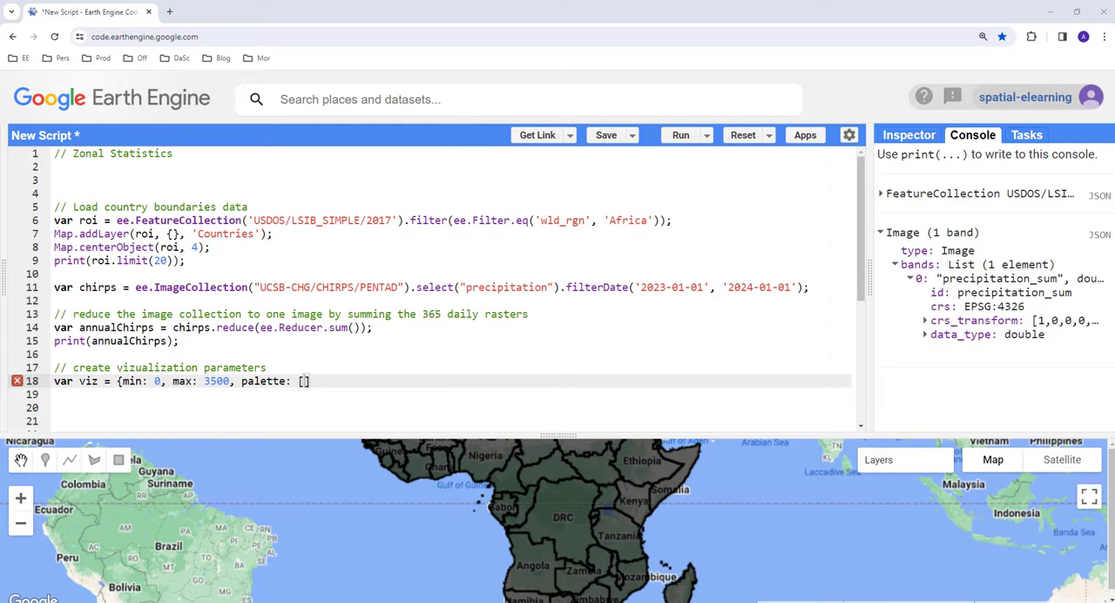
mouse_move(345, 345)
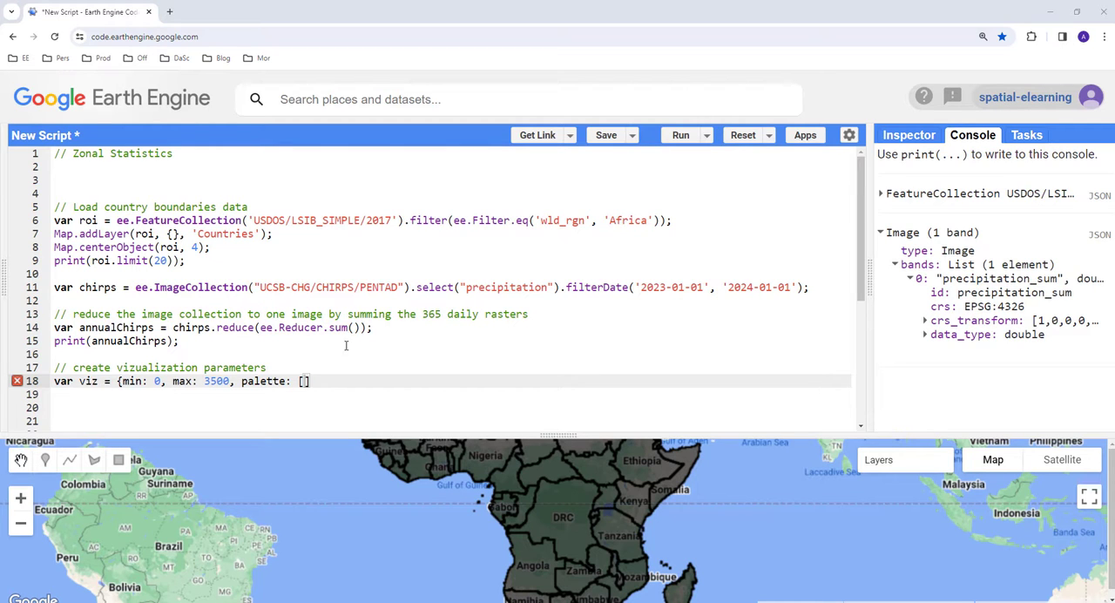
left_click(303, 380)
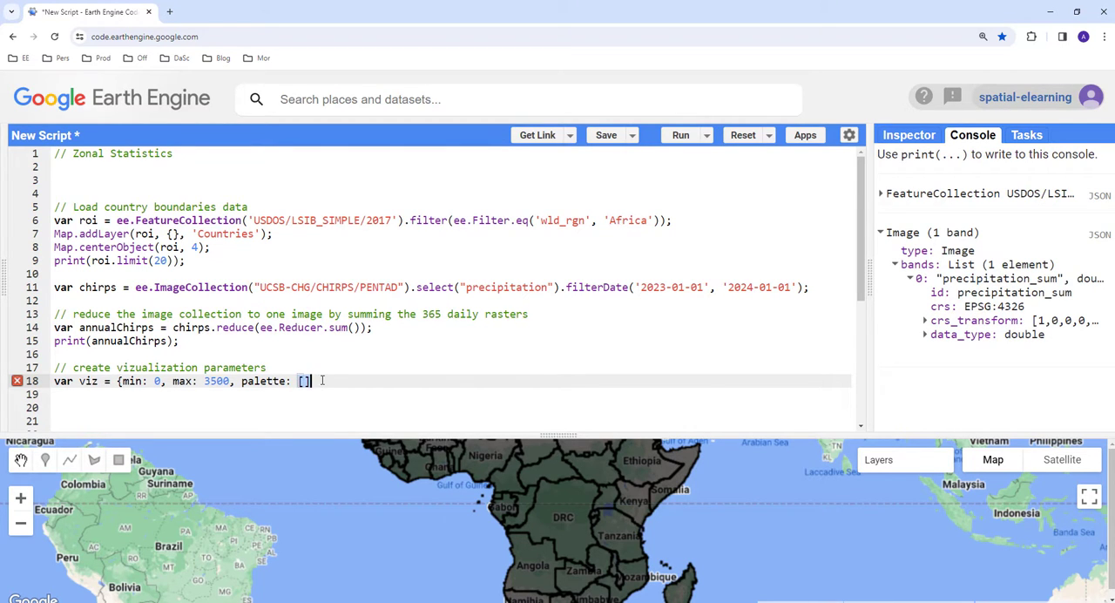
type("'000096','0064ff','00b4ff','33db80','9beb4a','ffeb00','ffb300','ff6400','eb1e00','af0000'")
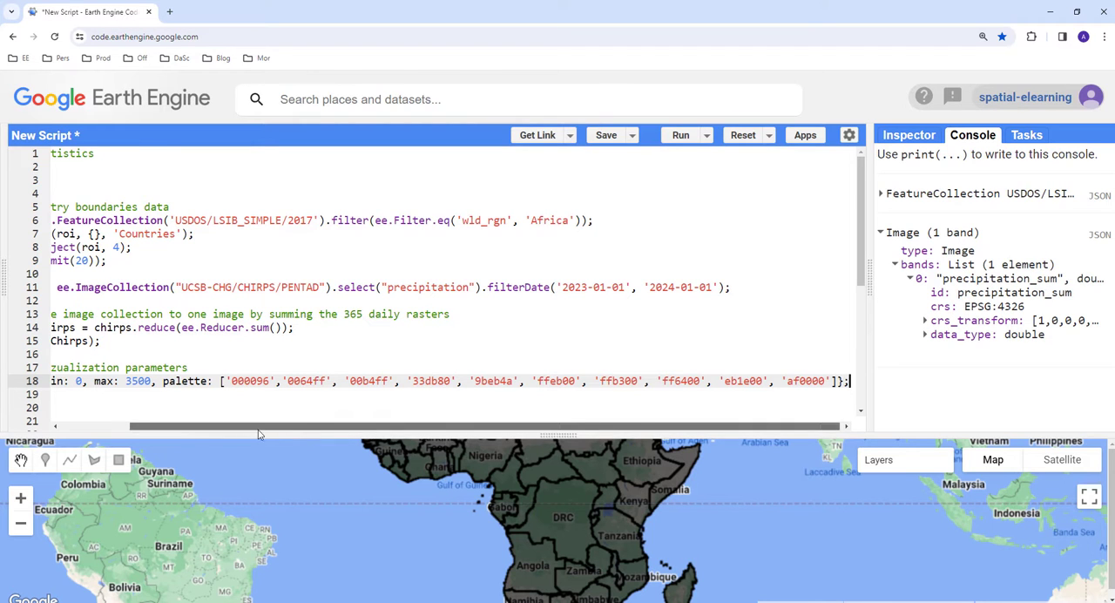
Under an '// add the map' comment, add Map.addLayer(annualChirps.clip(roi), viz).
scroll("left", 3)
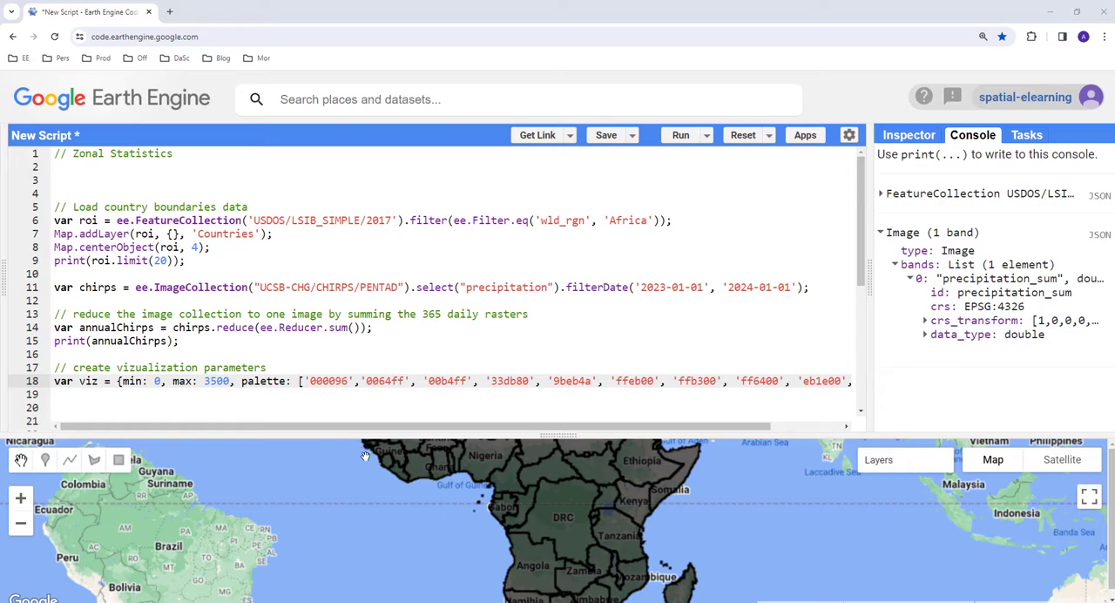
left_click(174, 408)
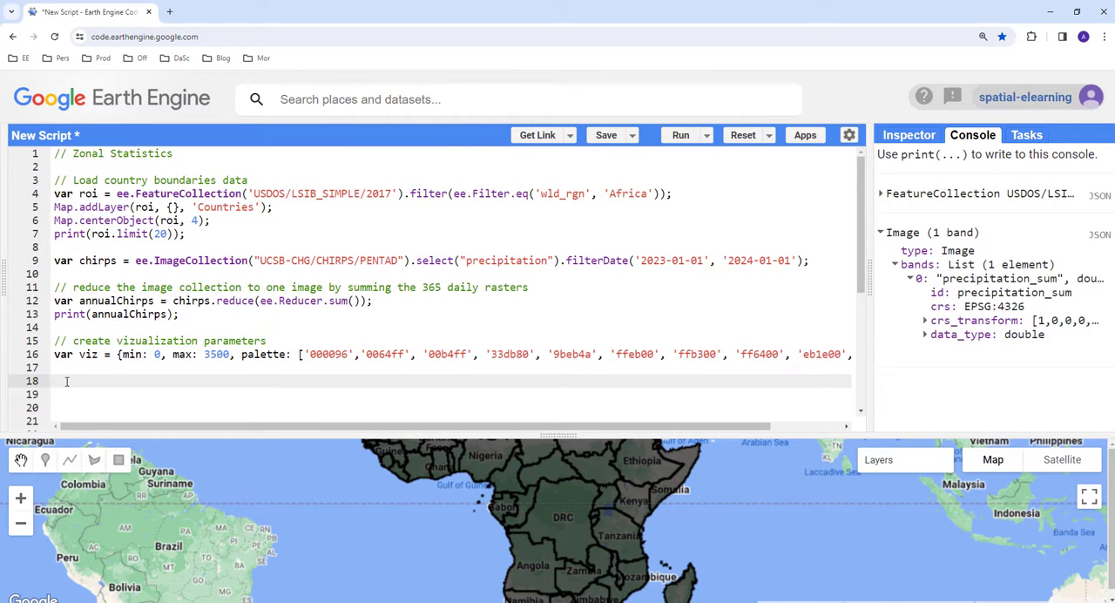
type("// add the map")
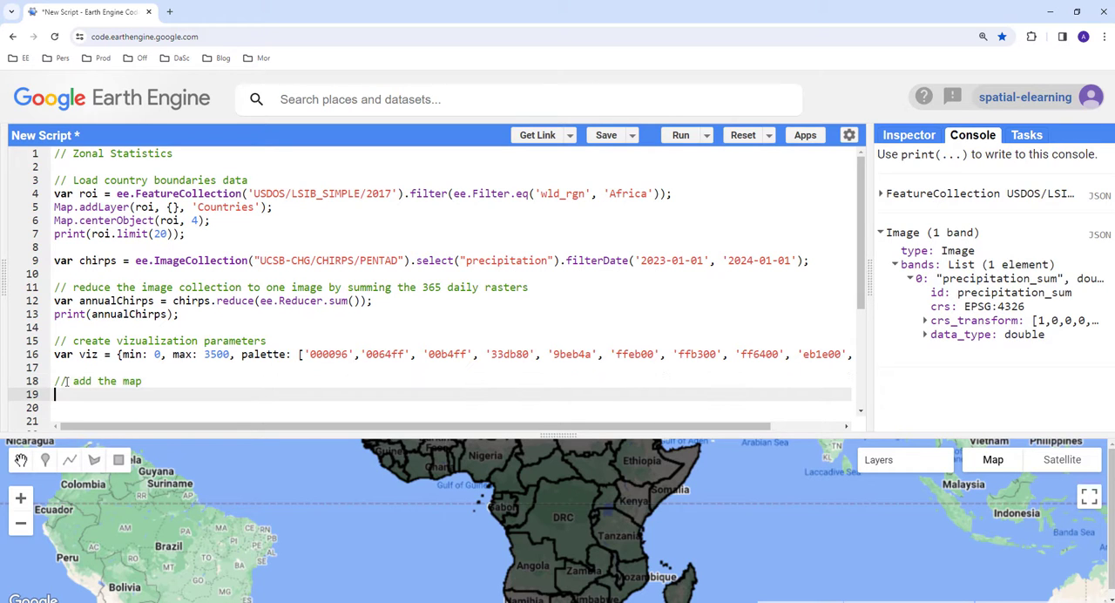
type("Map.add")
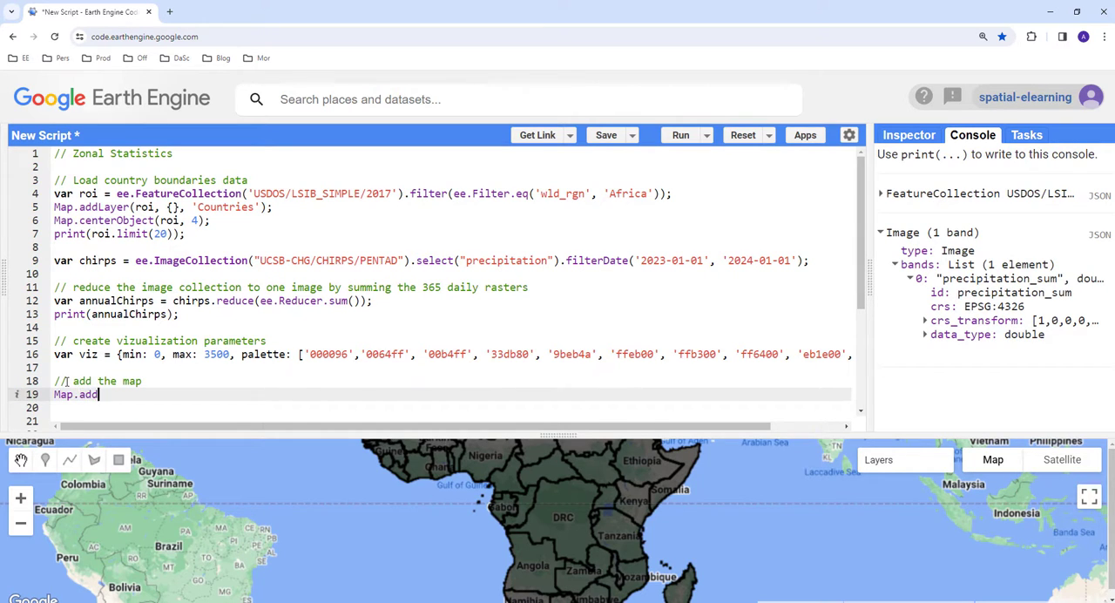
type("Layer")
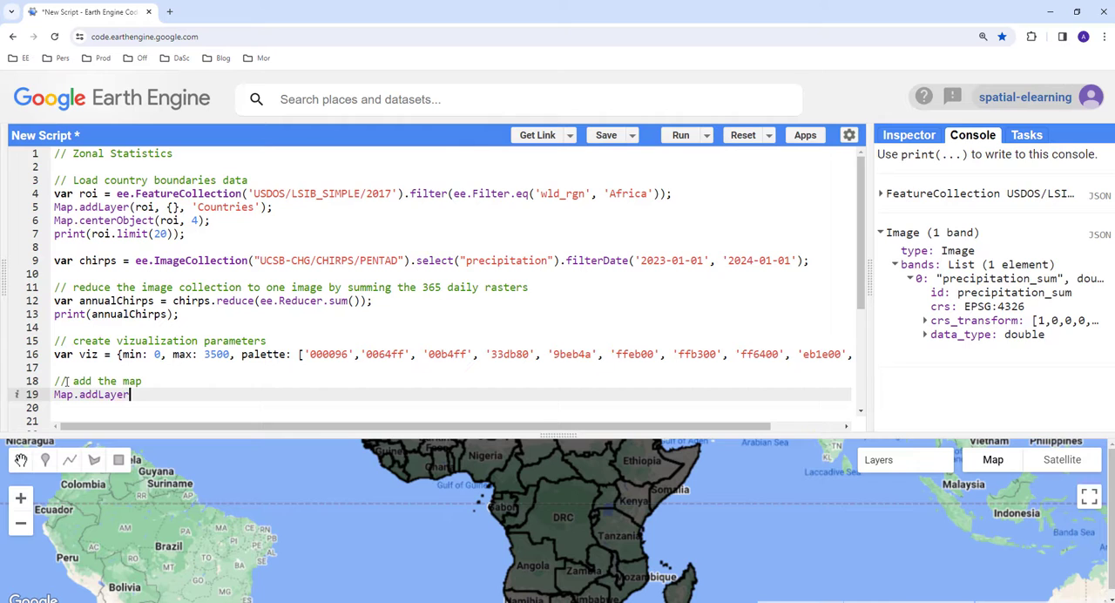
type("()")
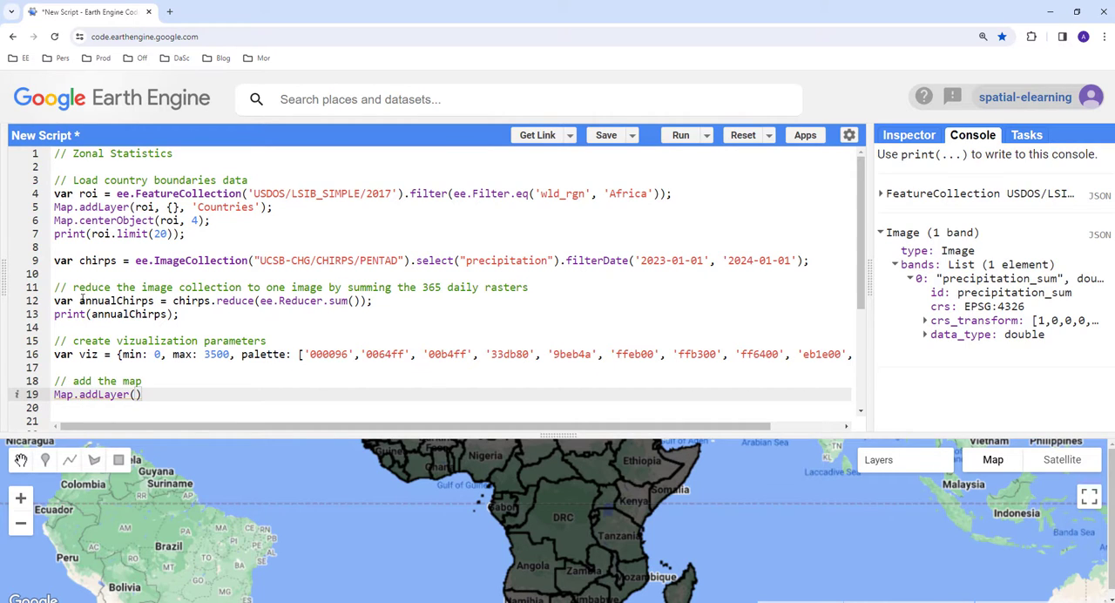
double_click(115, 300)
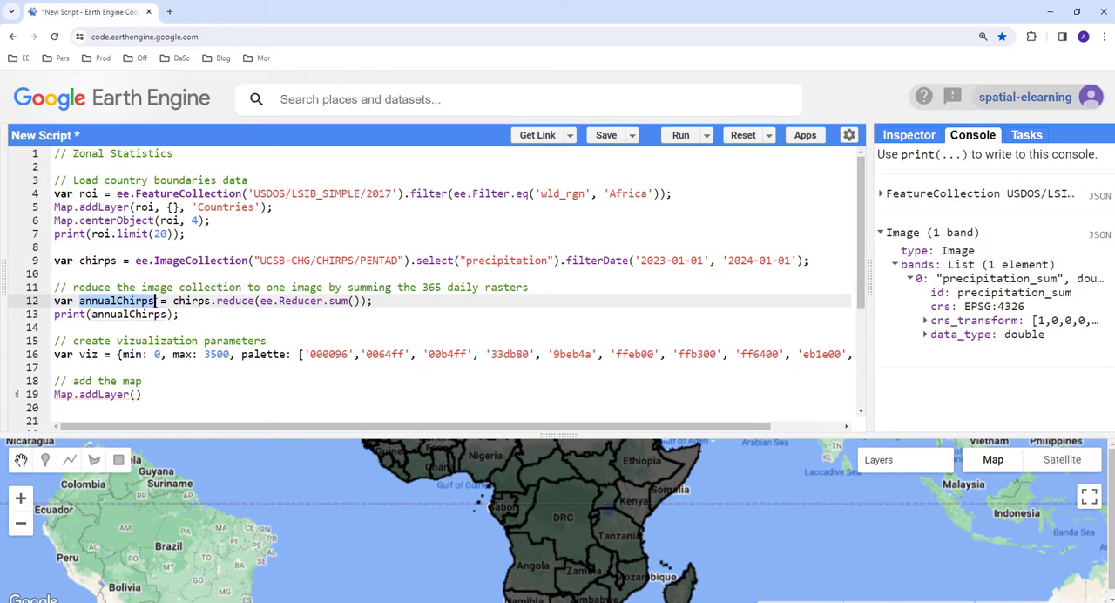
type("annualChirps")
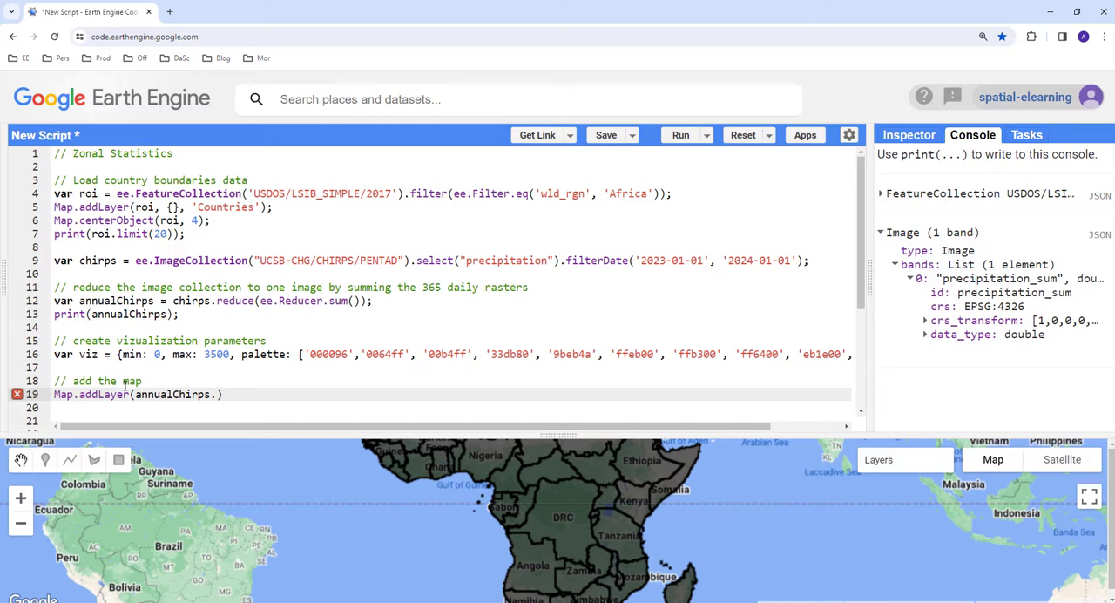
type(".clip()")
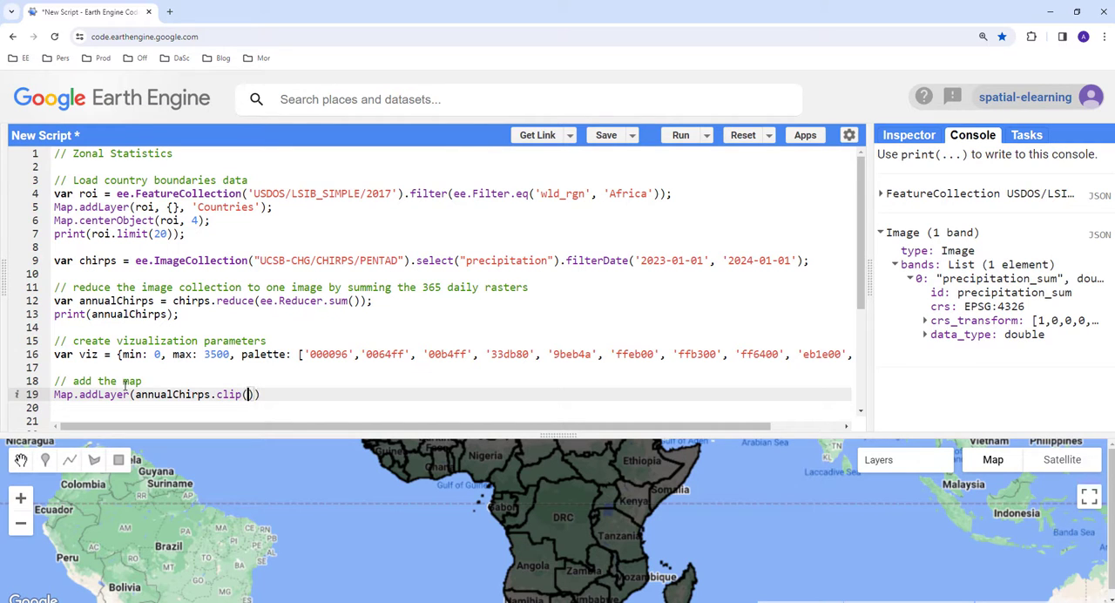
type("roi")
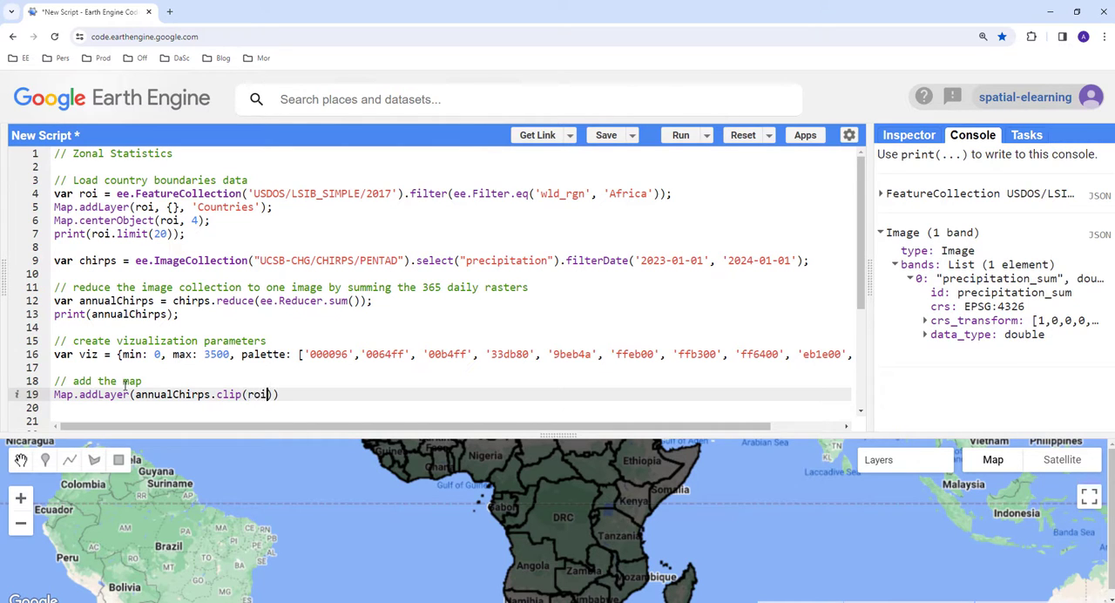
type(",")
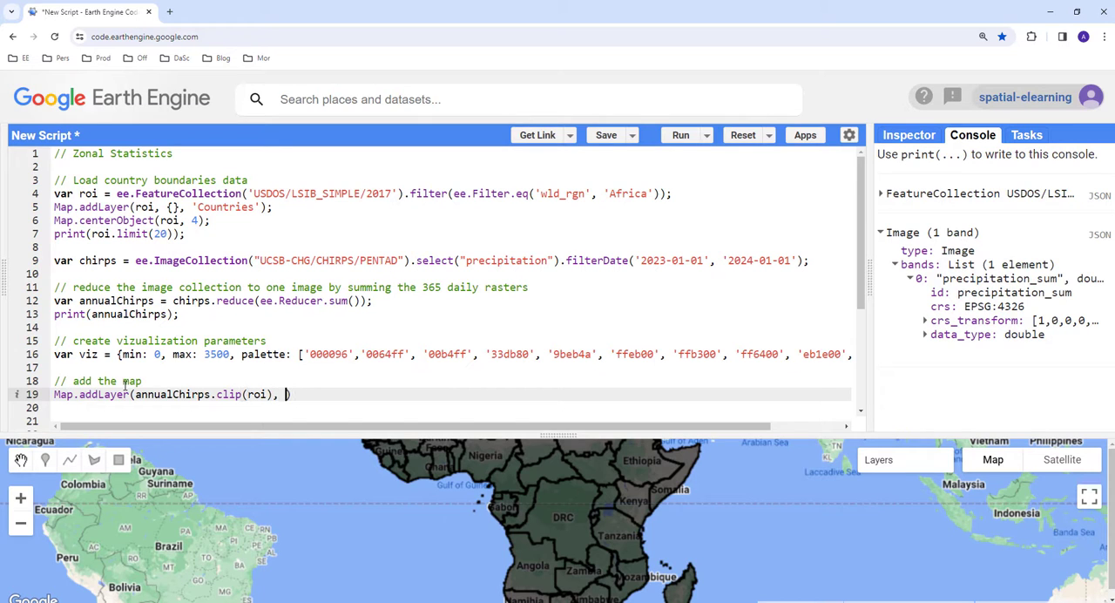
type("viz")
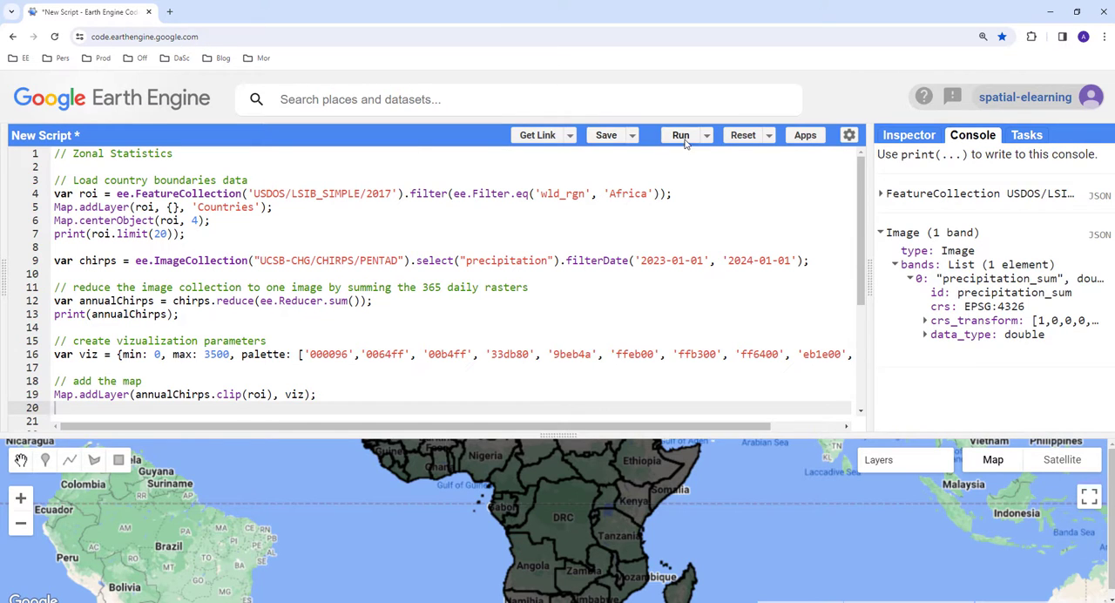
mouse_move(680, 136)
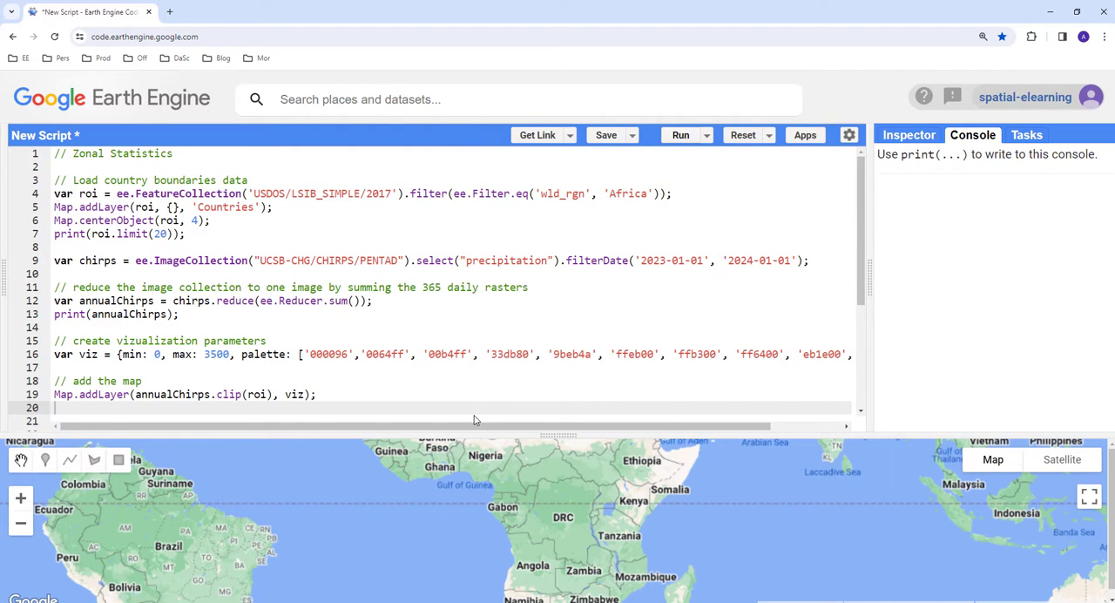
Run the script and enlarge the map to view the clipped annual rainfall layer over Africa.
left_click(679, 136)
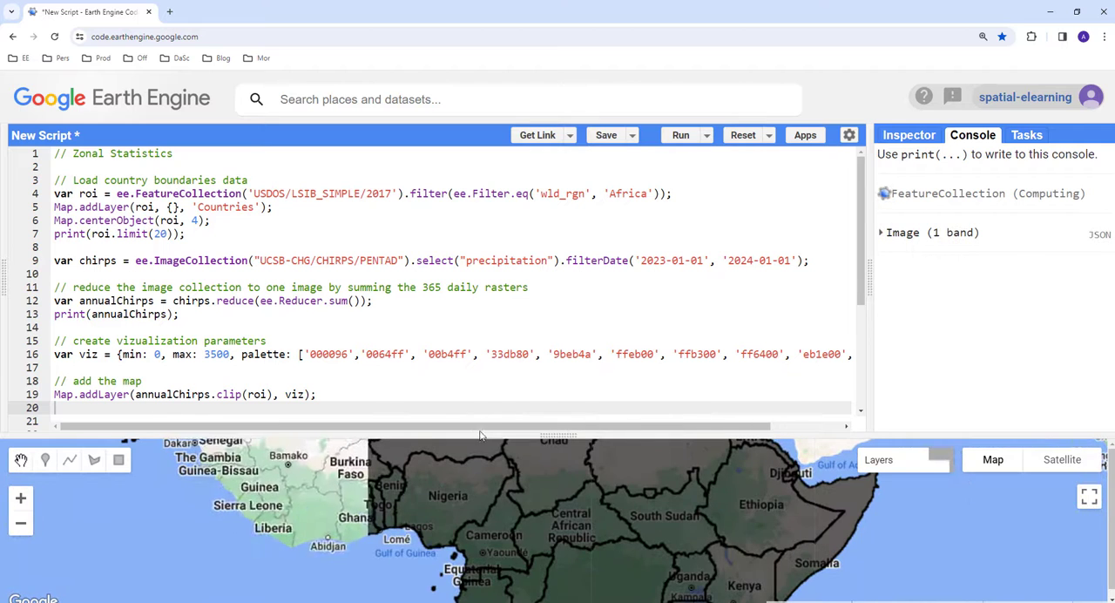
left_click(680, 136)
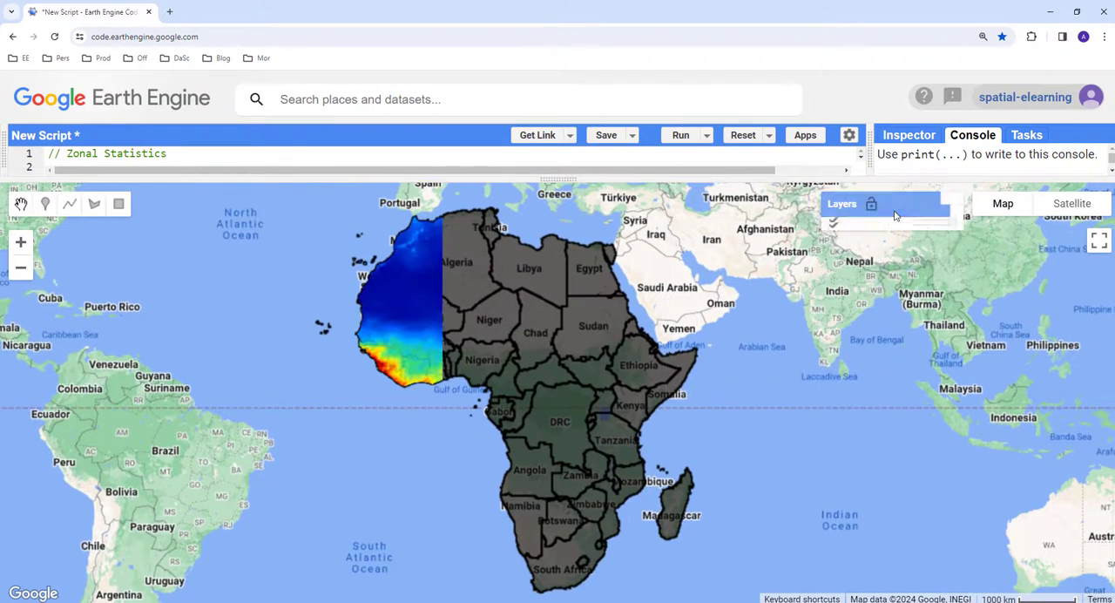
left_click(606, 136)
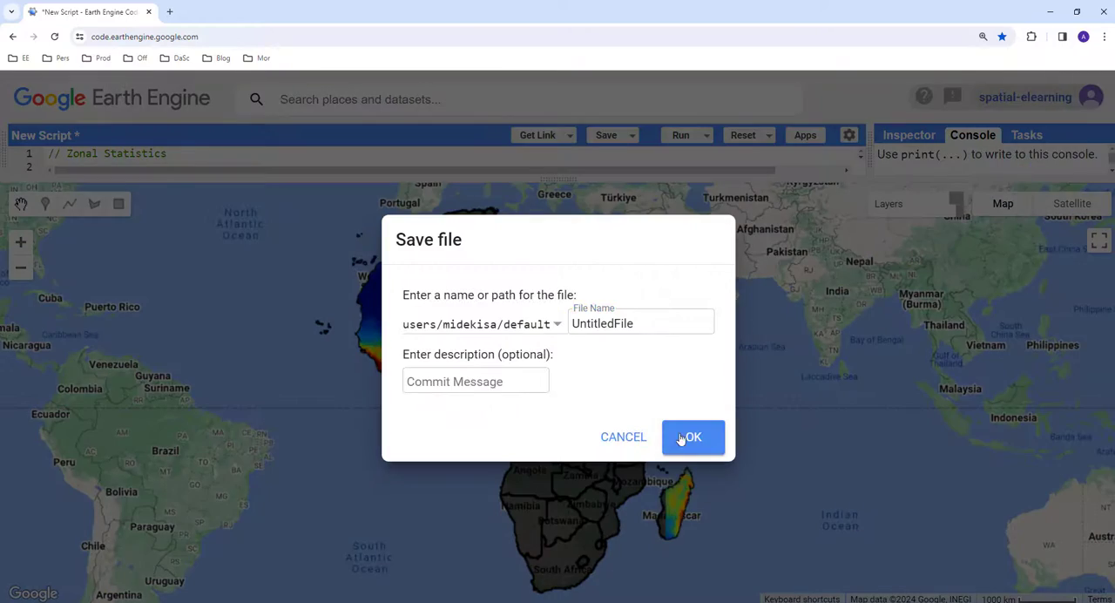
left_click(691, 435)
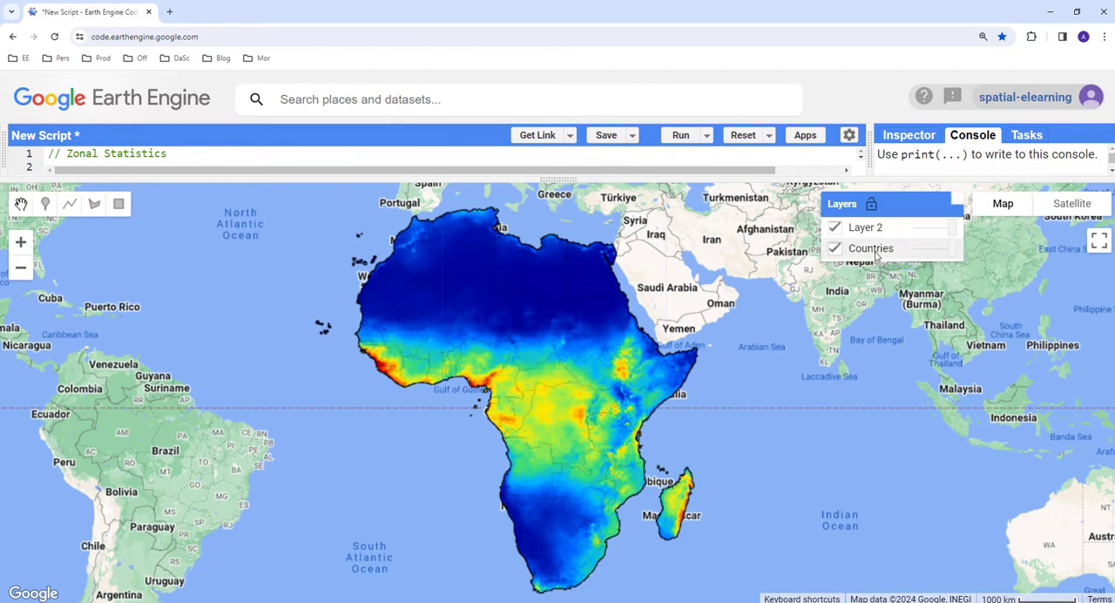
Inspect the rainfall layer in Layers, then restore the code editor for the mean-precipitation and export comments.
left_click(834, 247)
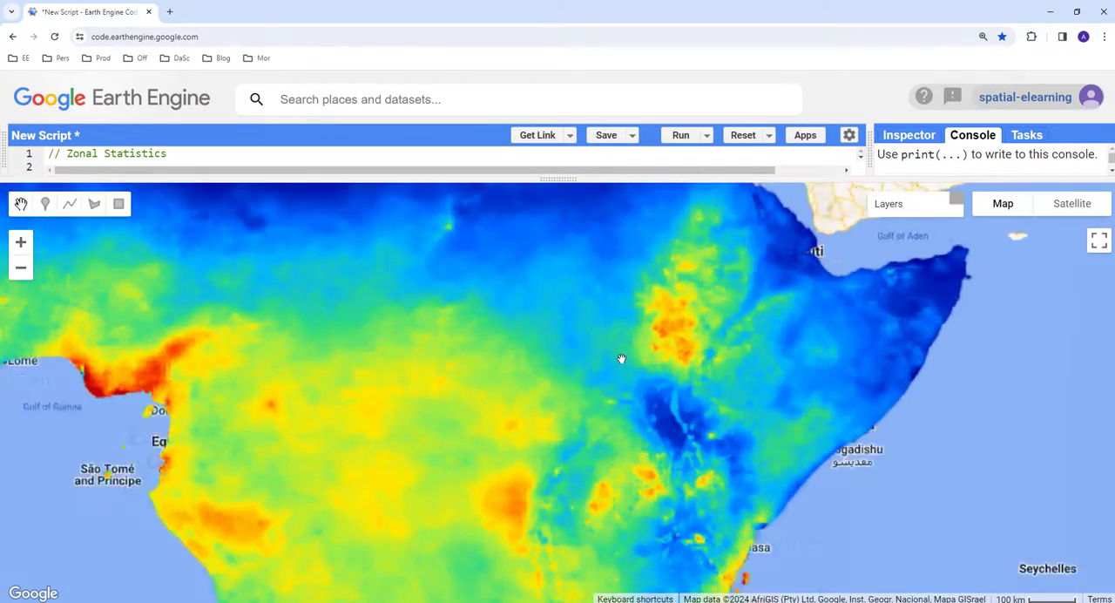
scroll("down", 3)
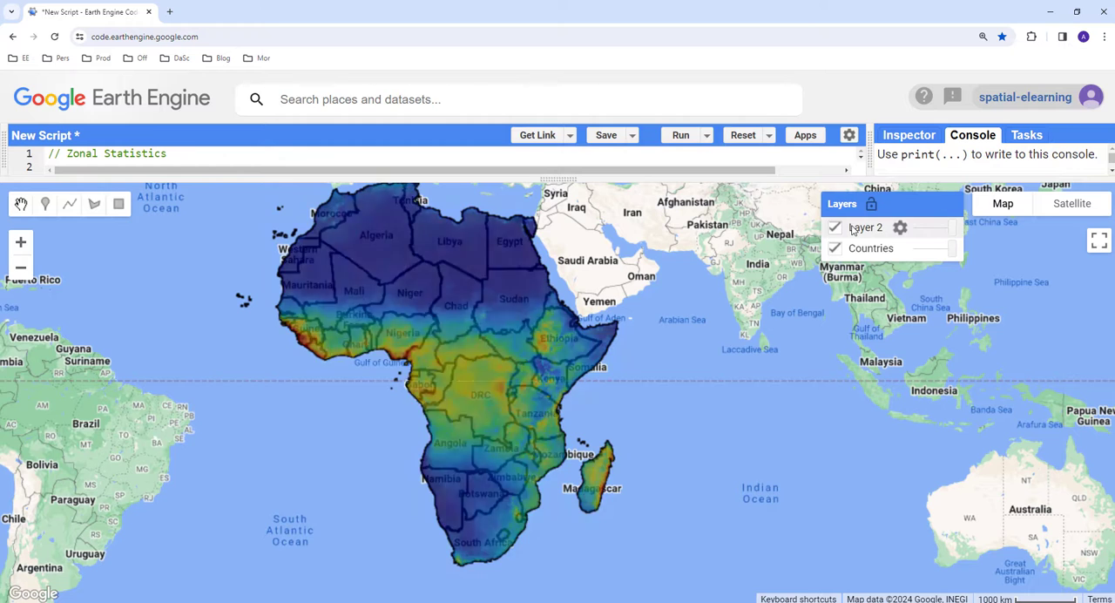
left_click(832, 226)
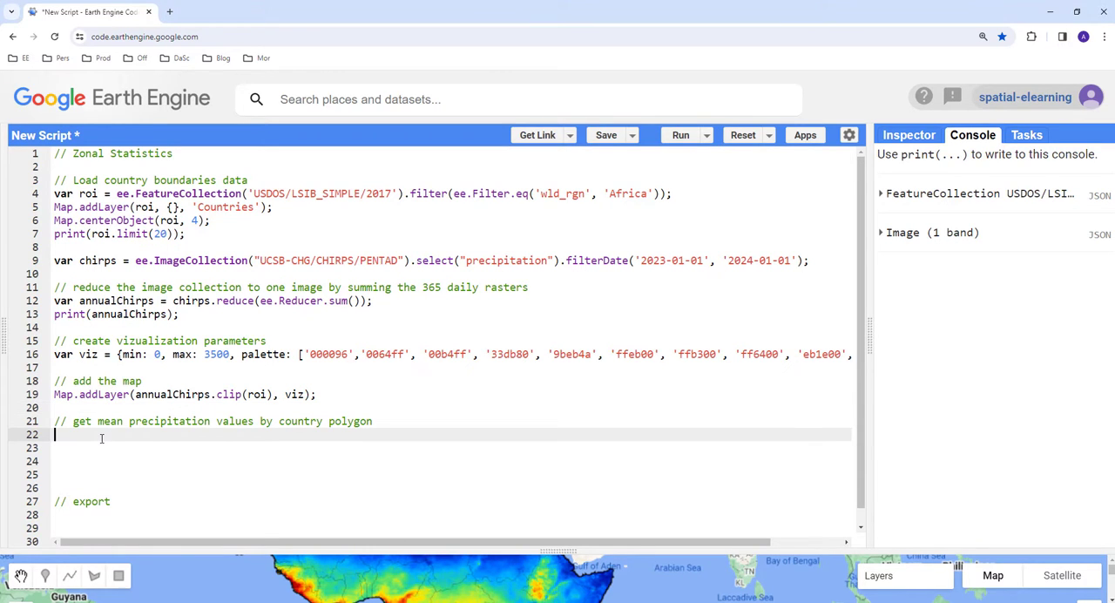
Start var zonalCountry = annualChirps.reduceRegions with collection: roi.
type("var")
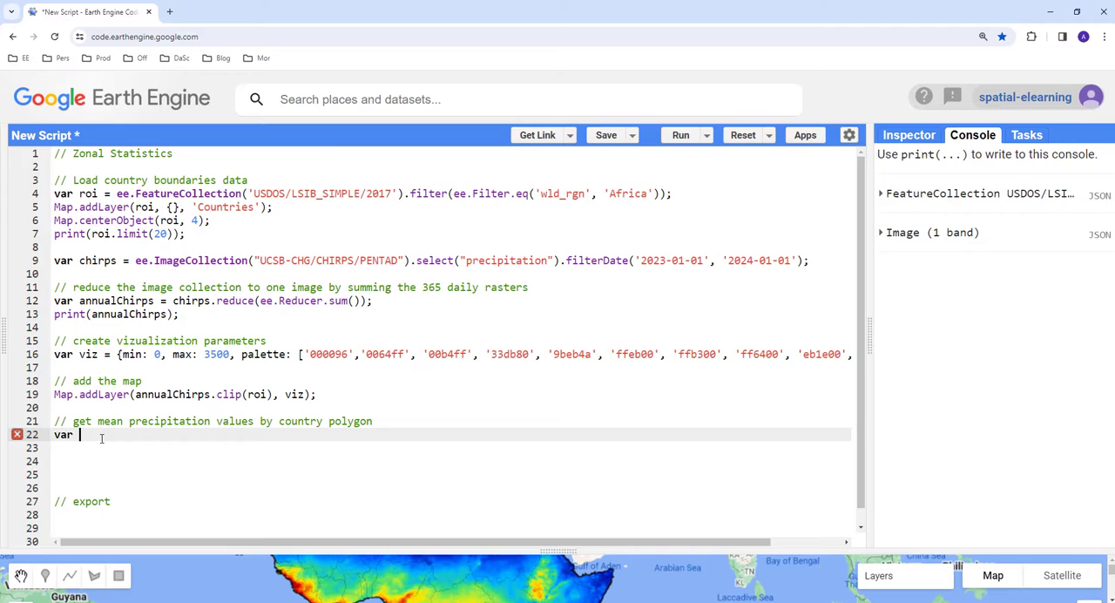
type("zonal")
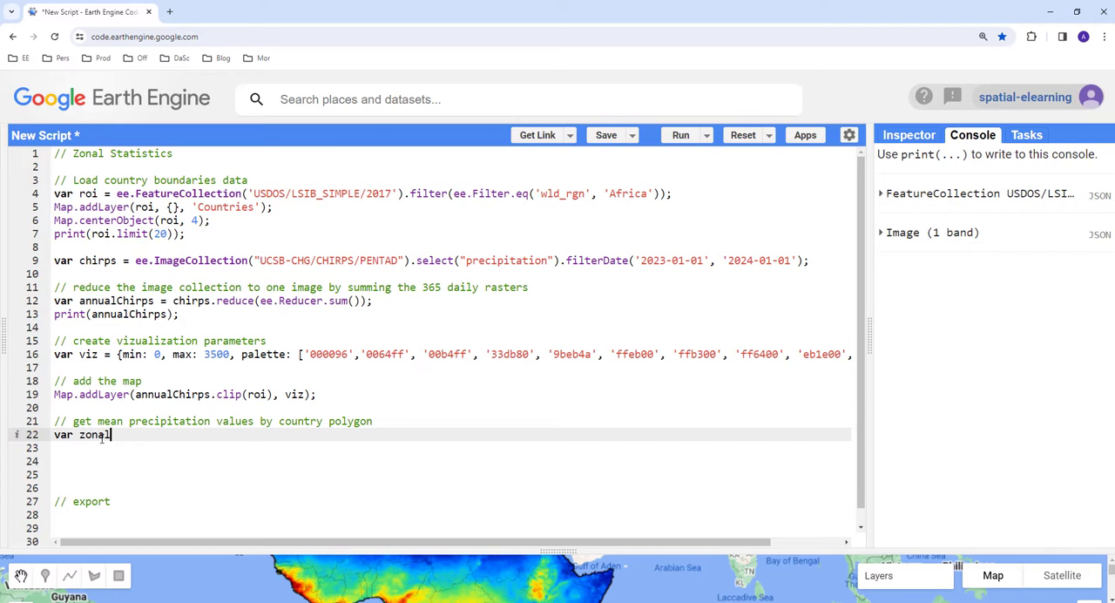
type("Country =")
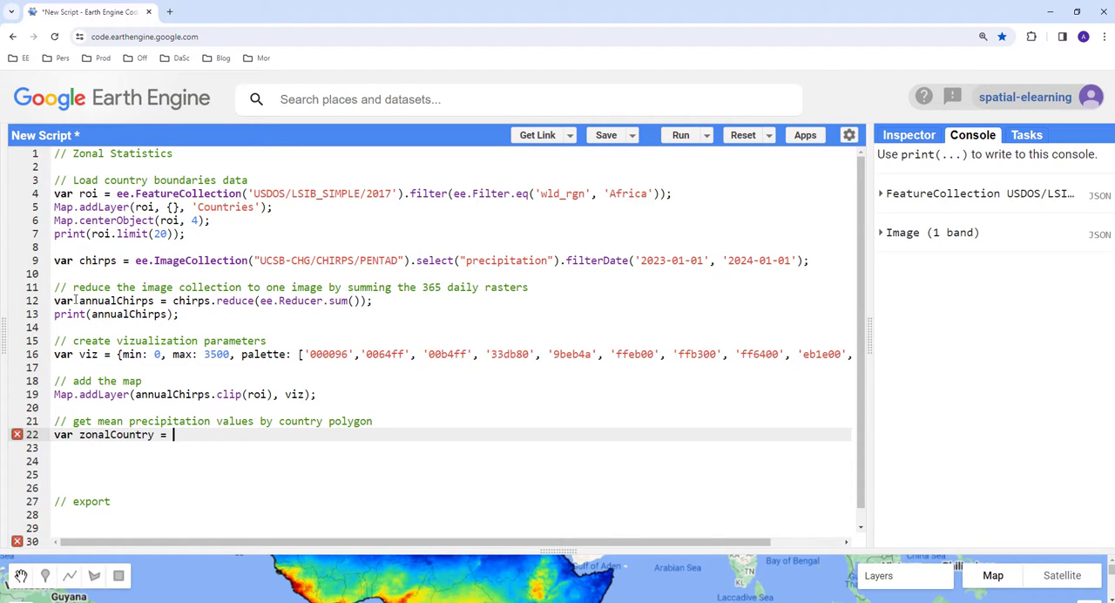
double_click(115, 300)
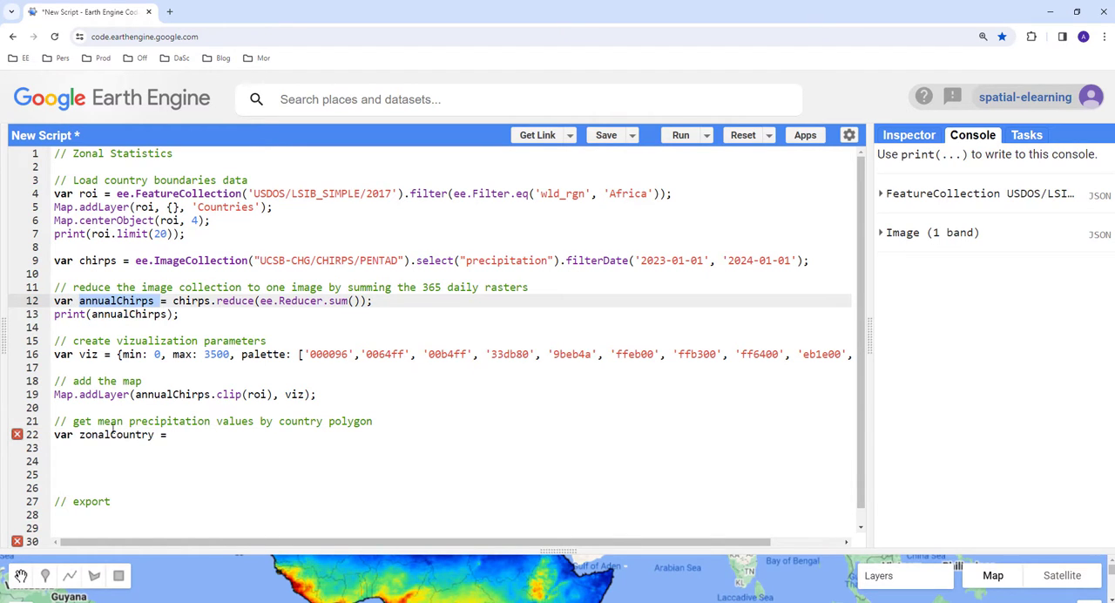
type("annualChirps")
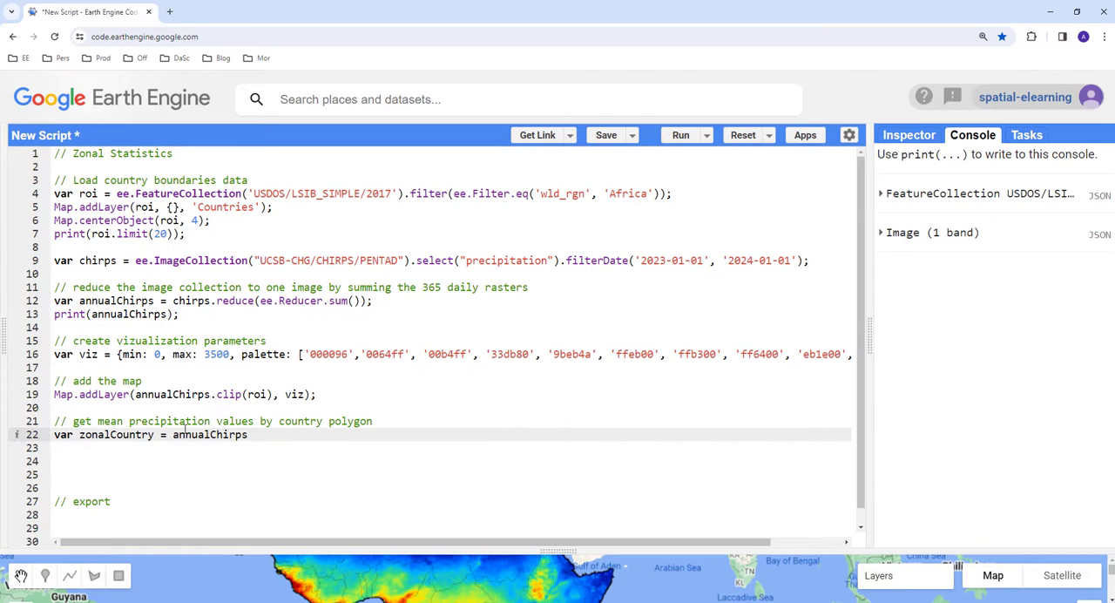
type(".")
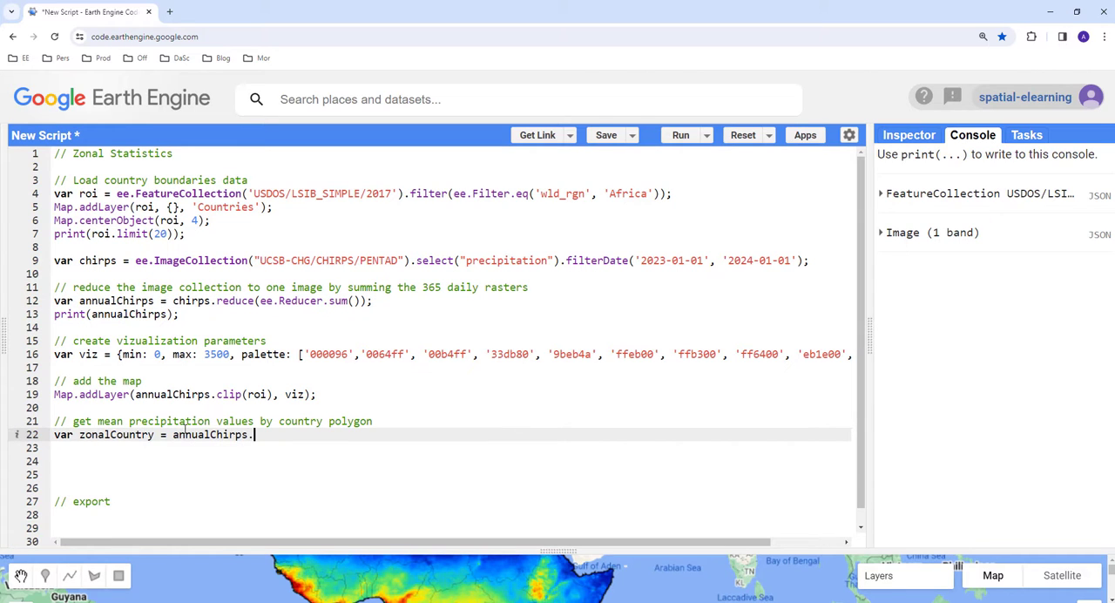
type("reduceRegions")
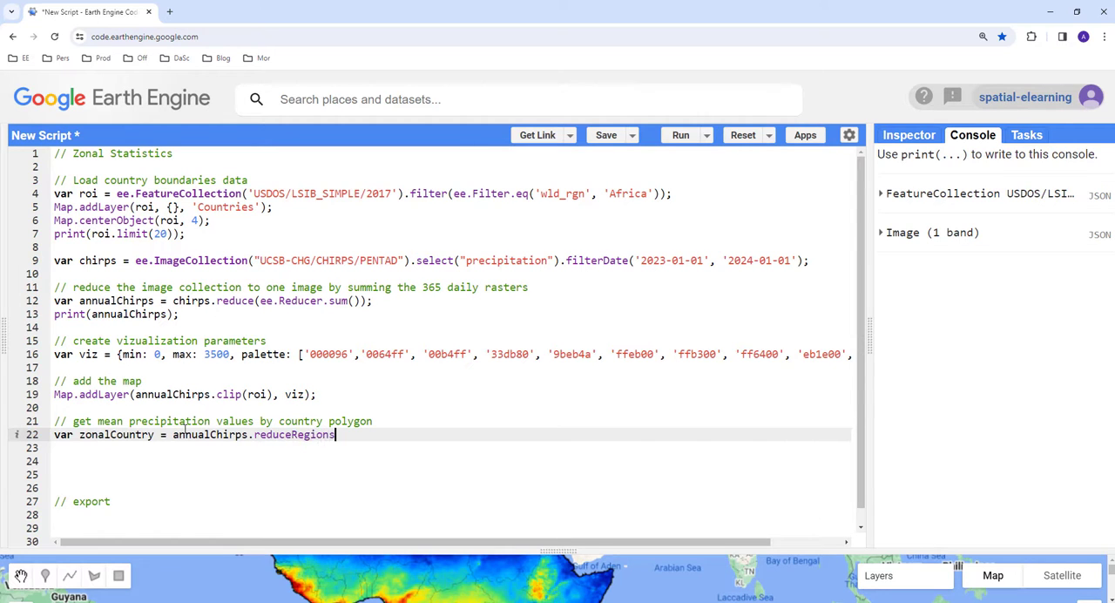
type("()")
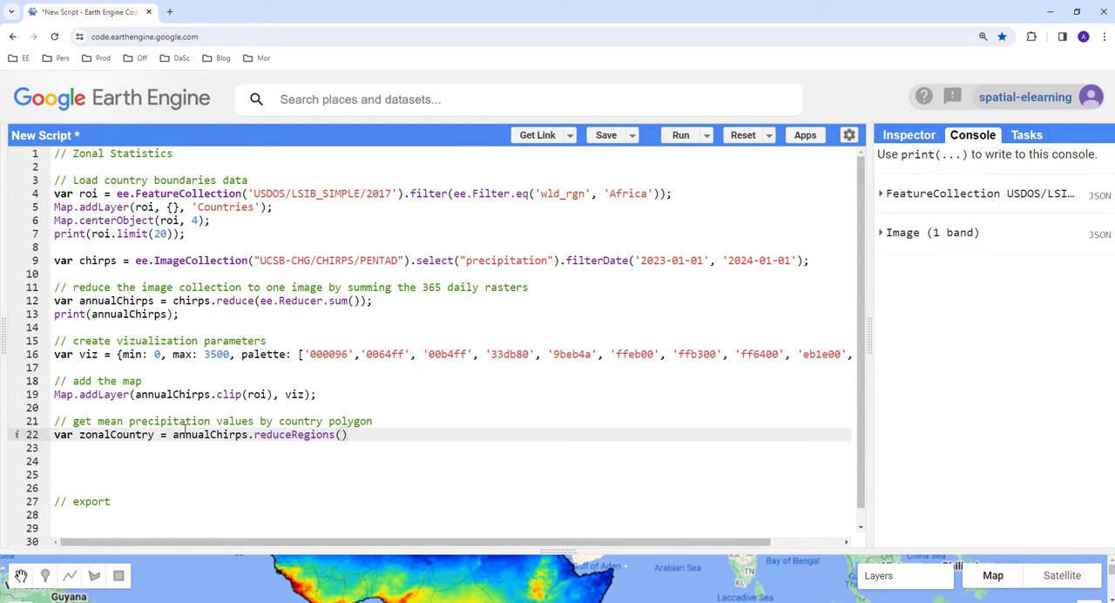
type("{")
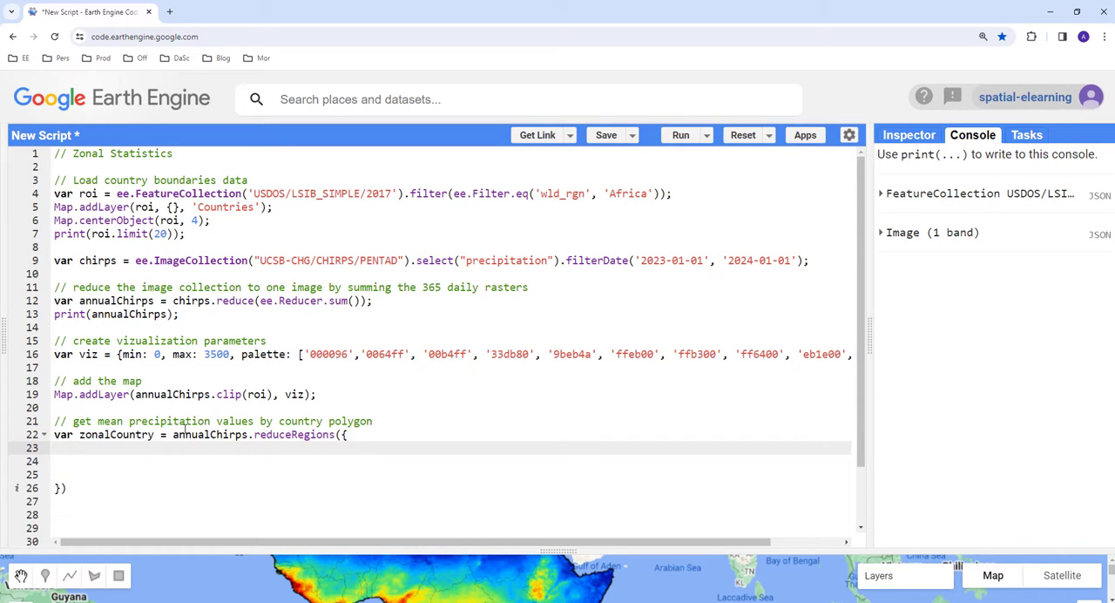
type("collection")
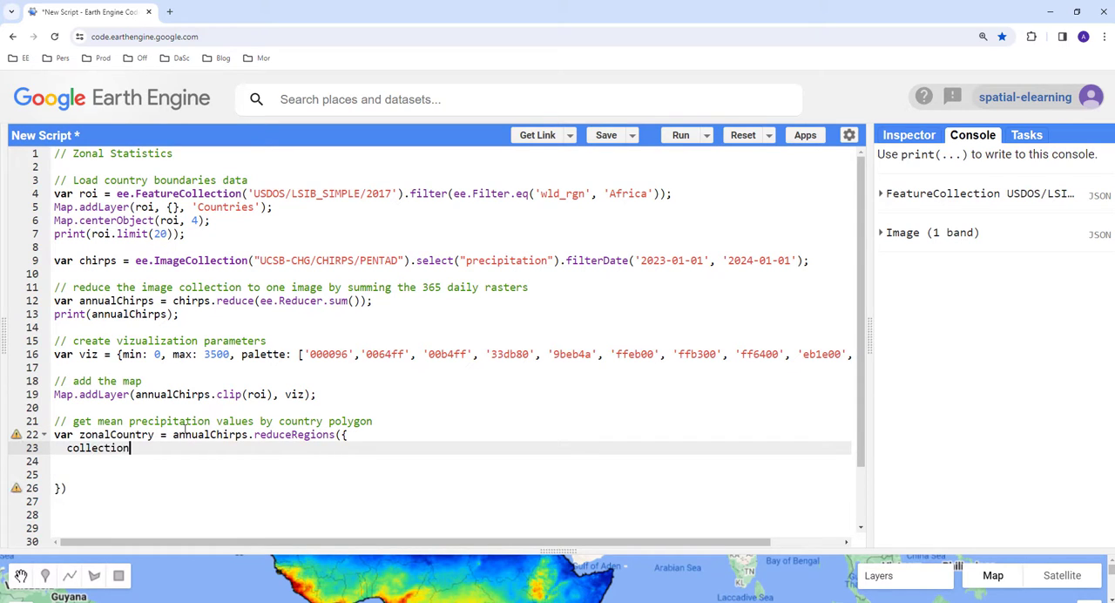
type(":")
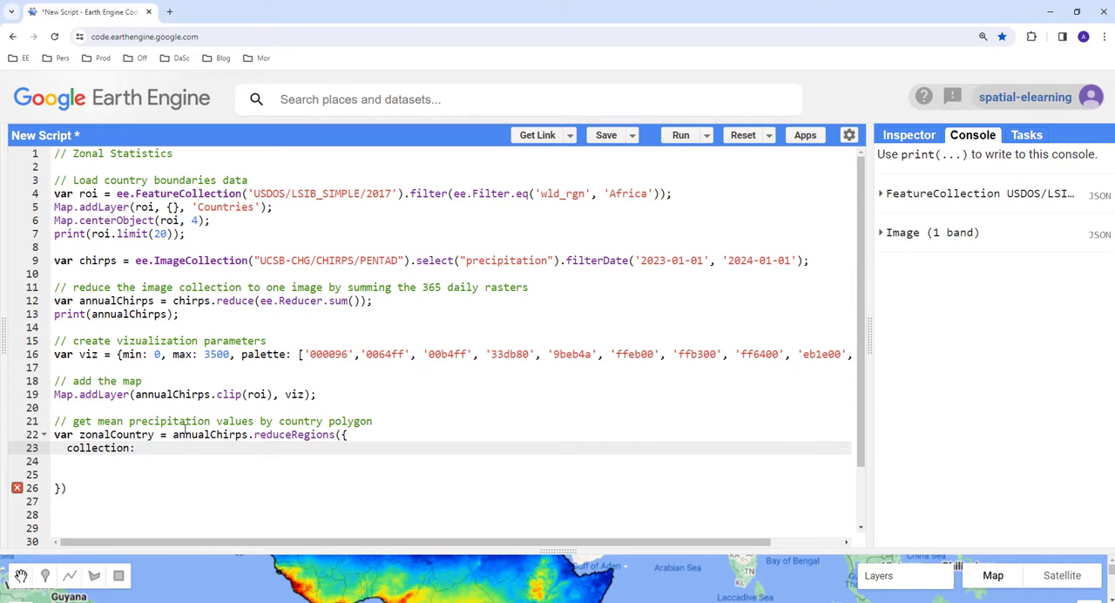
type("roi,")
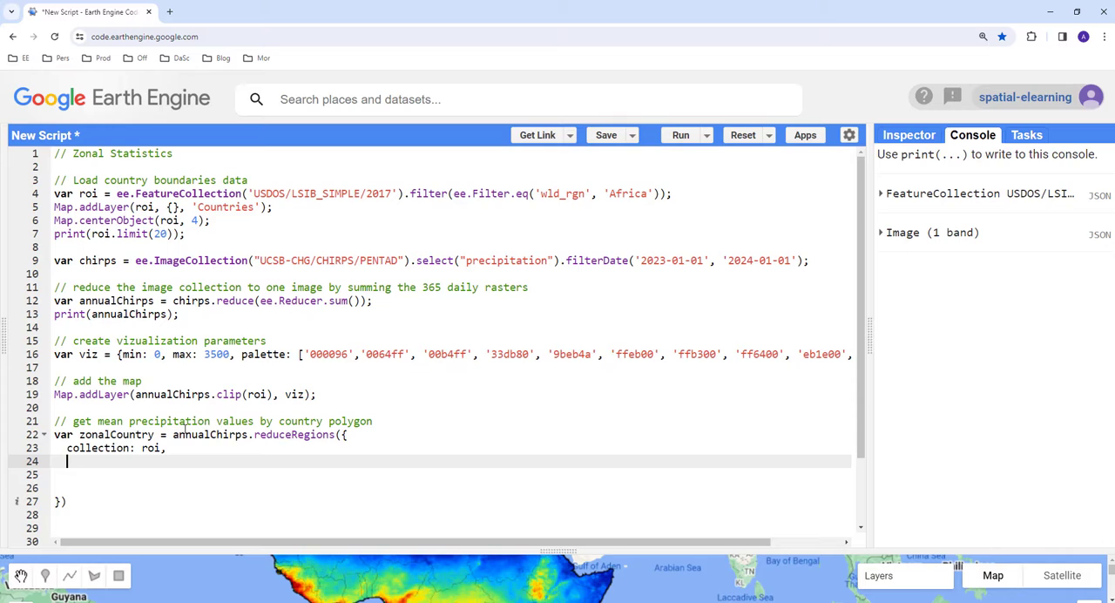
Add reducer: ee.Reducer.mean() and scale: 5000, close the call with a semicolon.
type("r")
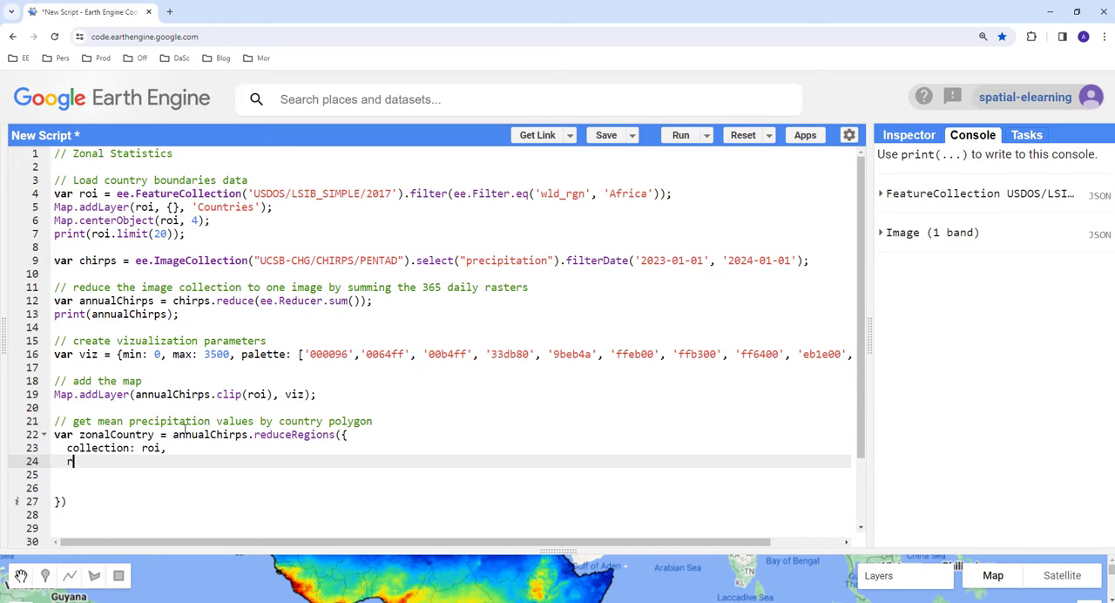
type("e")
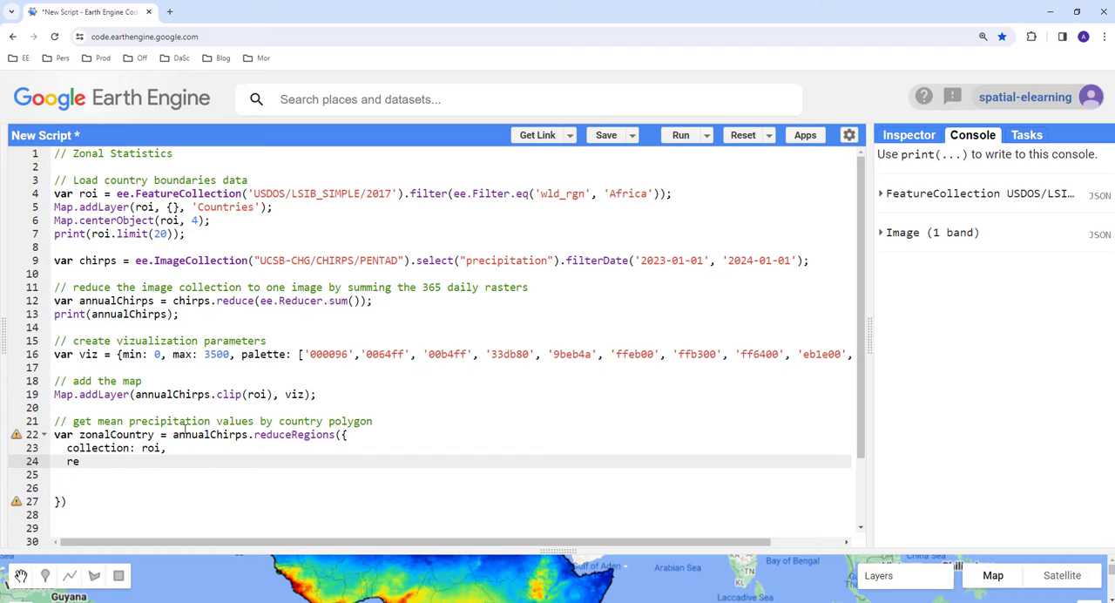
type("d")
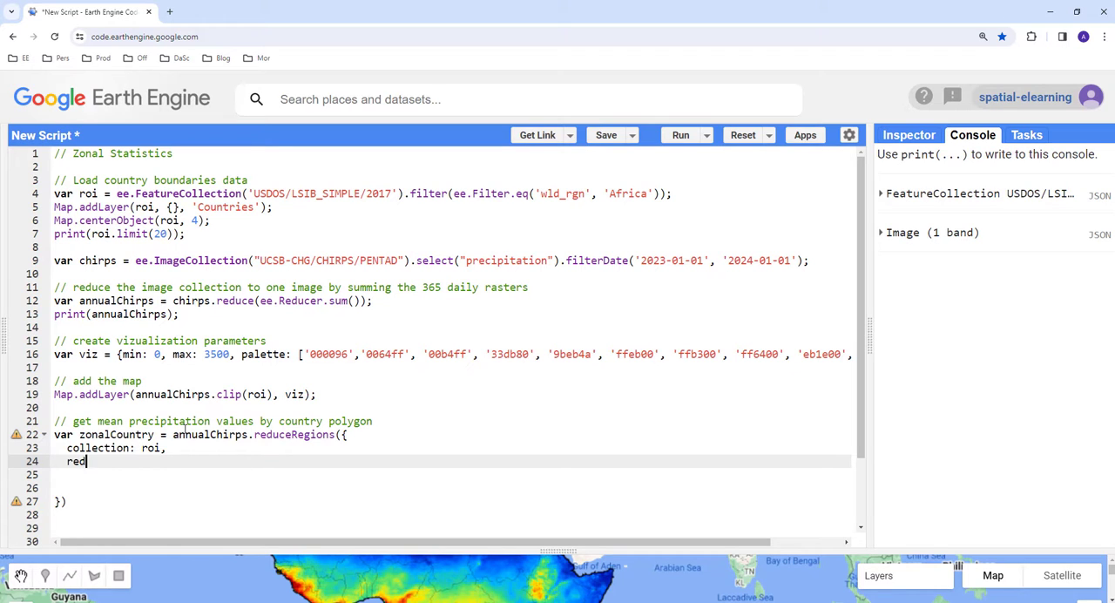
type("ucer:")
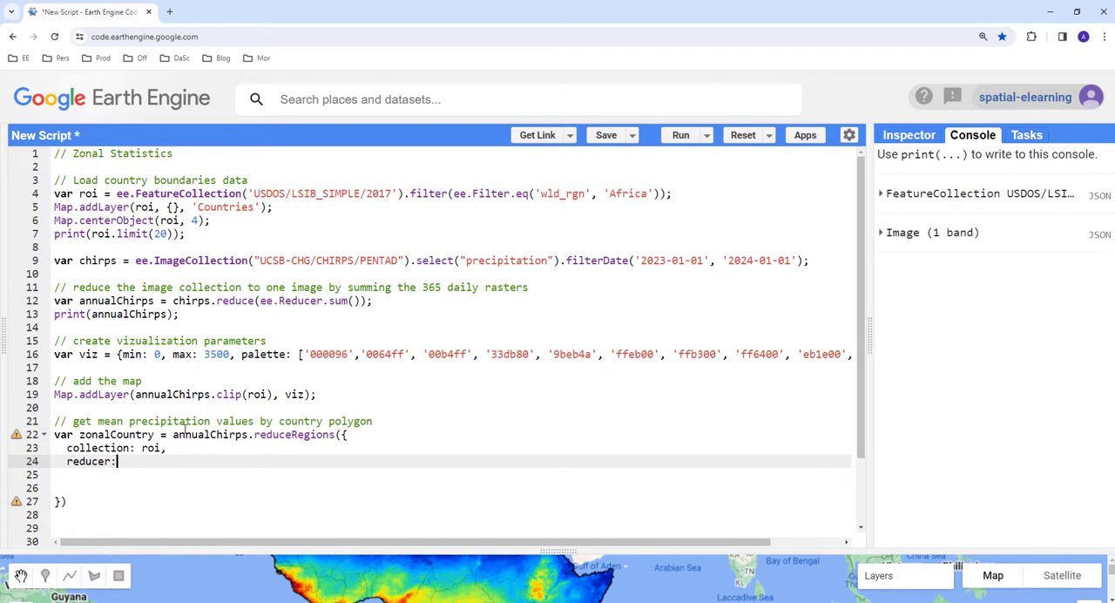
type("ee>")
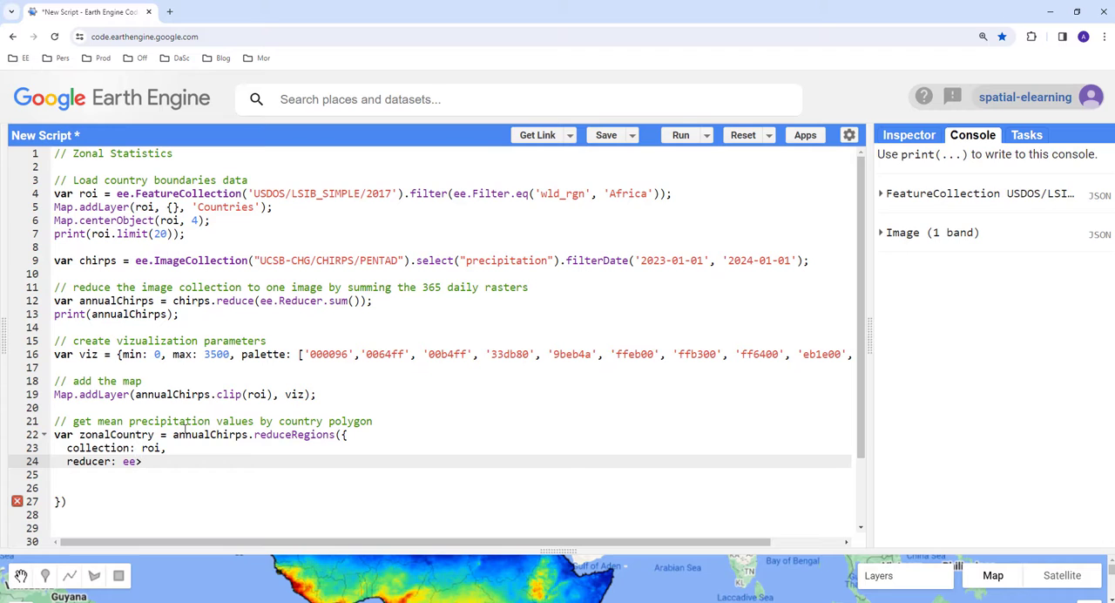
type("re")
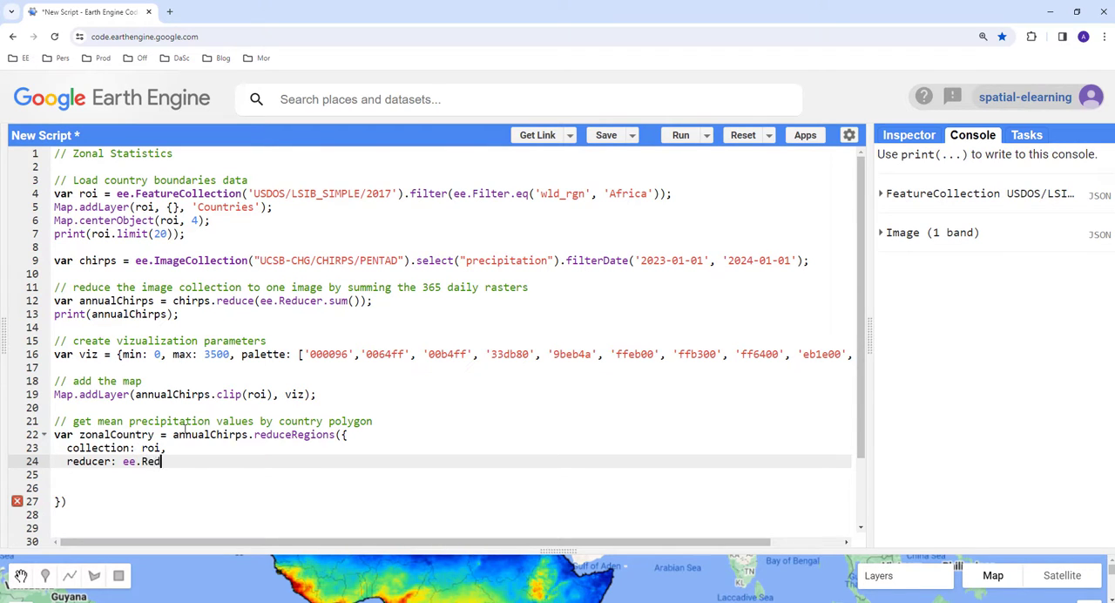
type("ucer.m")
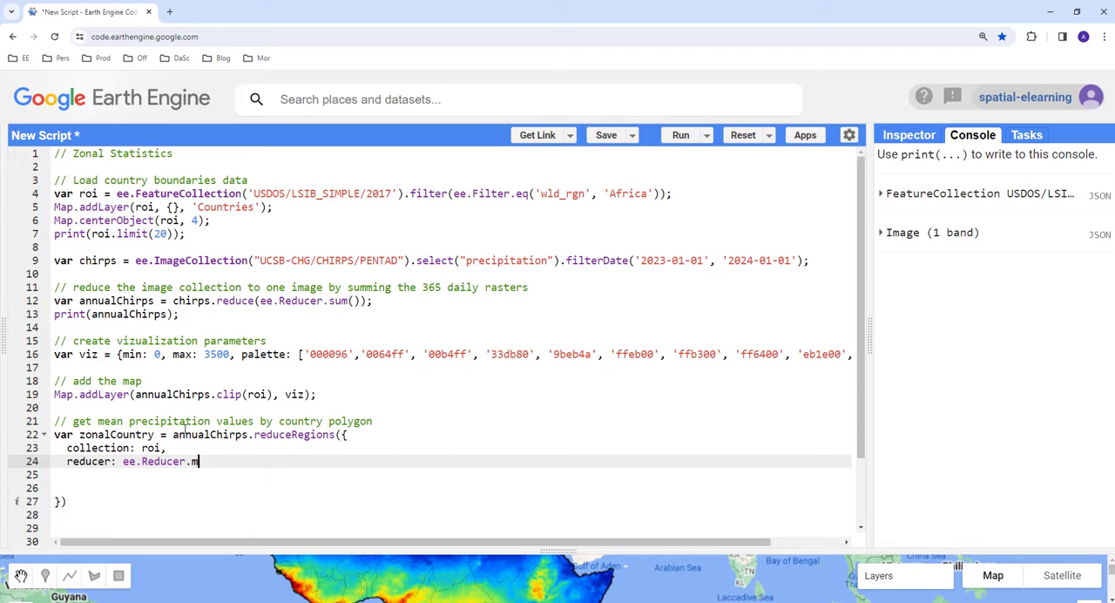
type("ean()")
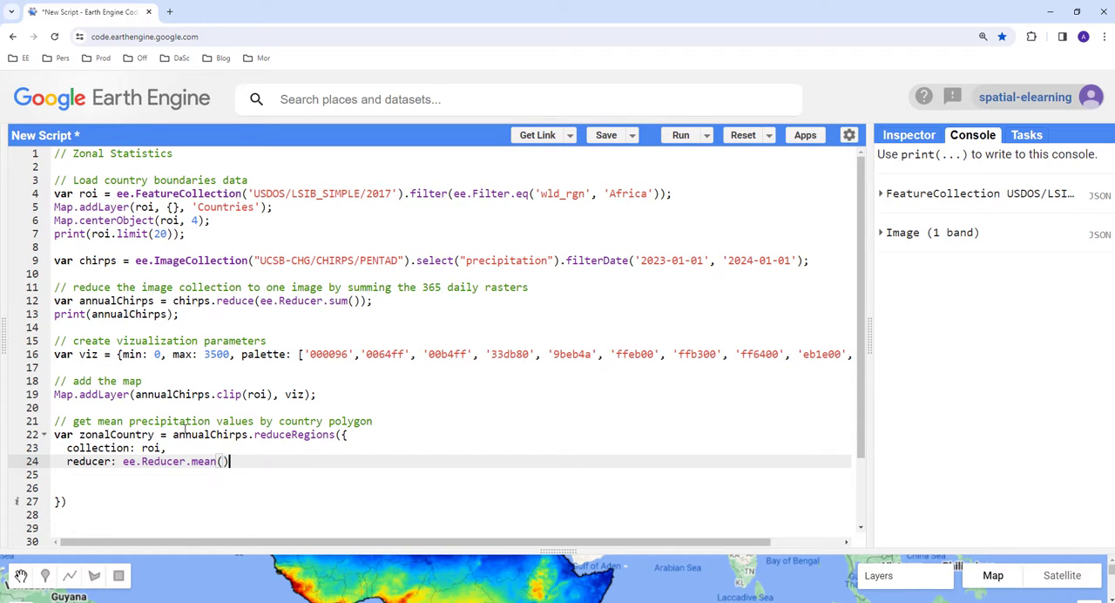
type(",")
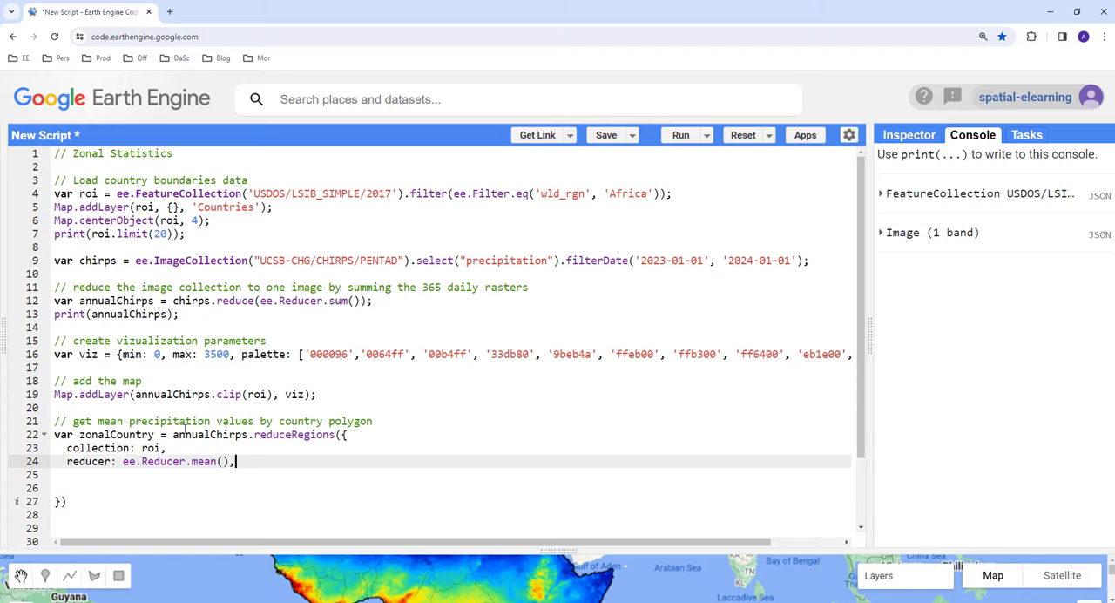
type("scale:")
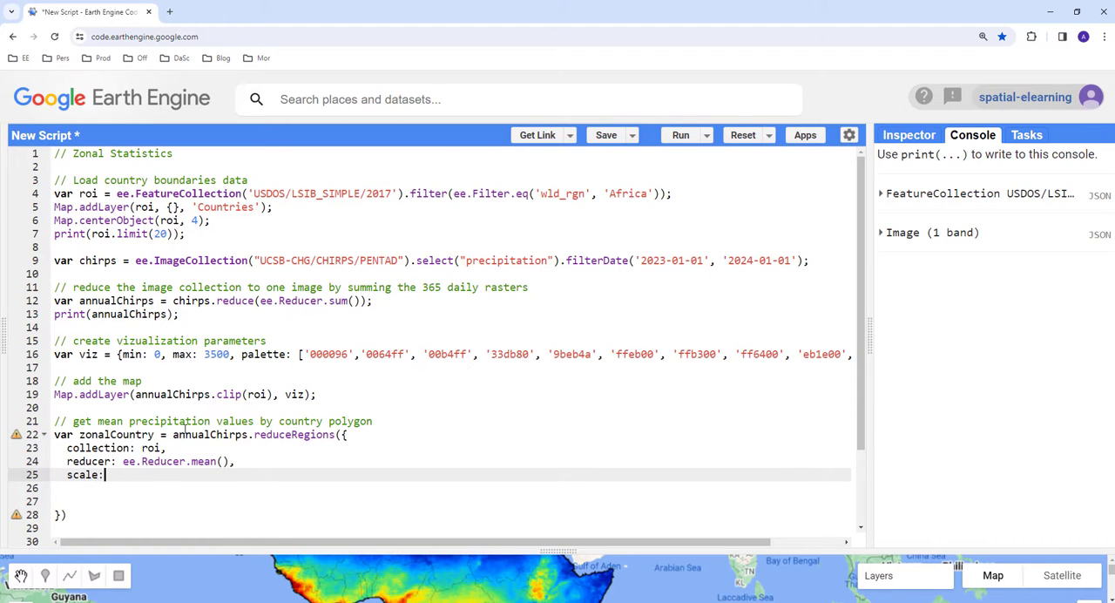
type("5000")
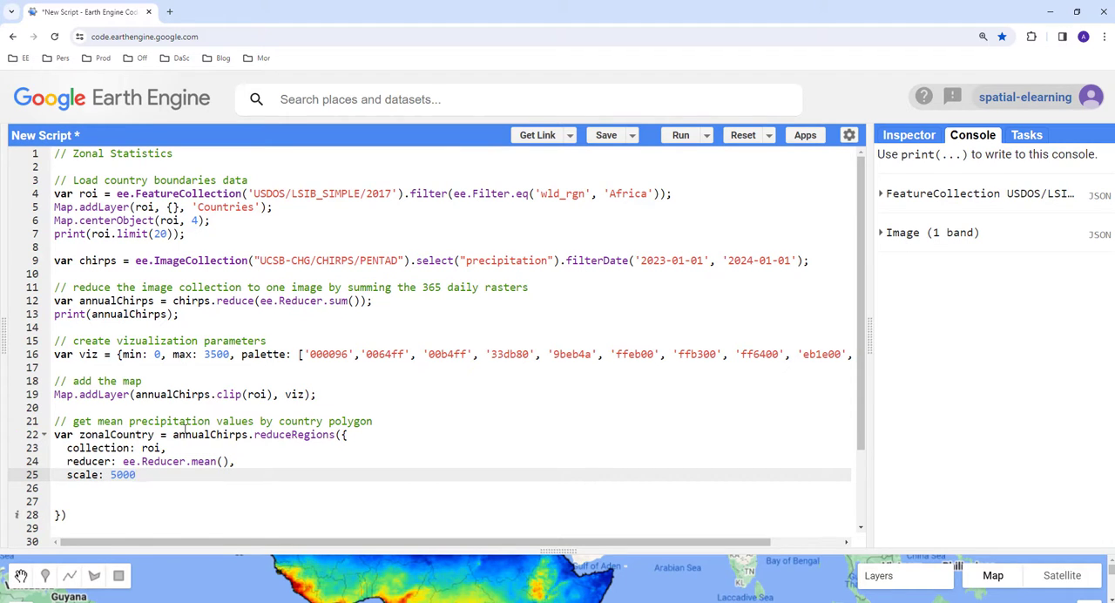
type("//")
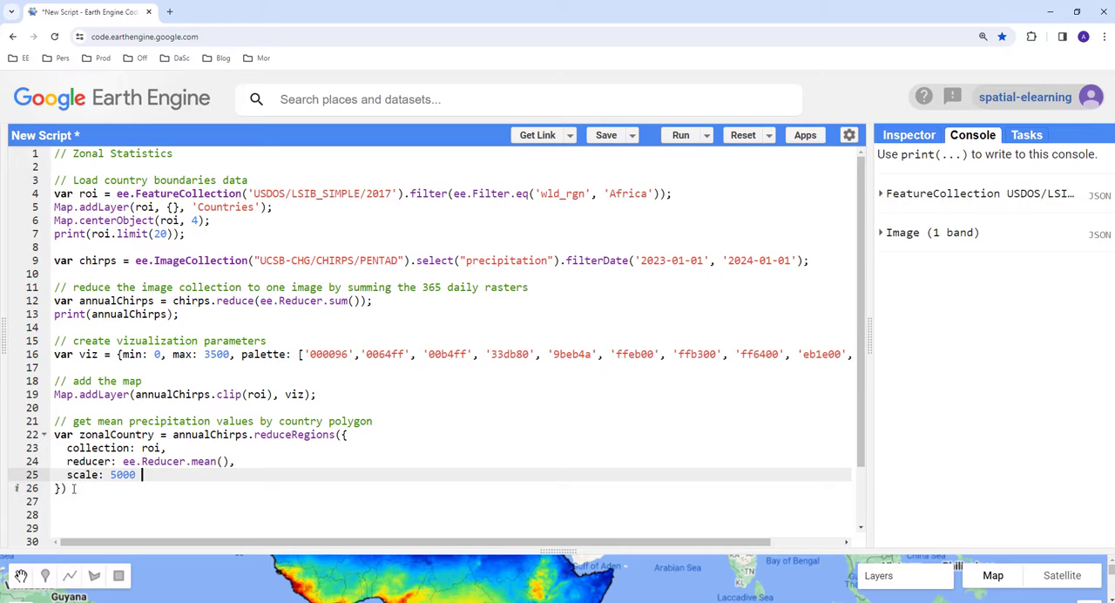
type(";")
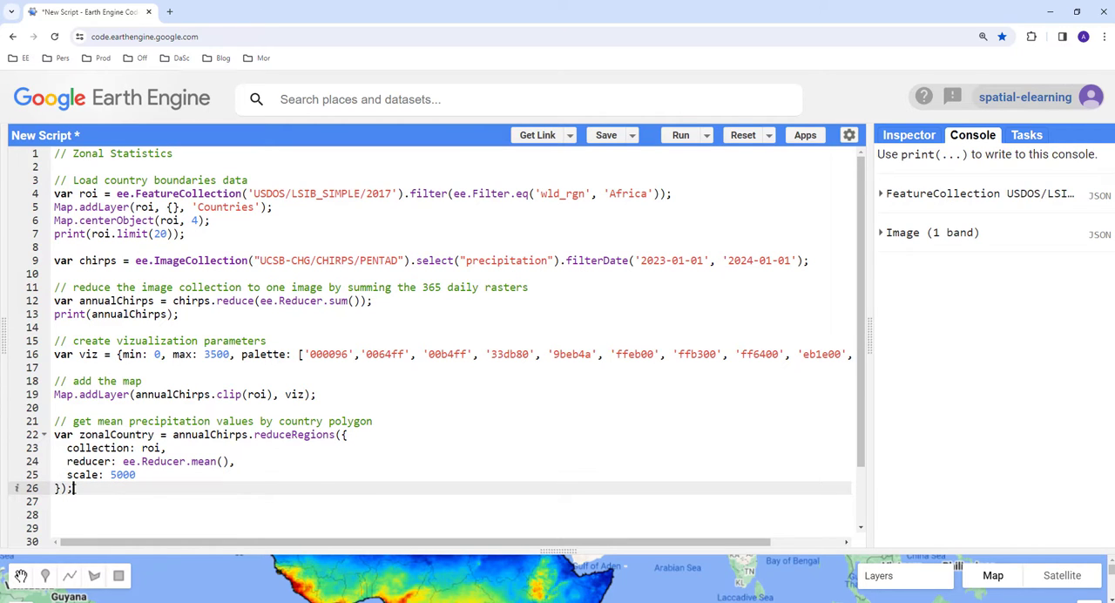
key("enter")
type("// export")
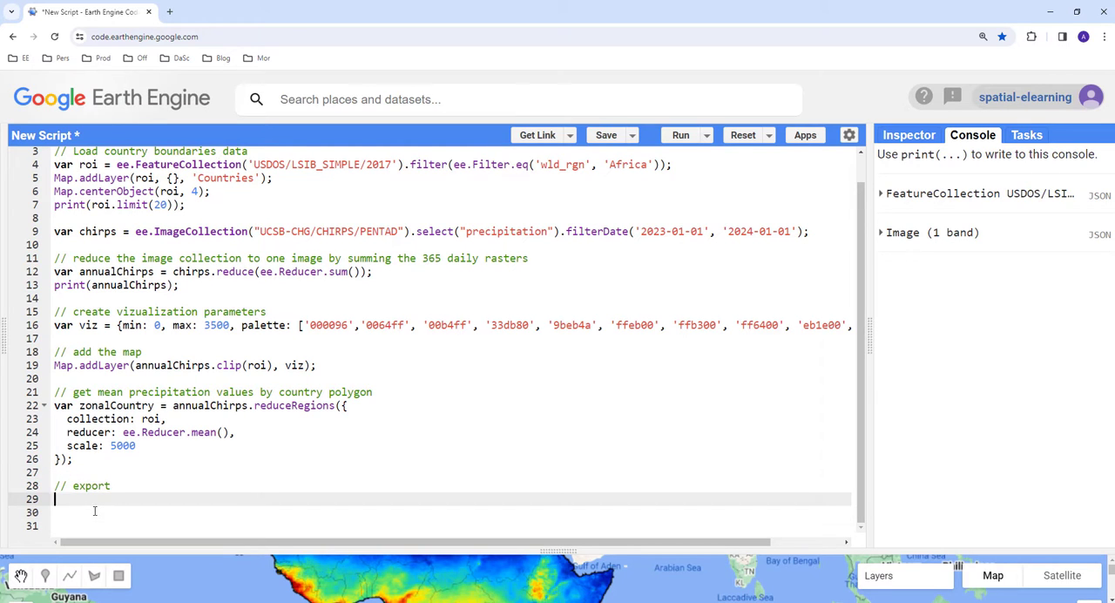
Begin Export.table.toDrive with collection: zonalCountry.
type("Export.")
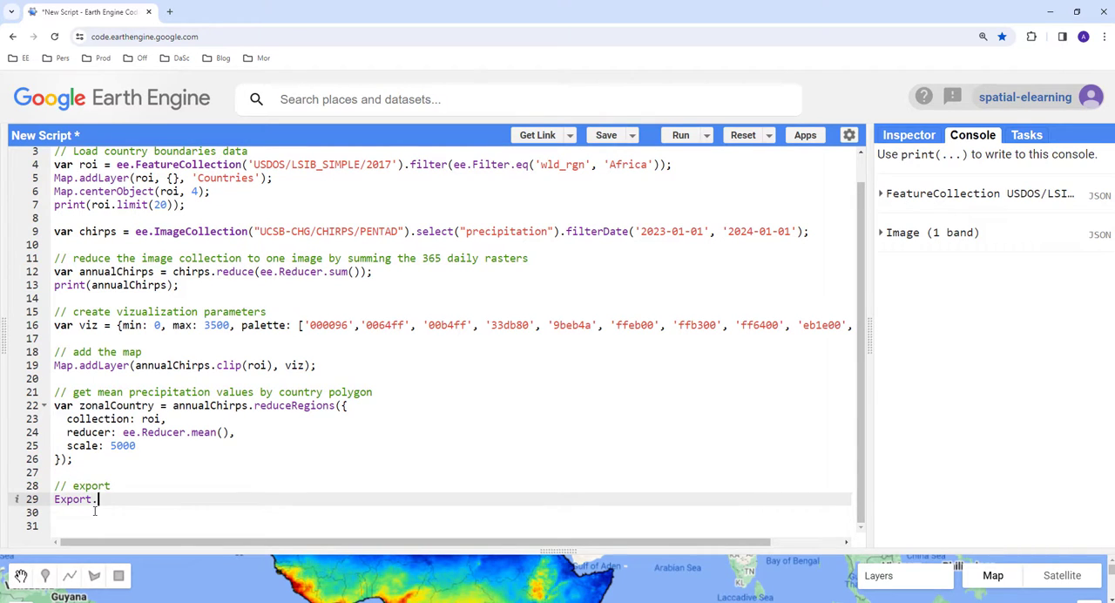
type("table.")
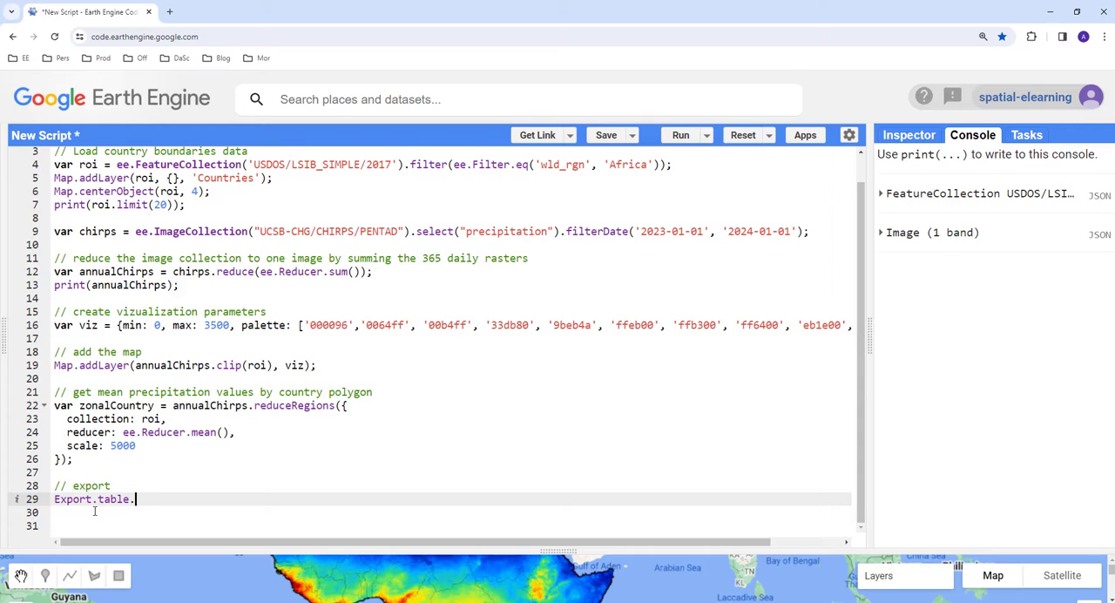
type("toDrive")
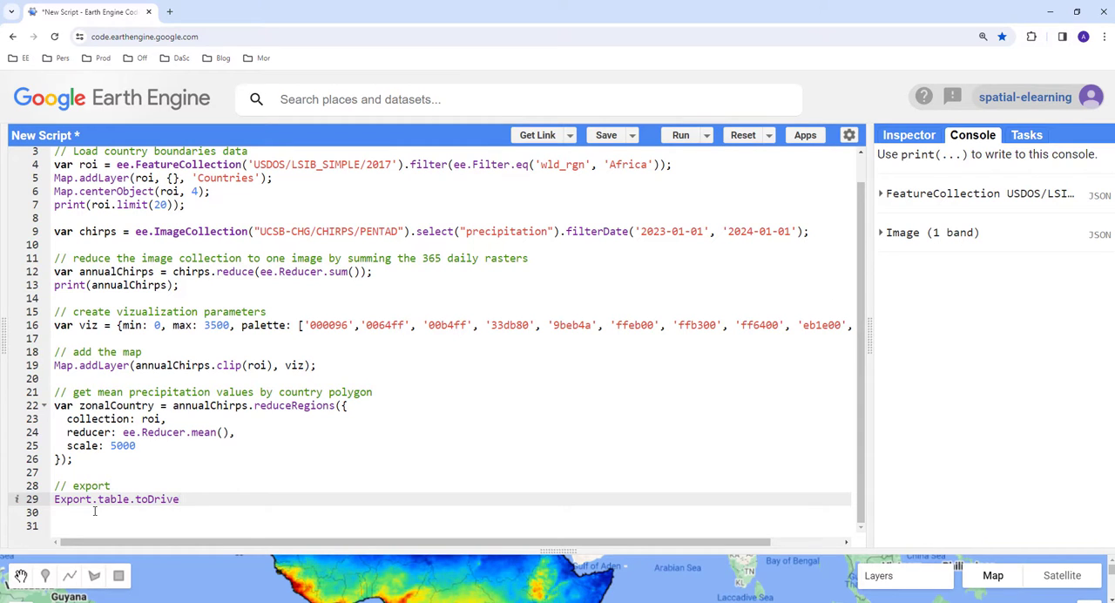
type("()")
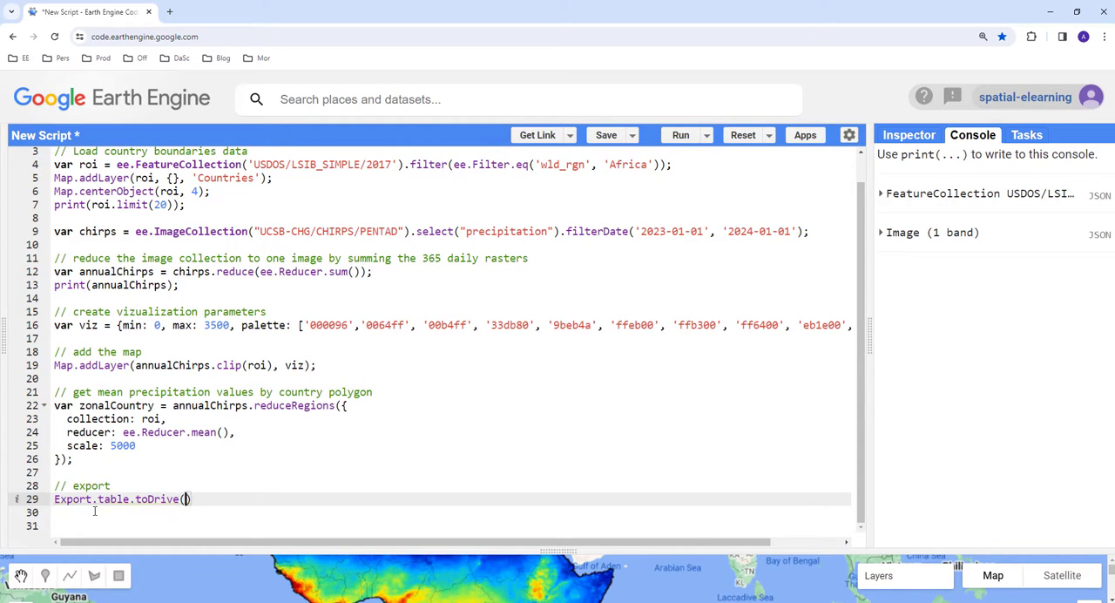
type("{}")
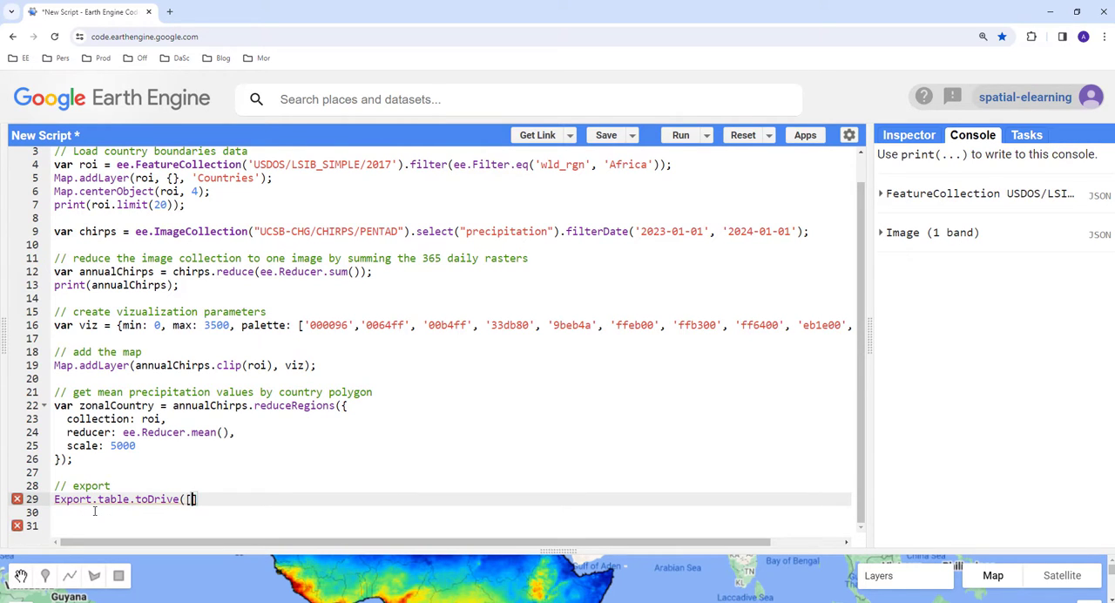
type("{")
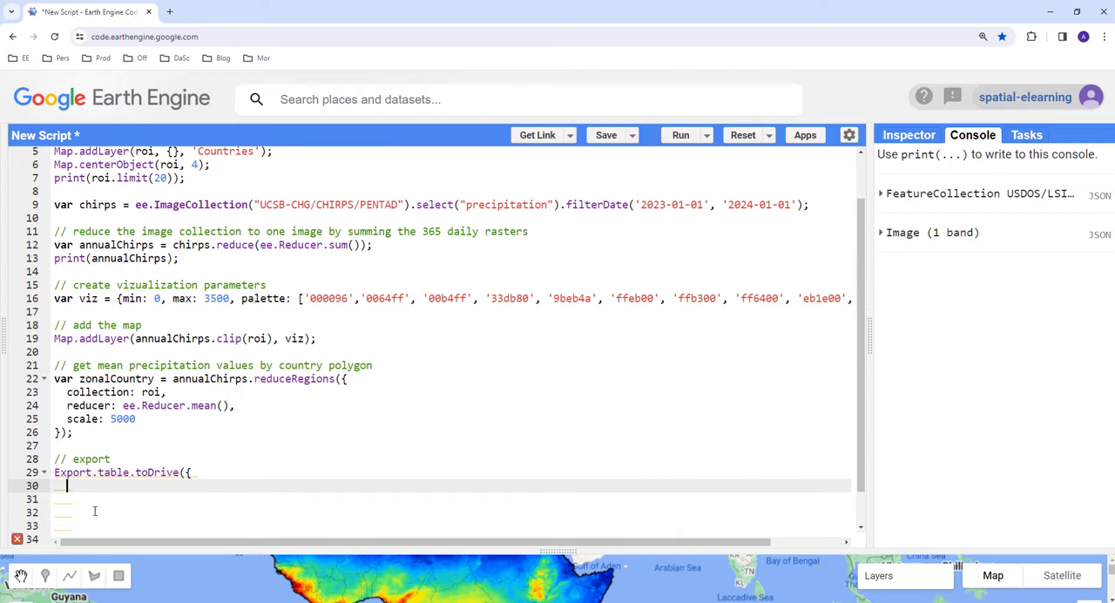
type("collection")
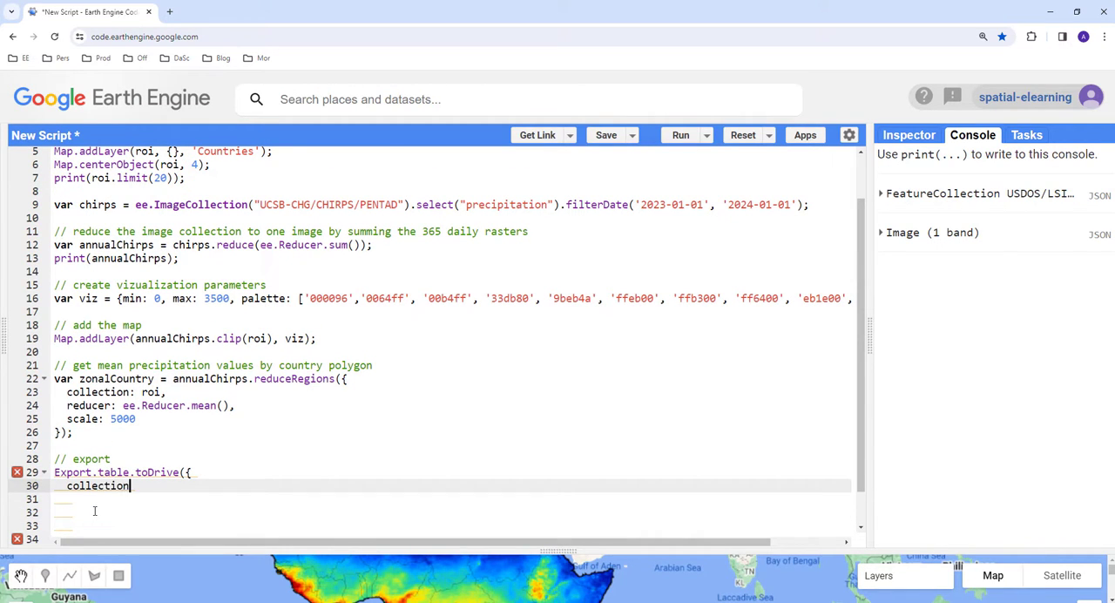
type(":")
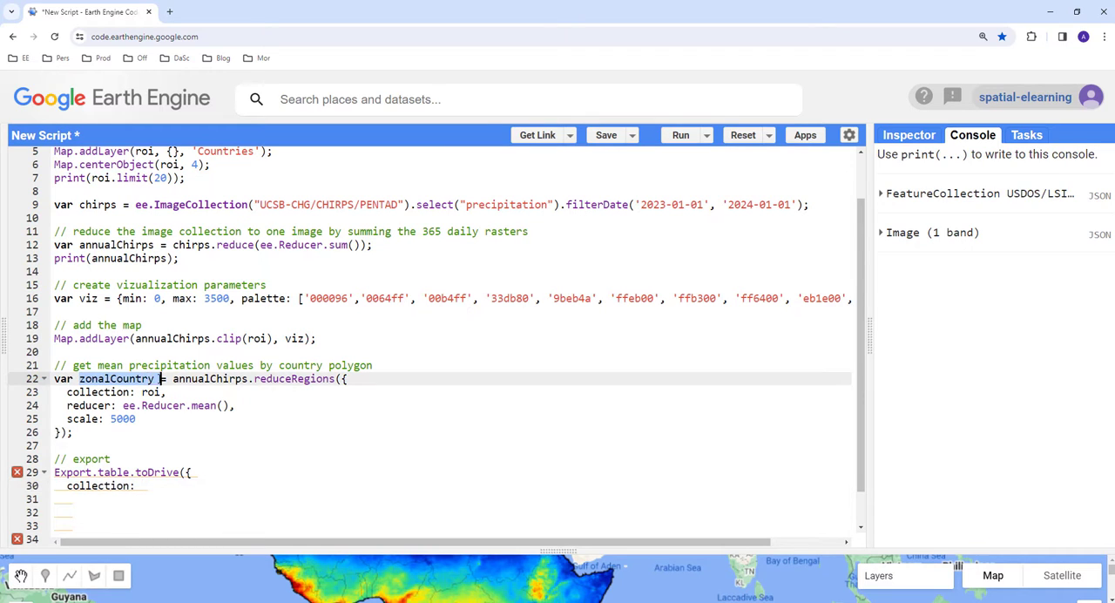
left_click(157, 484)
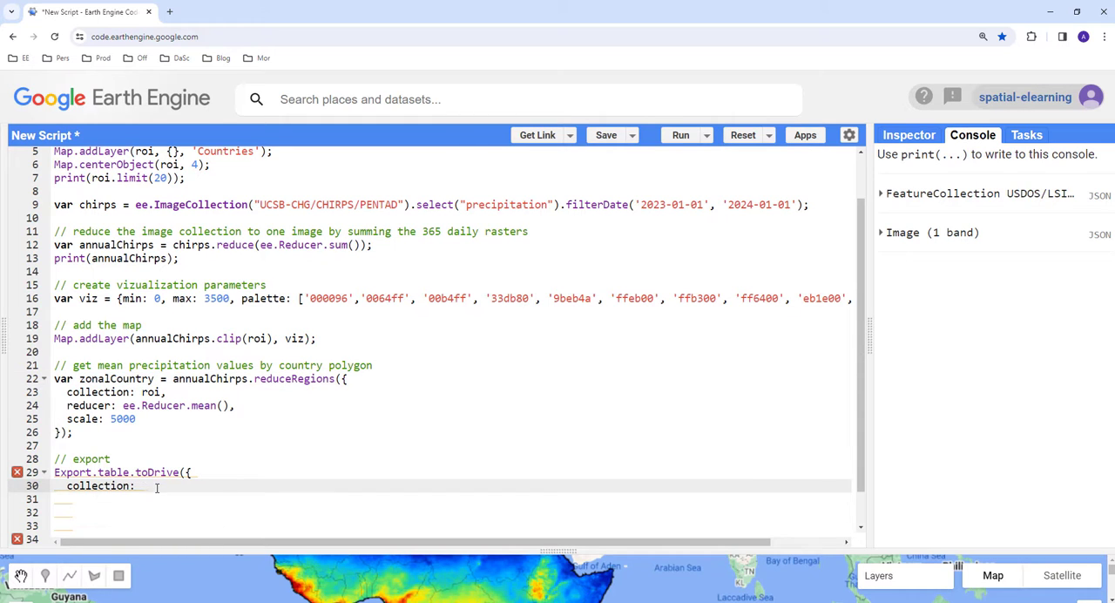
type("zonalCountry,")
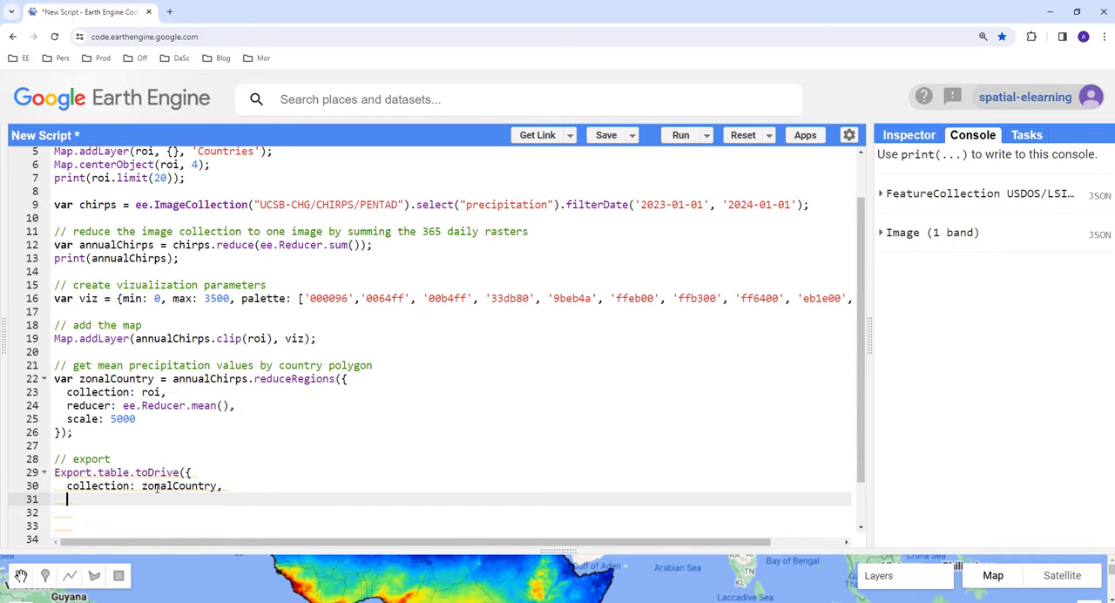
Add description 'CHIRPS_Annual_Rainfall_By_Country' and folder 'ee_Data'.
type("descr")
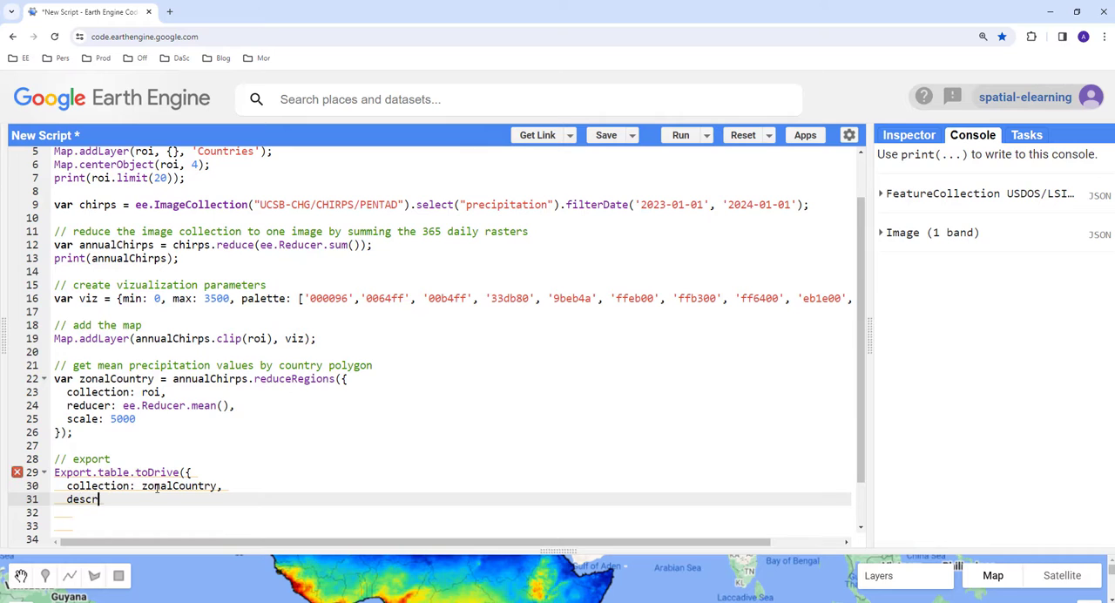
type("iption")
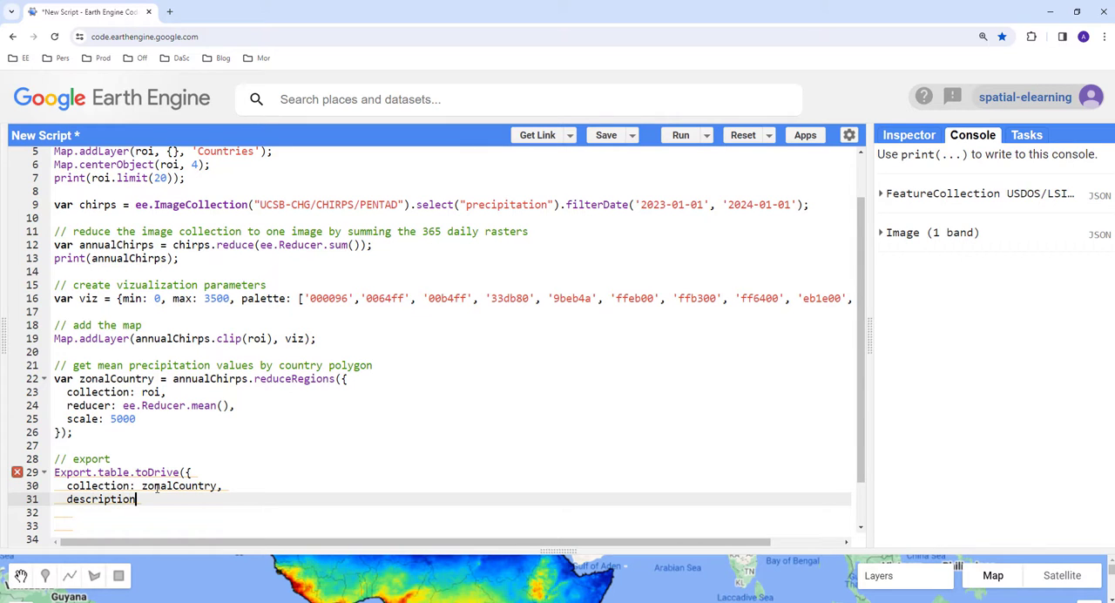
type(":")
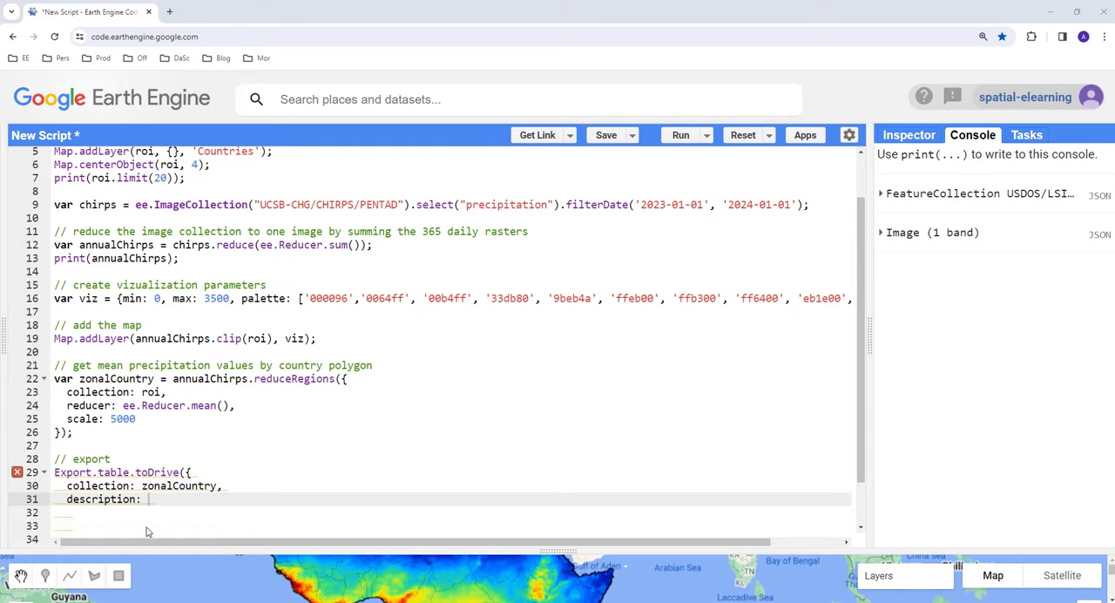
type("'CHIRPS_Annual_Rainfall_By_Country'")
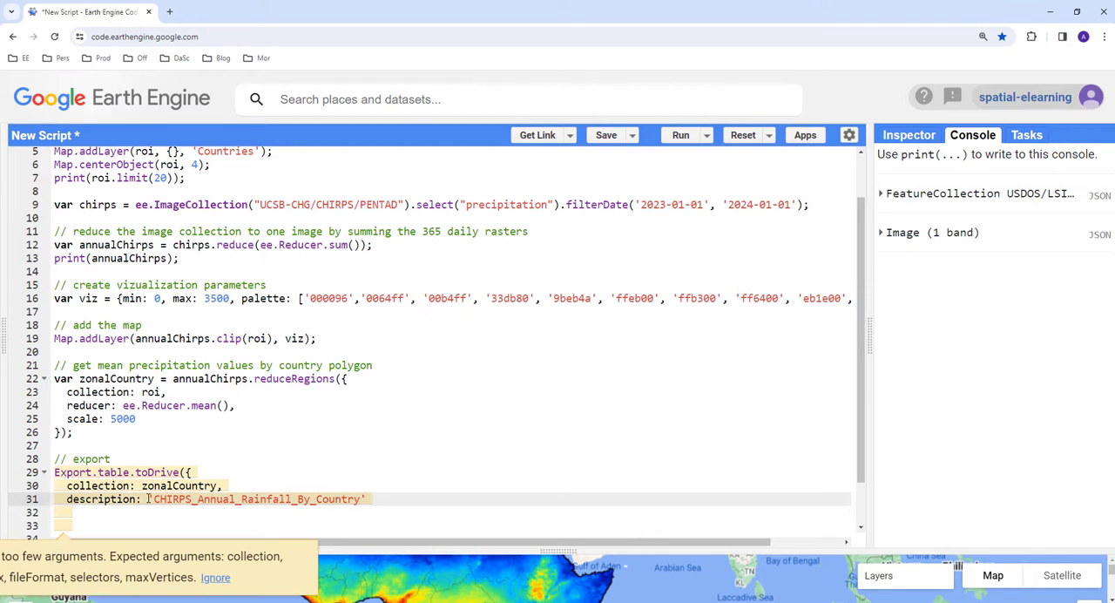
type(",")
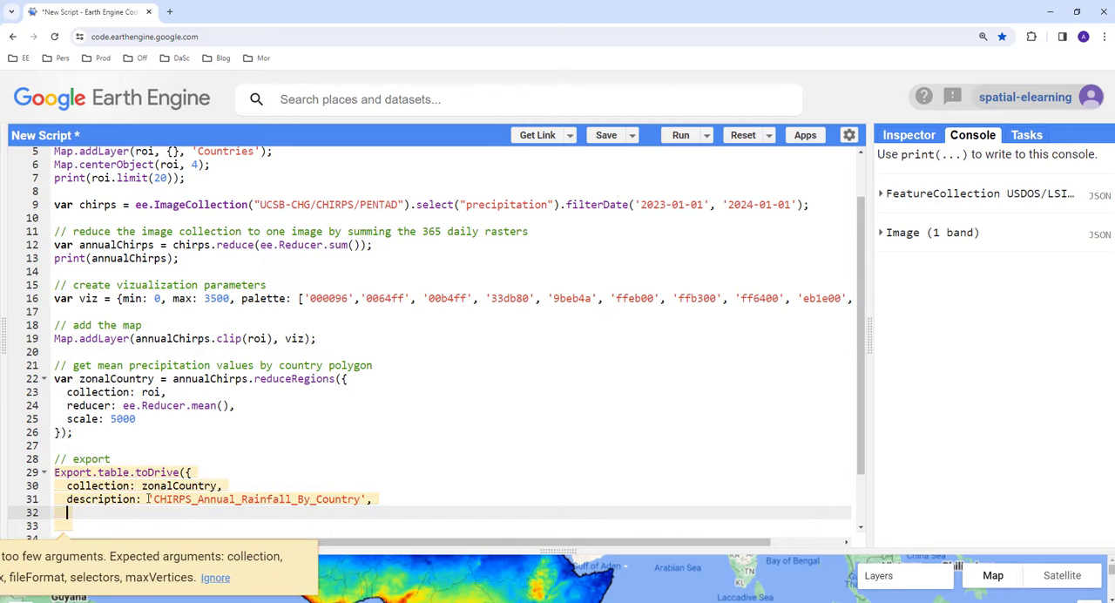
type("folder")
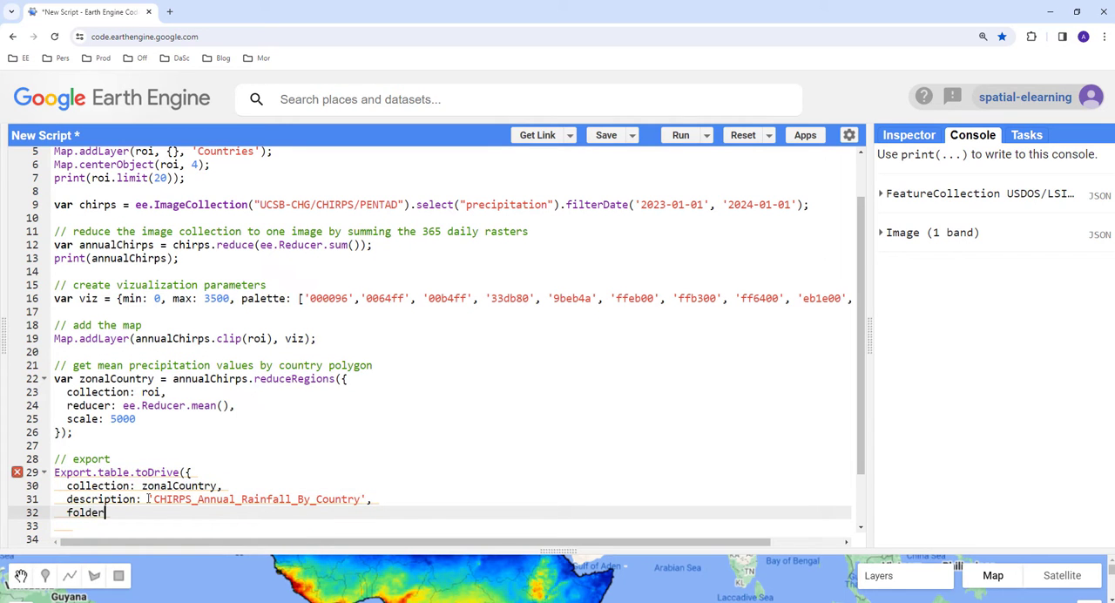
type(": ''")
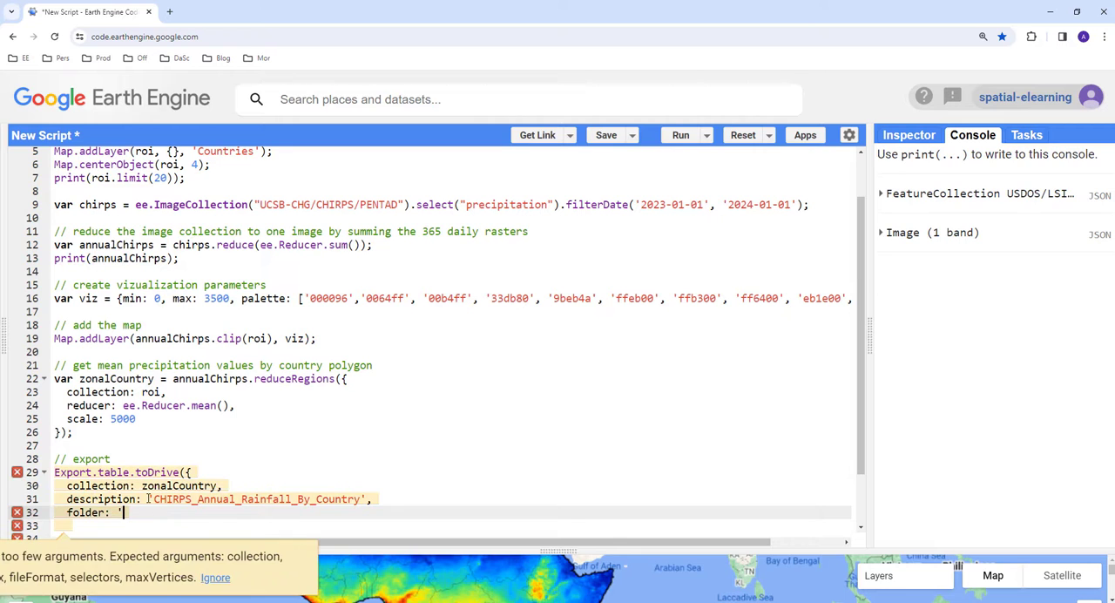
type("e")
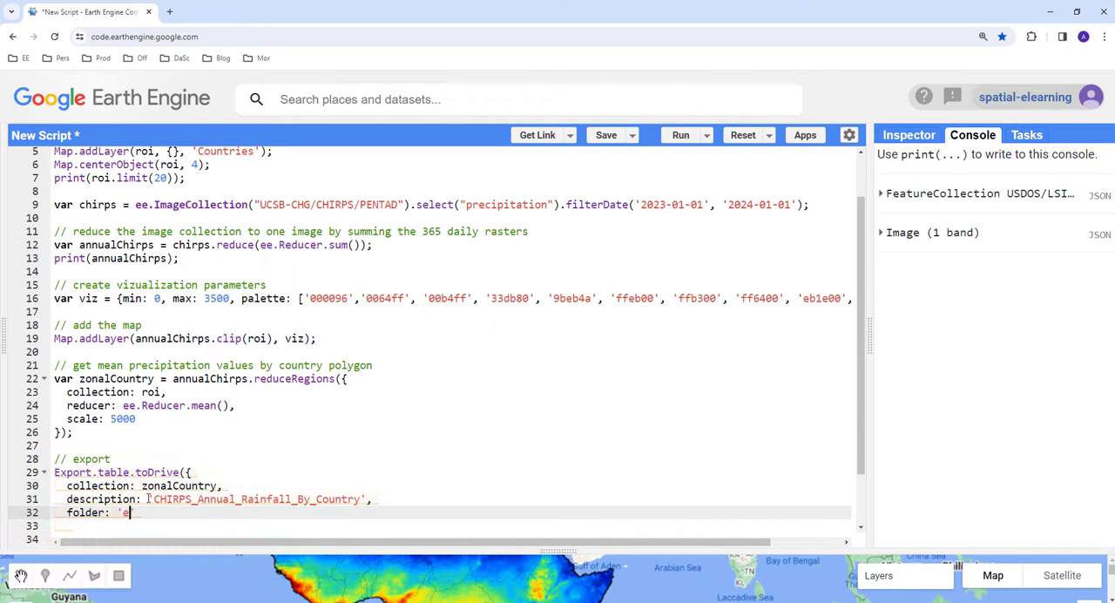
type("e_Data',")
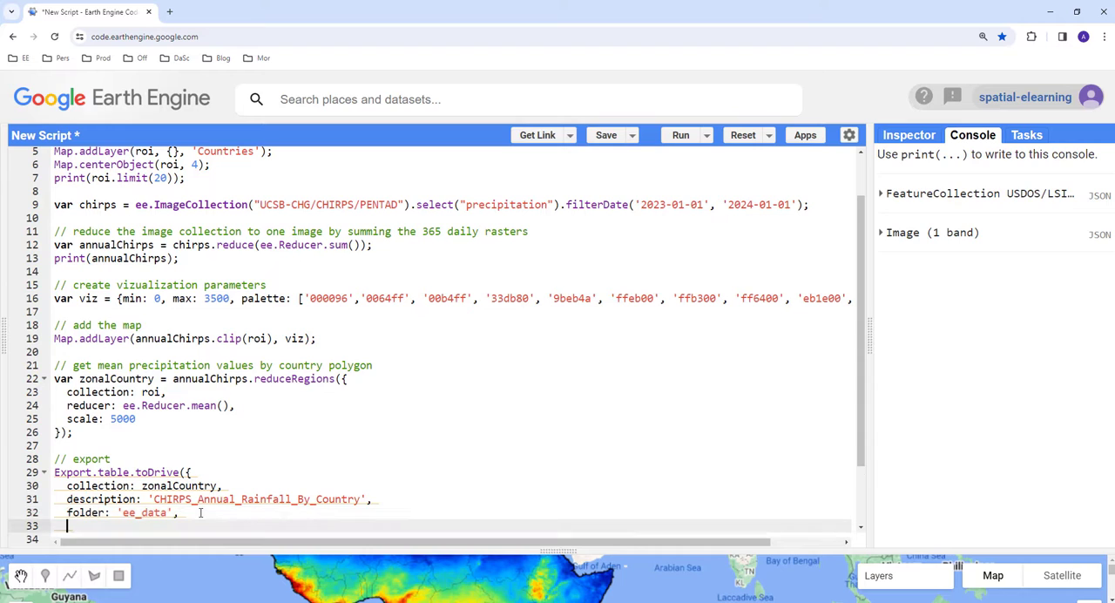
Add fileFormat 'CSV' and selectors ['countr_na', 'mean'].
type("fileF")
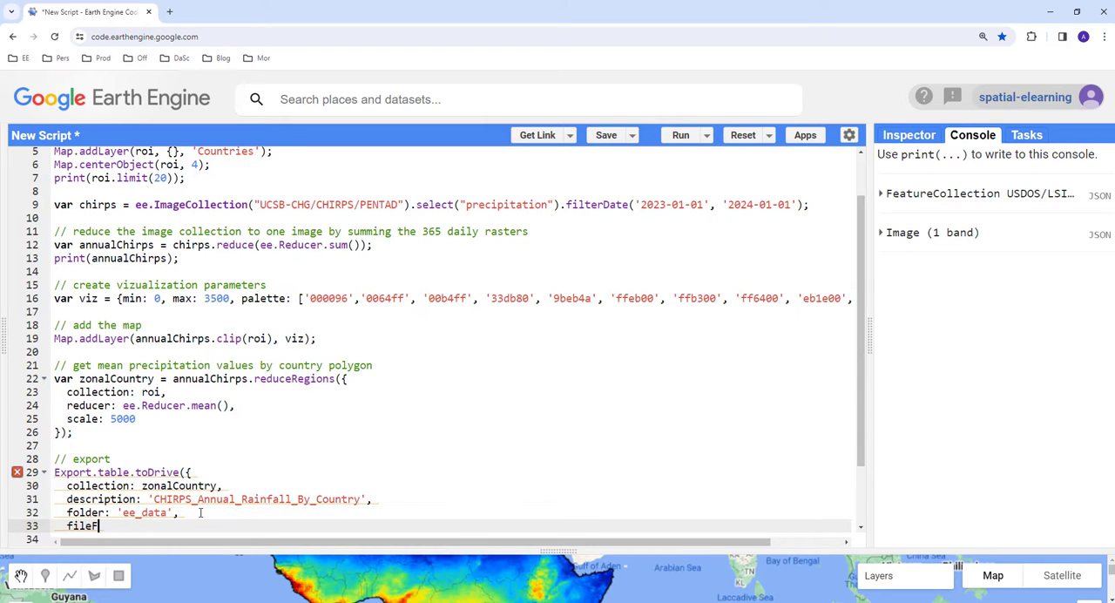
type("ormat:")
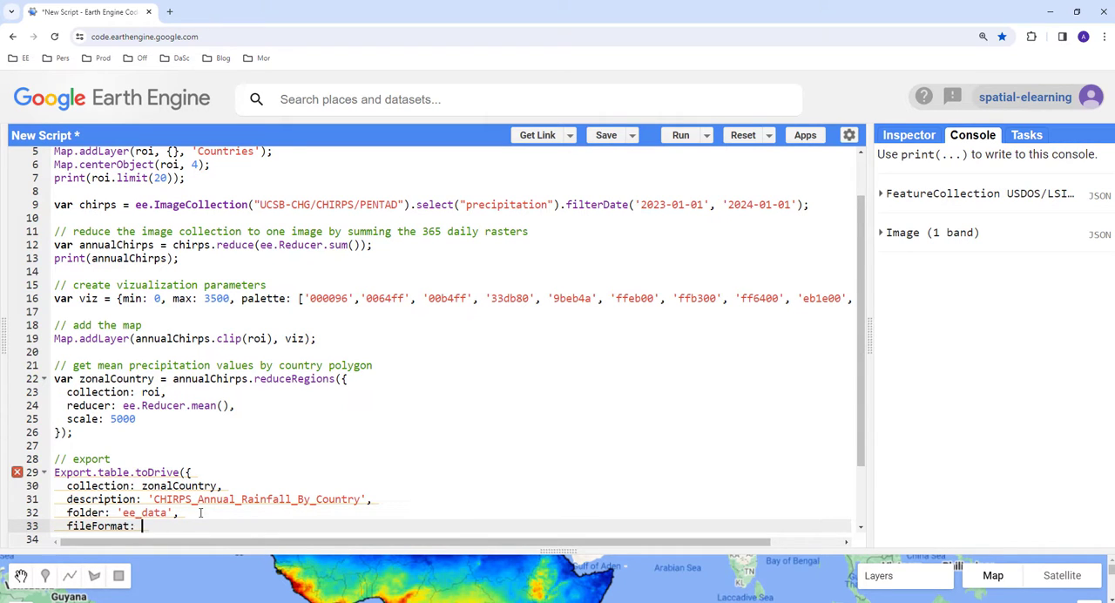
type("'C")
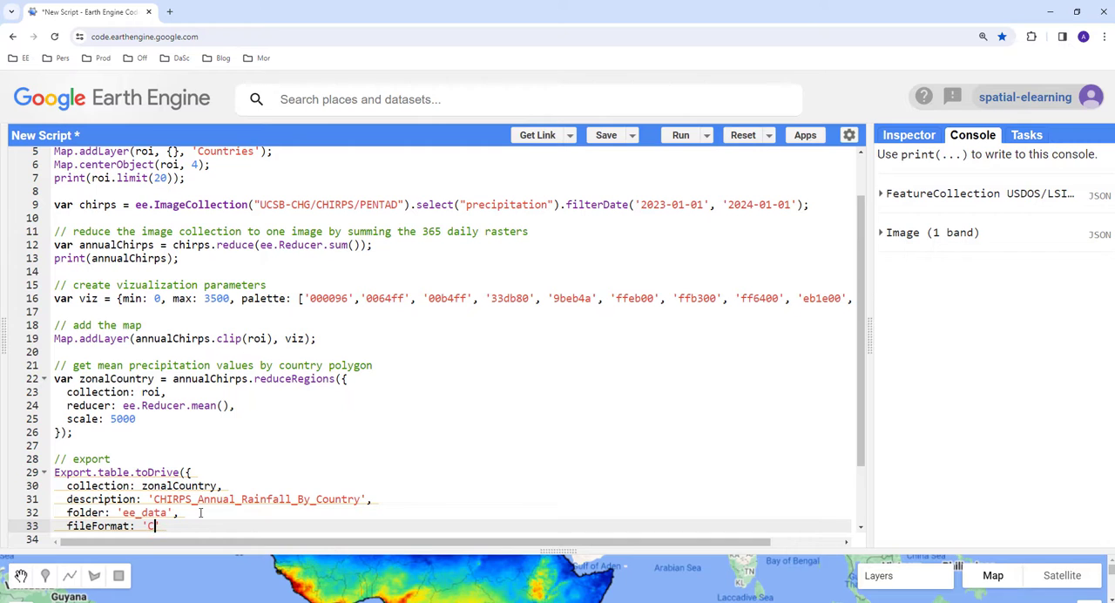
type("CSV',")
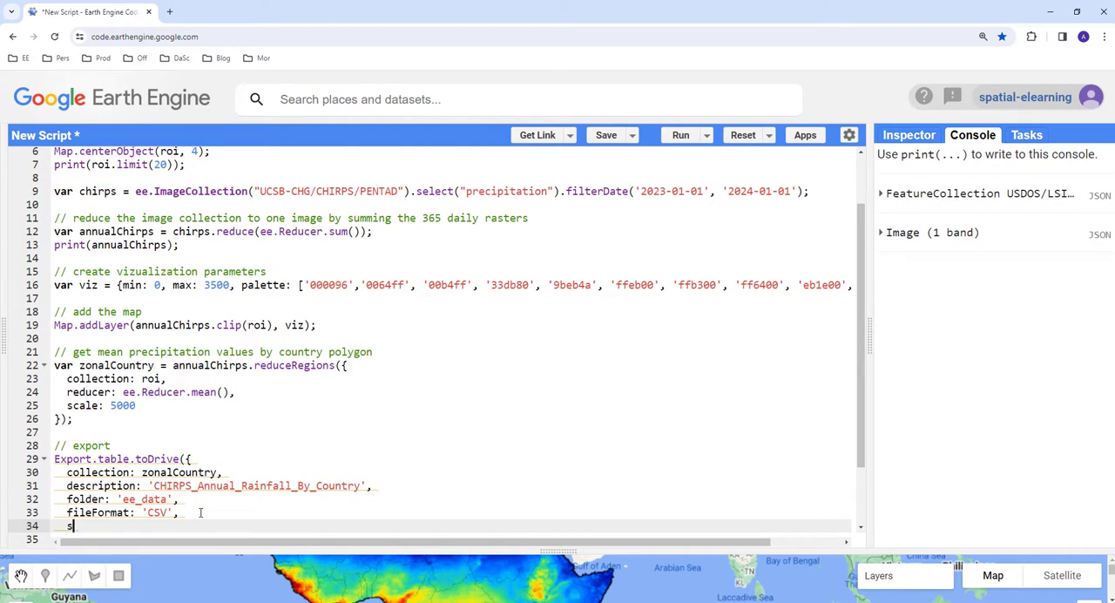
type("electors:")
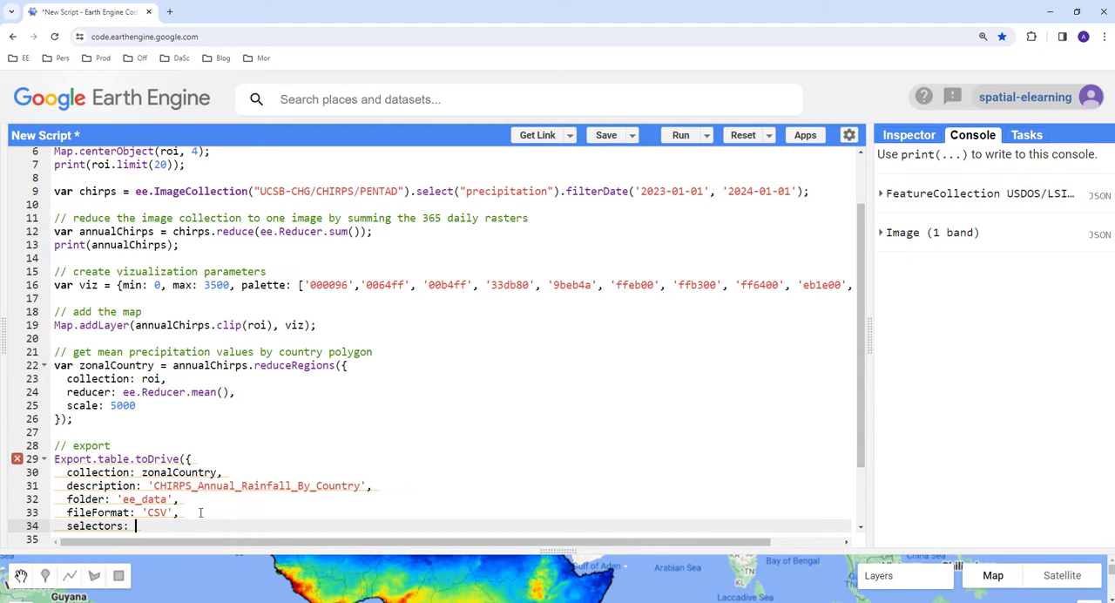
type("[]")
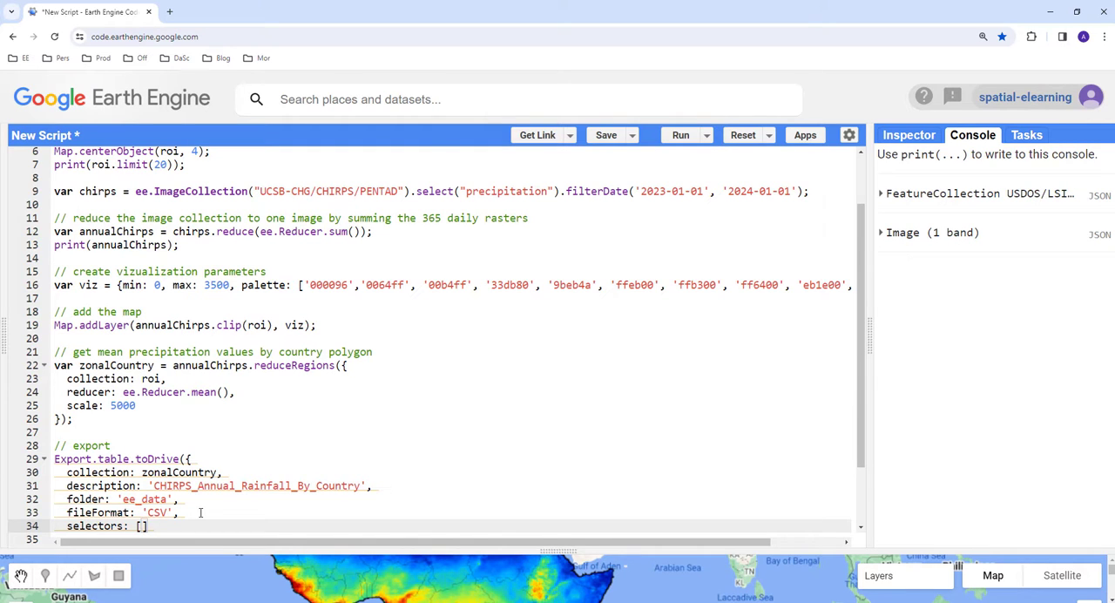
type("'co'")
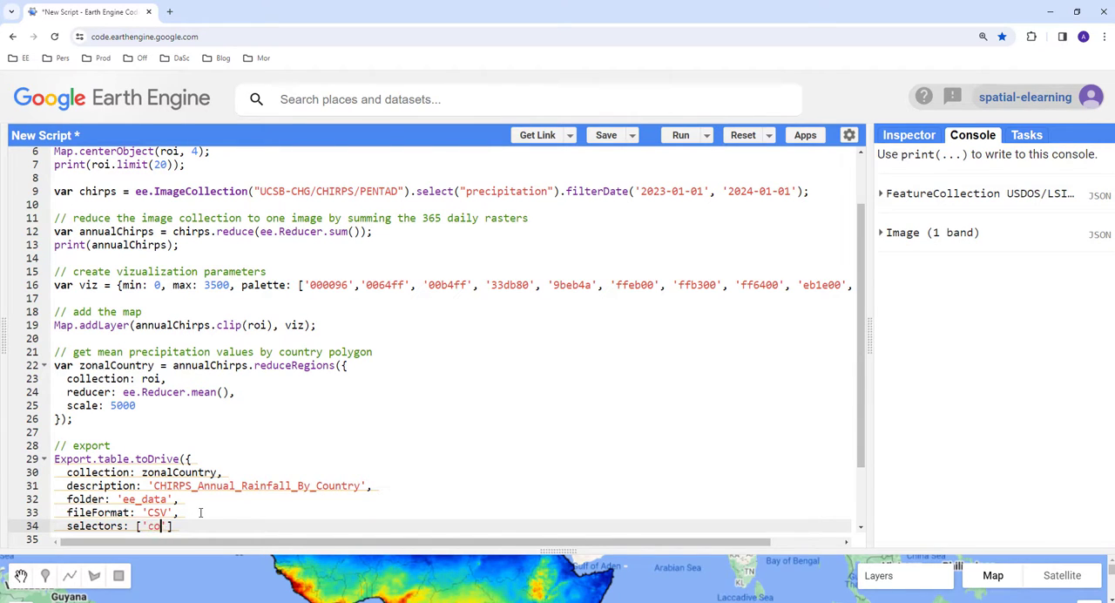
type("untr_na")
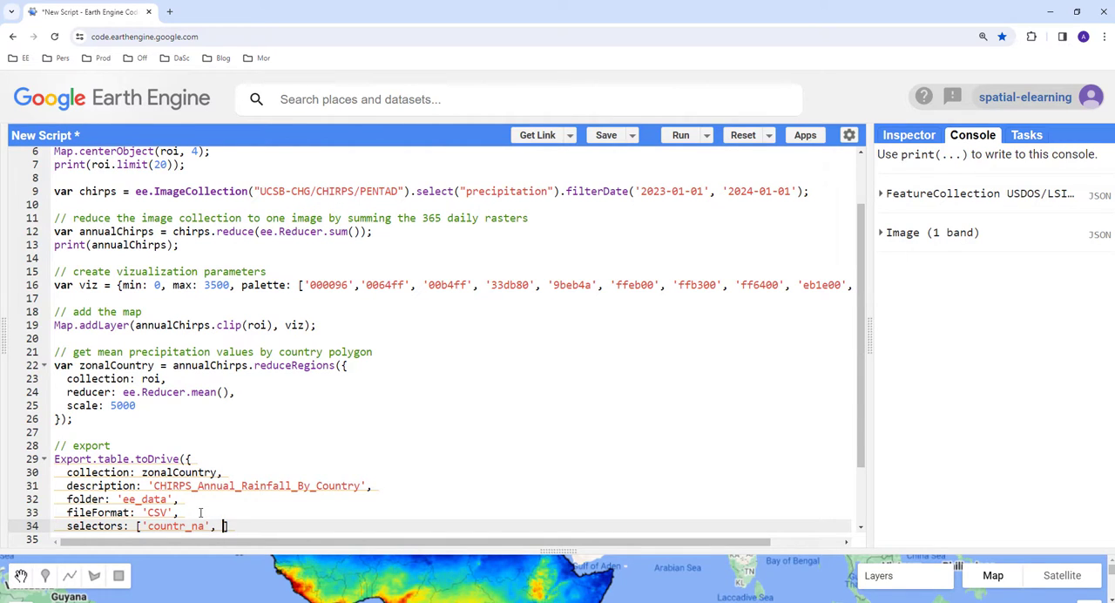
type("'mean'")
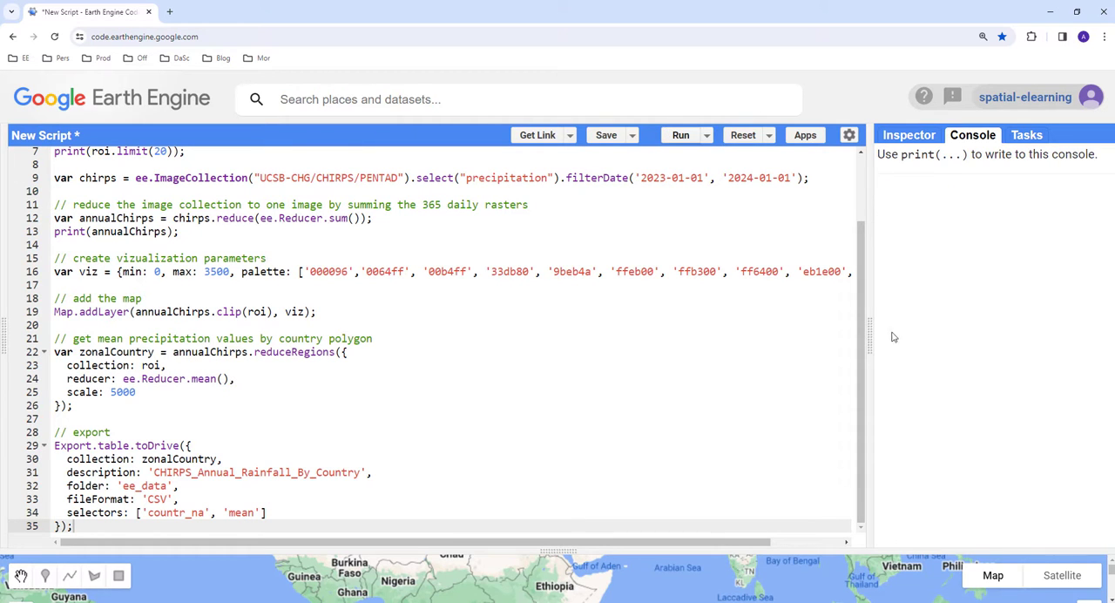
Run the script and launch the unsubmitted CHIRPS rainfall table export from the Tasks tab.
left_click(679, 136)
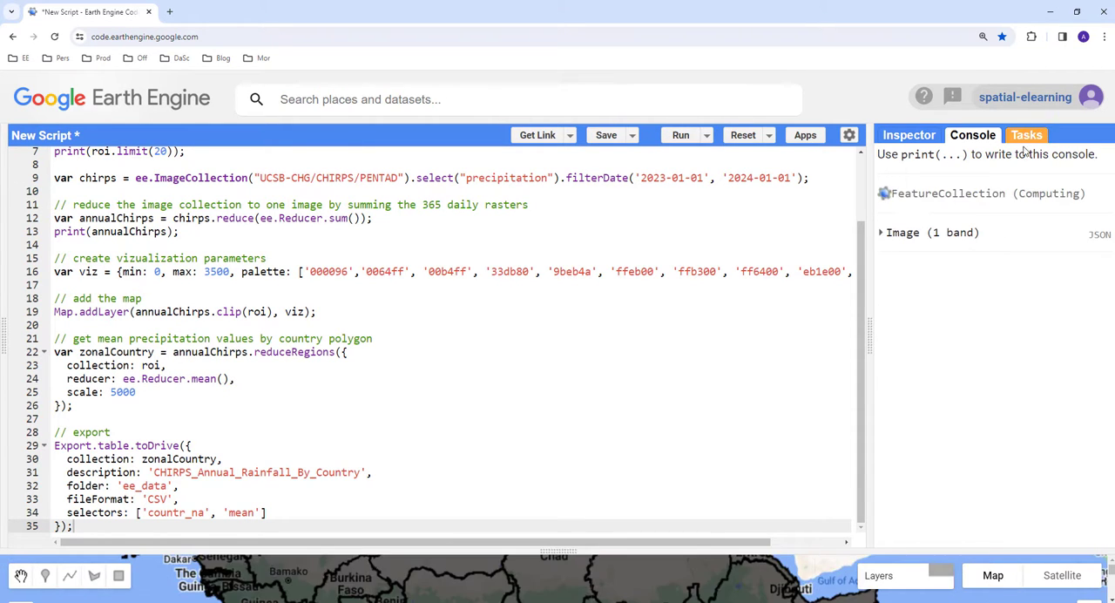
left_click(1026, 135)
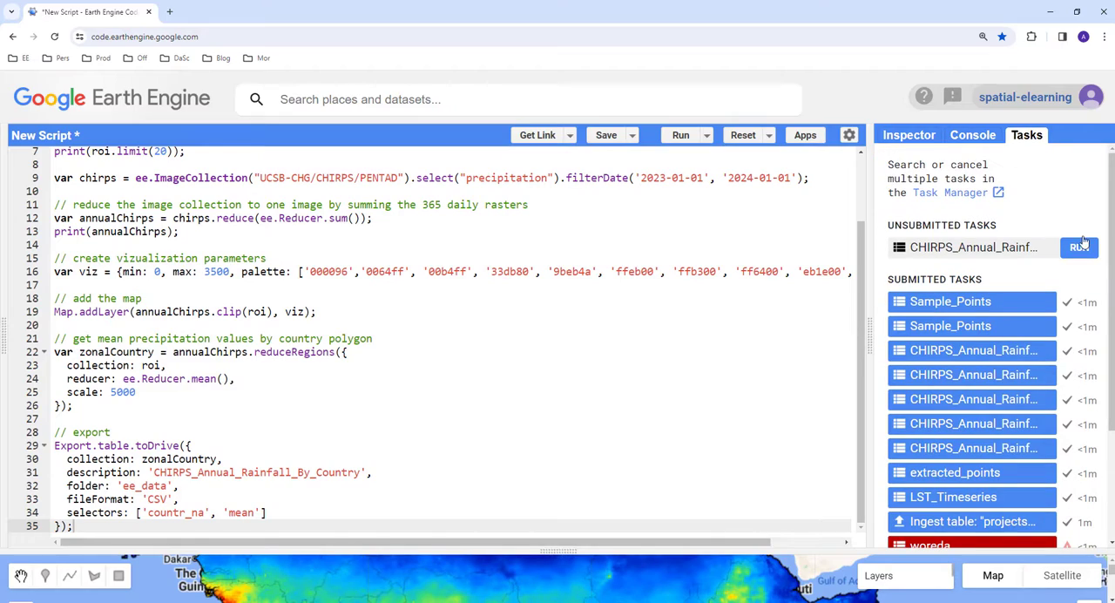
left_click(1081, 248)
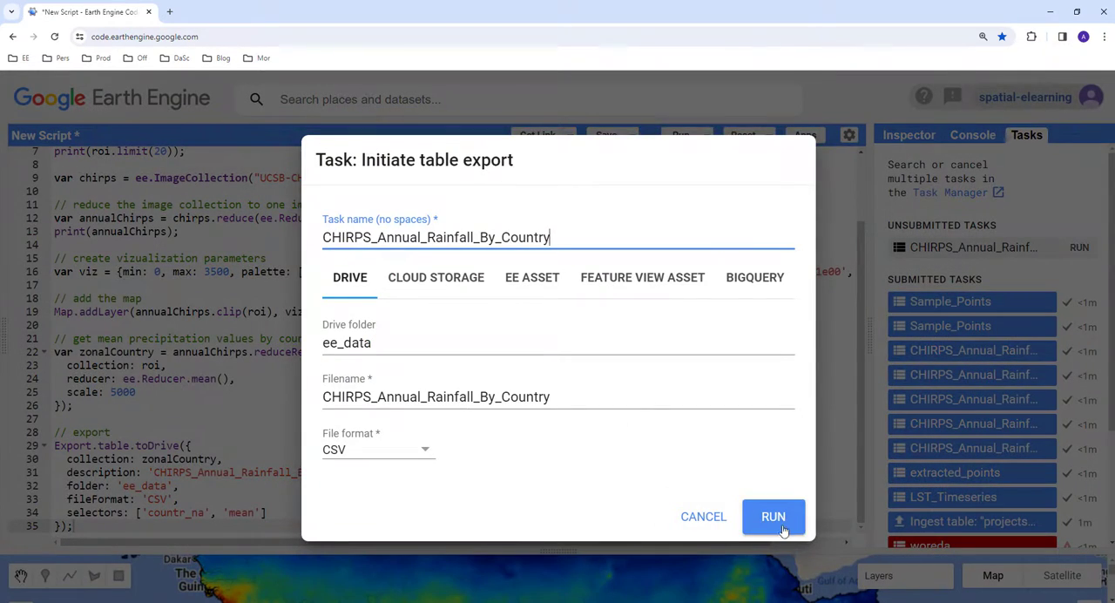
left_click(773, 516)
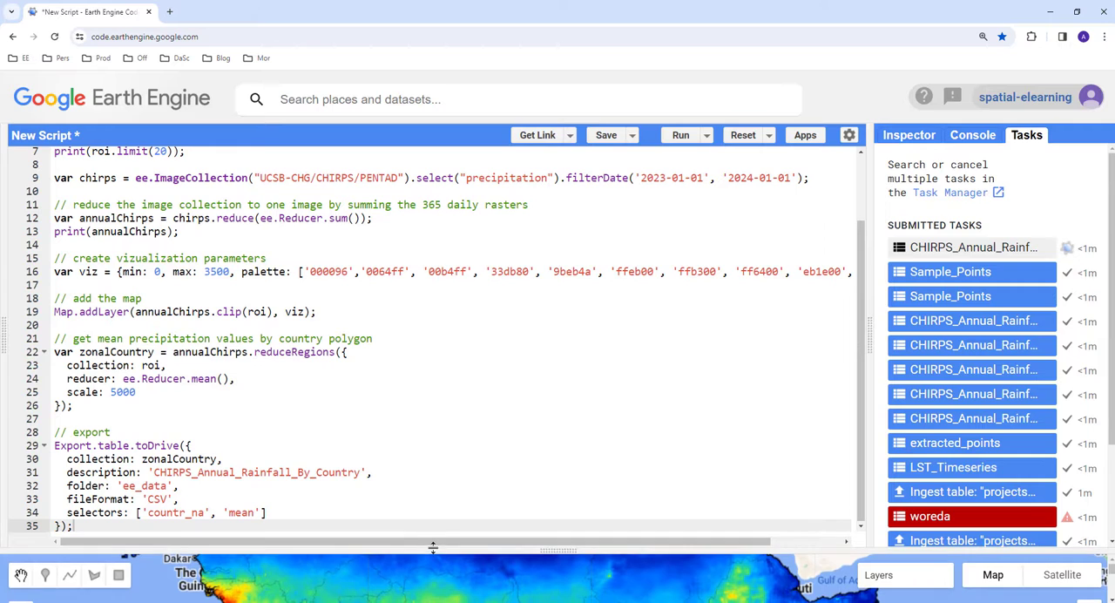
Check the console output and confirm the export now tops the submitted tasks.
left_click(972, 134)
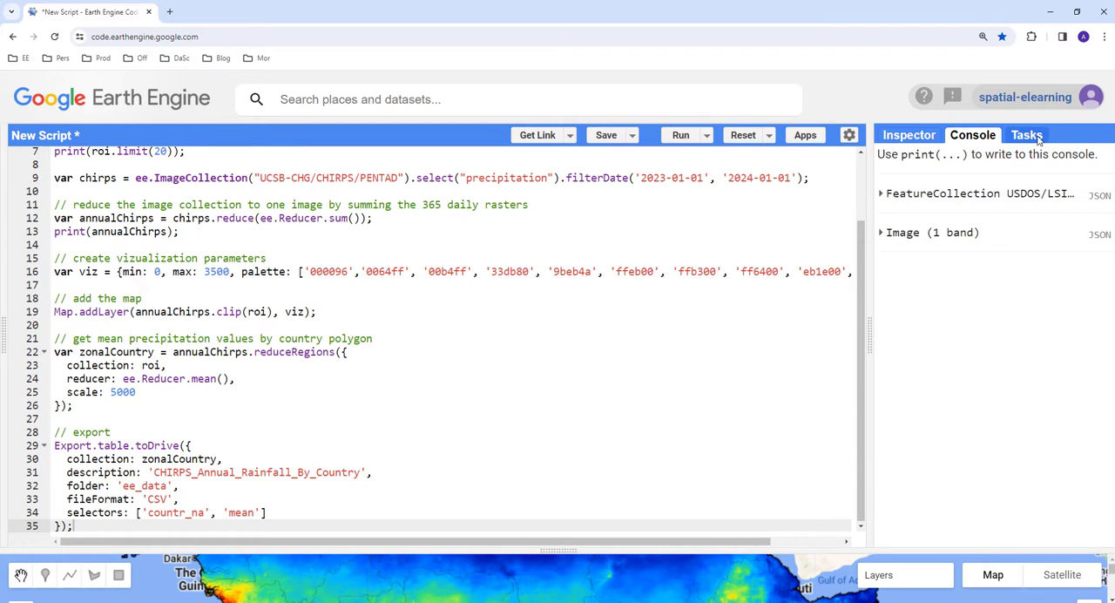
left_click(1027, 134)
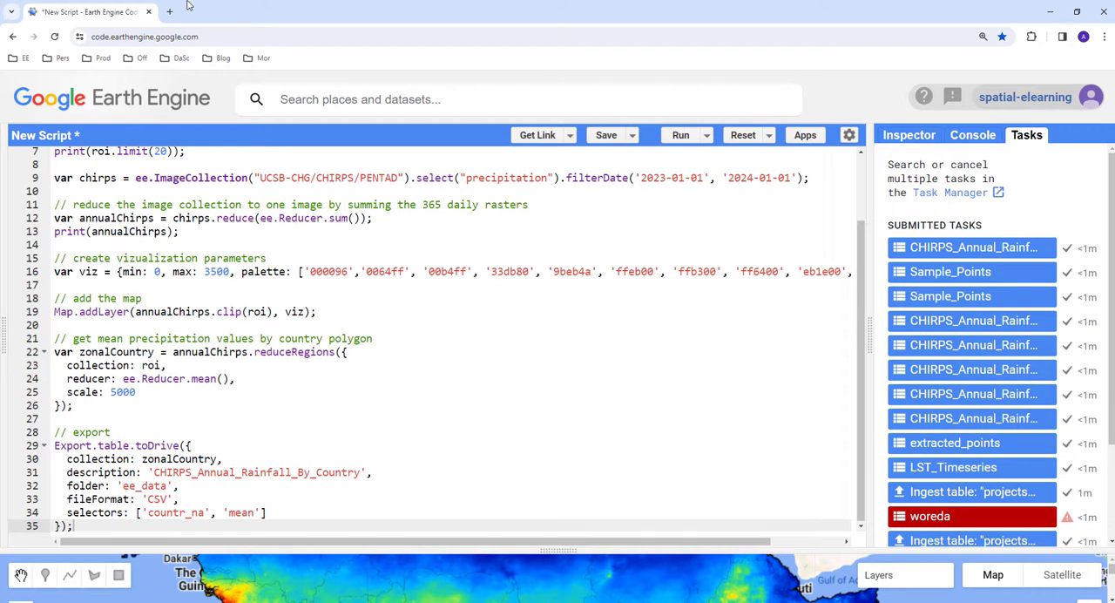